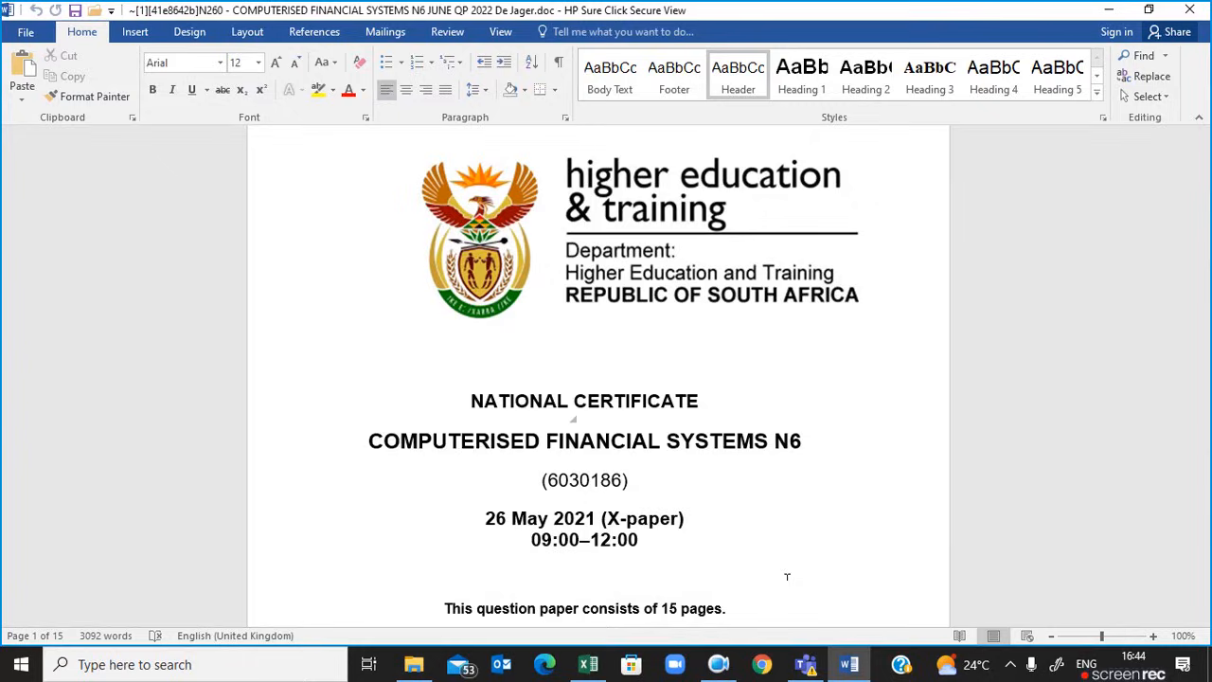
# - Bring up the BECALC workbook in Excel and show its blank Sheet2
pyautogui.click(293, 137)
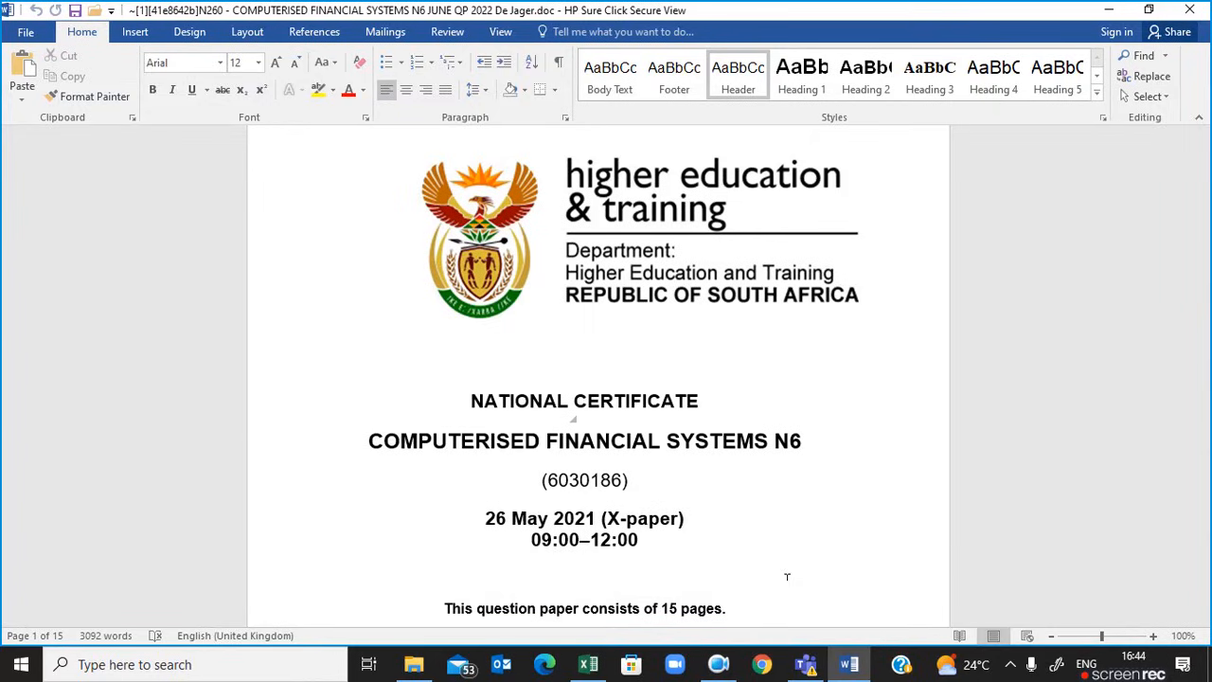
pyautogui.click(293, 137)
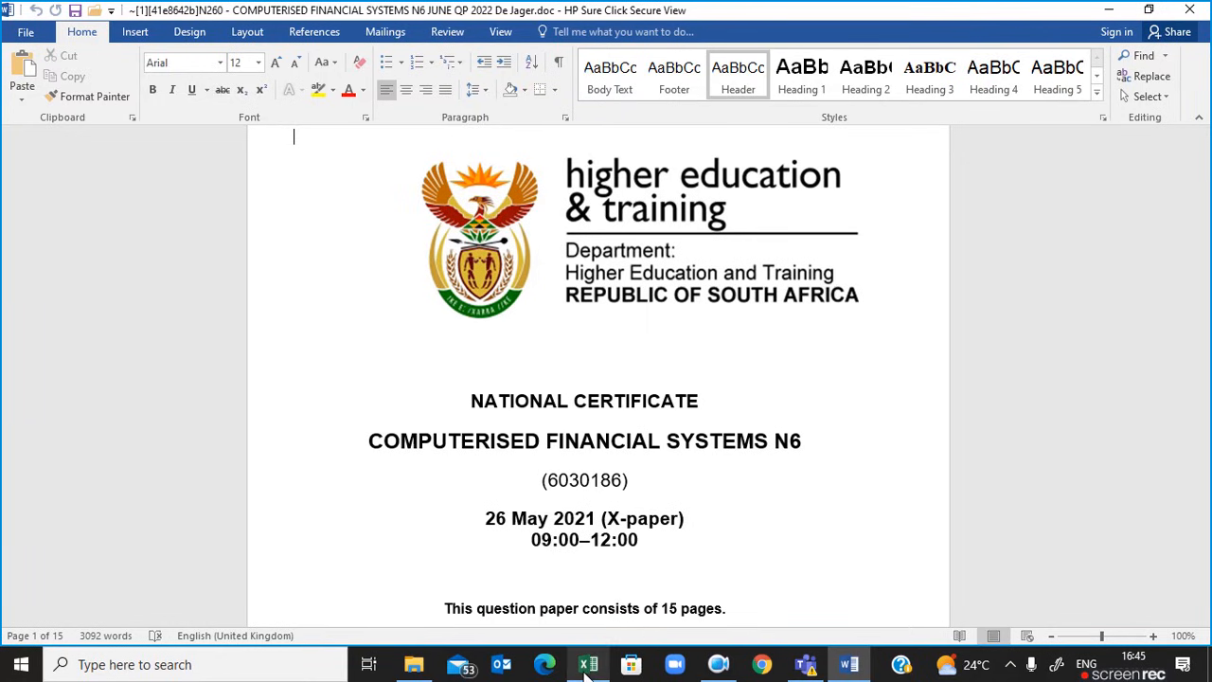
pyautogui.click(588, 664)
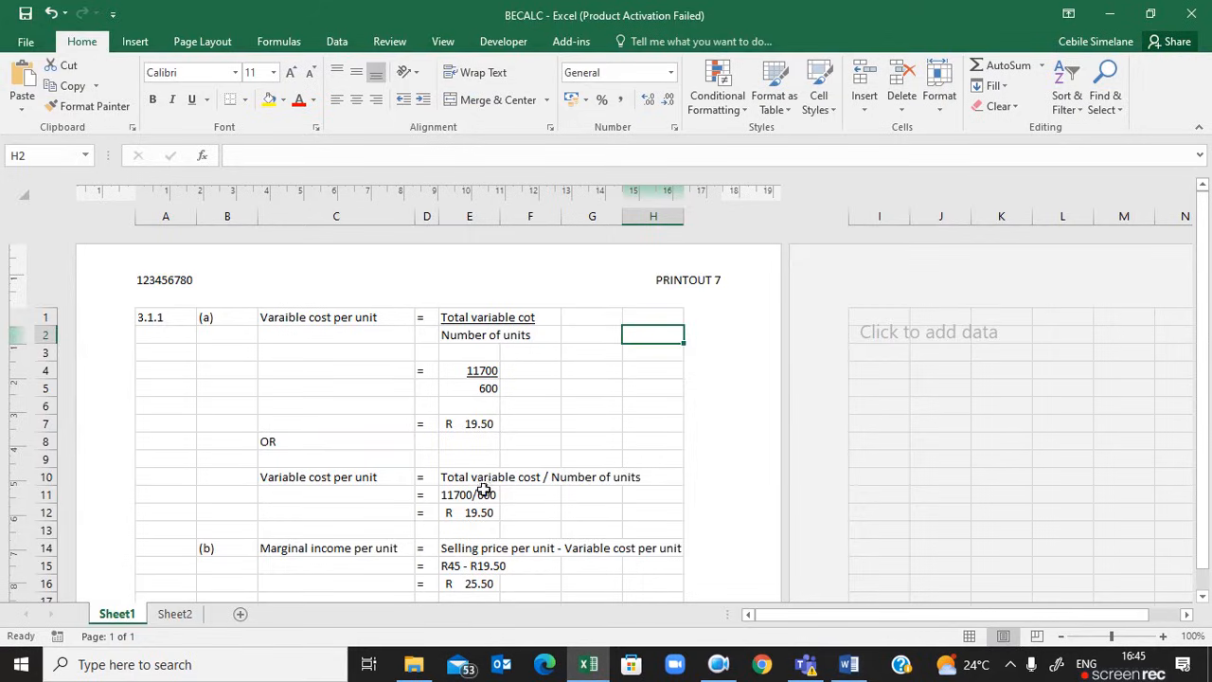
pyautogui.moveTo(301, 570)
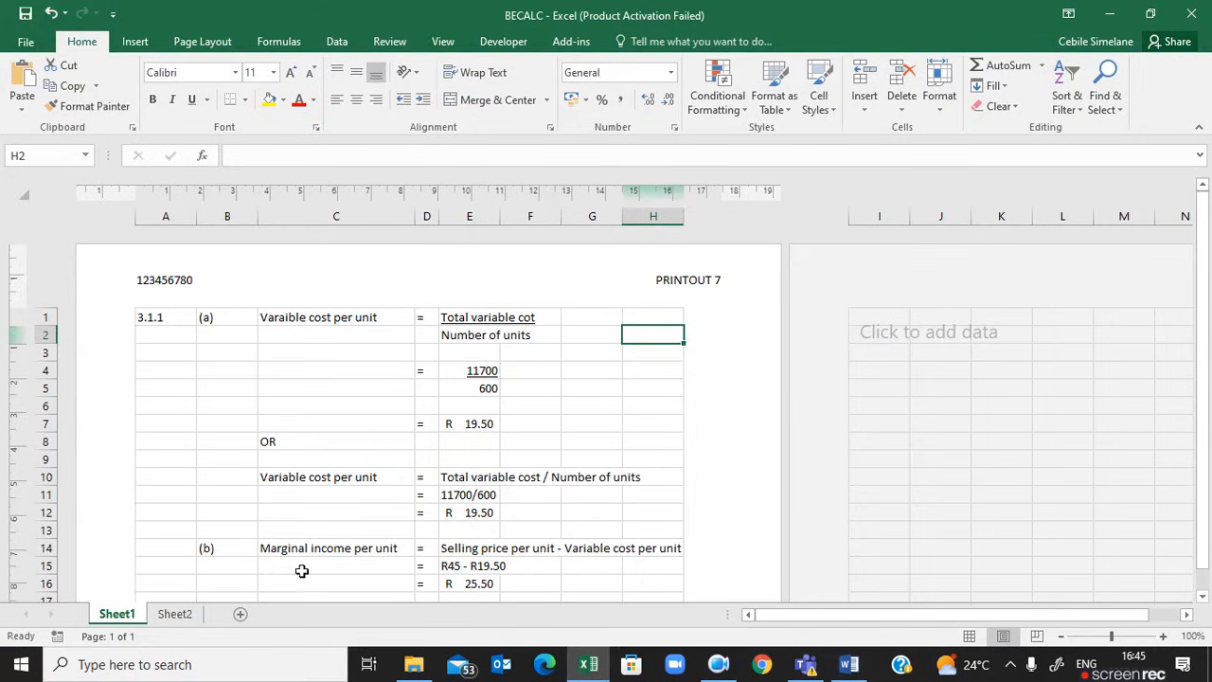
pyautogui.click(174, 614)
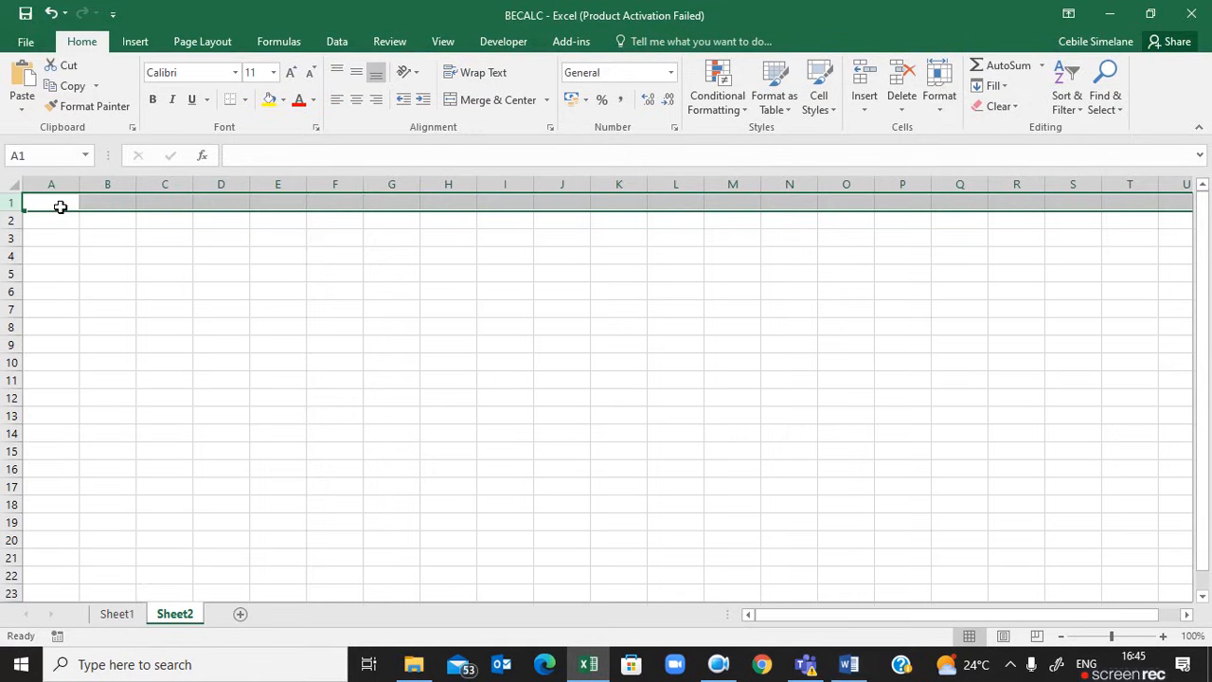
# - Enter the headings Number of units, Fixed cost and Variable cost in A1:C1
pyautogui.click(51, 203)
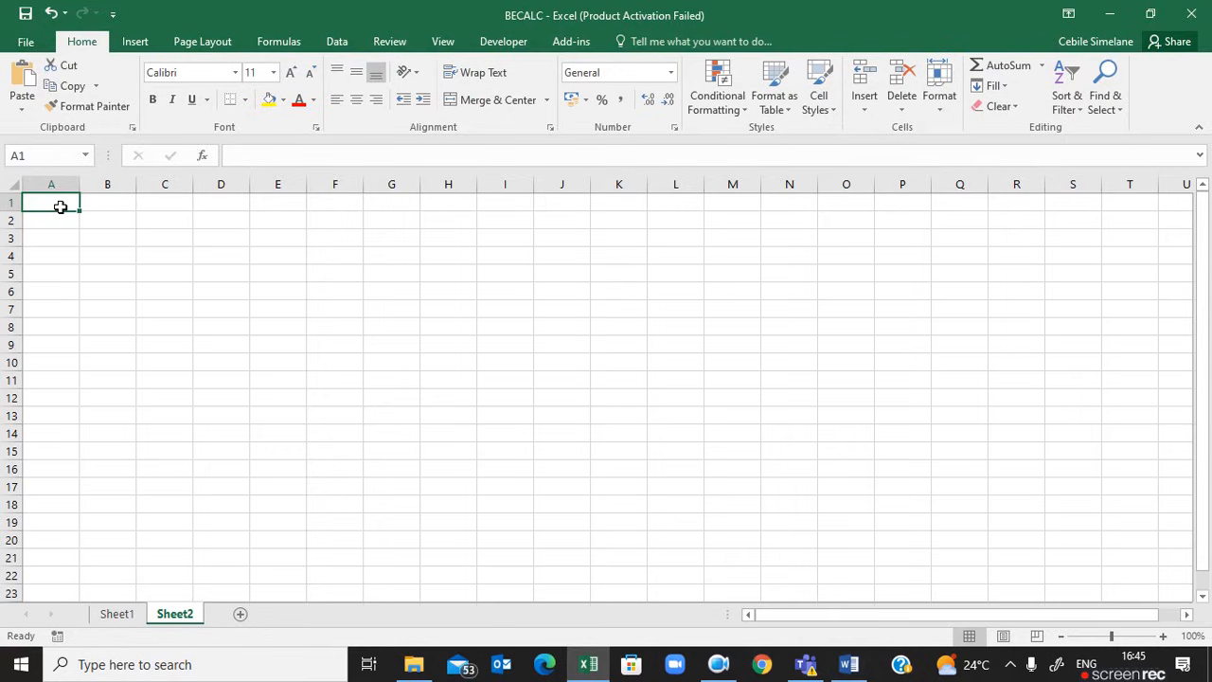
pyautogui.write('Number')
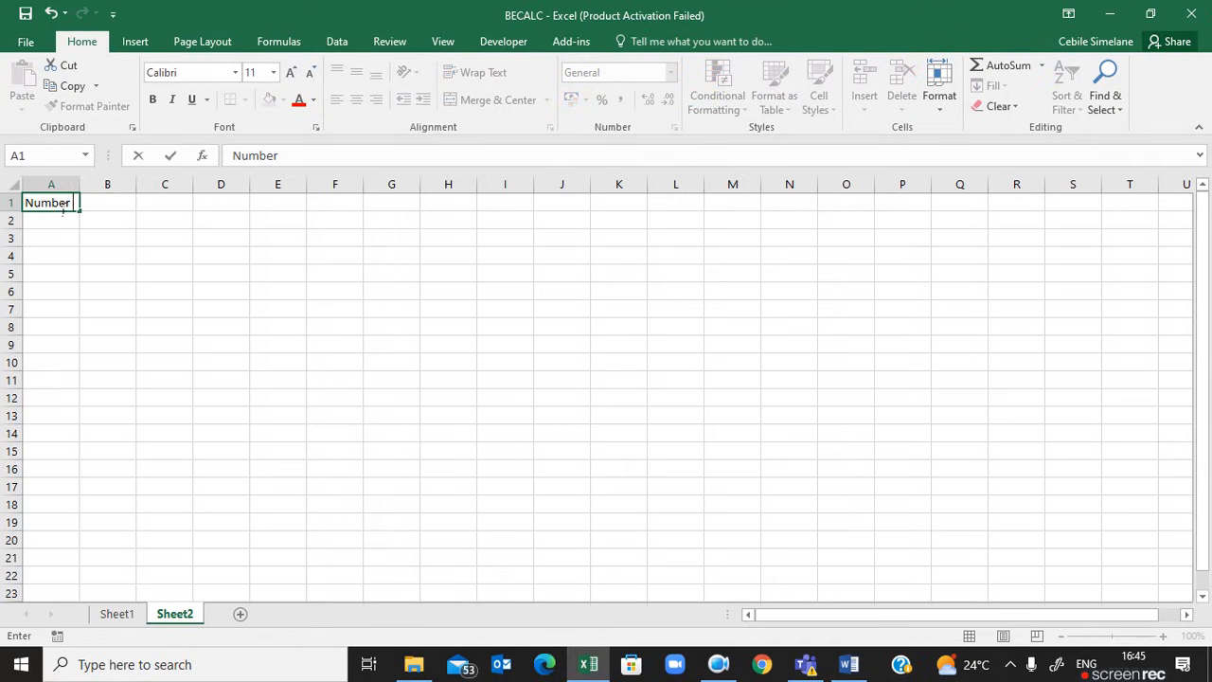
pyautogui.write('of units')
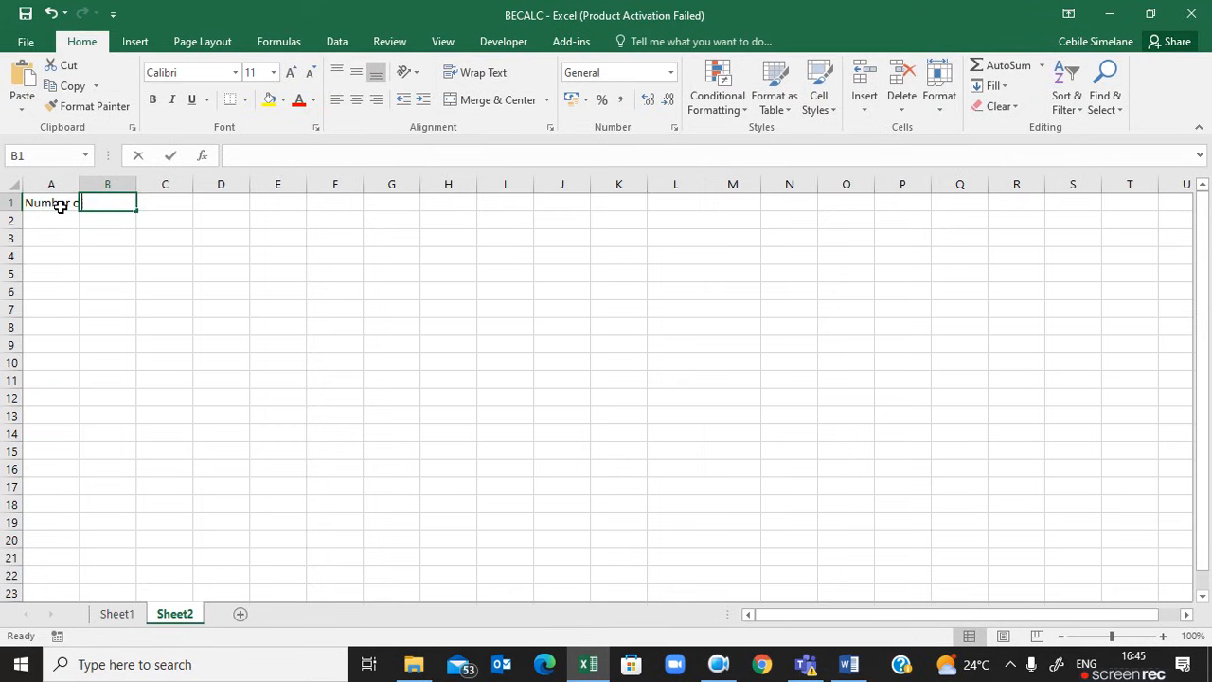
pyautogui.write('Fixed')
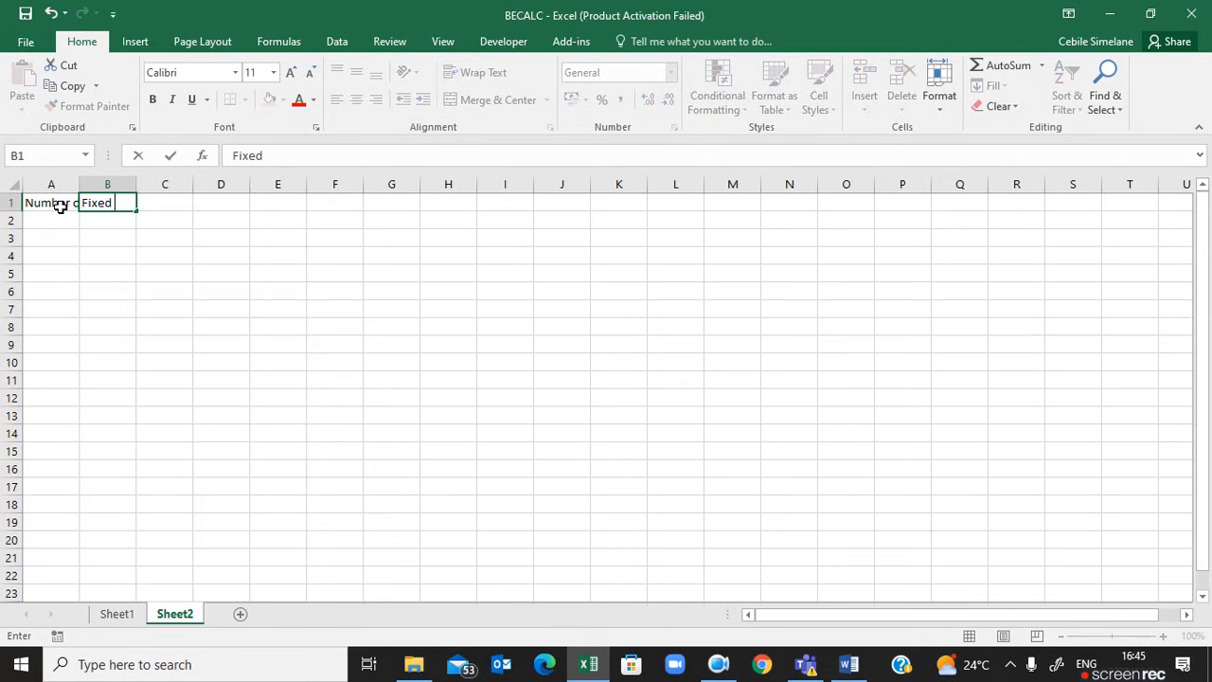
pyautogui.write('cost')
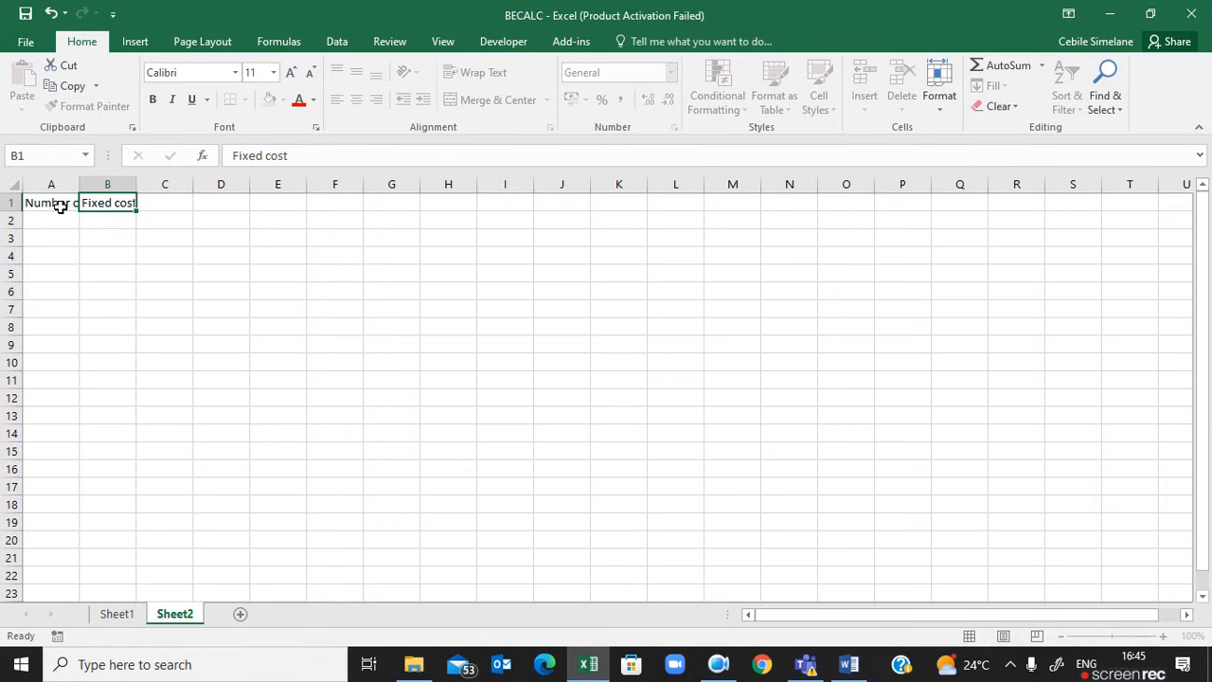
pyautogui.write('Variable cost')
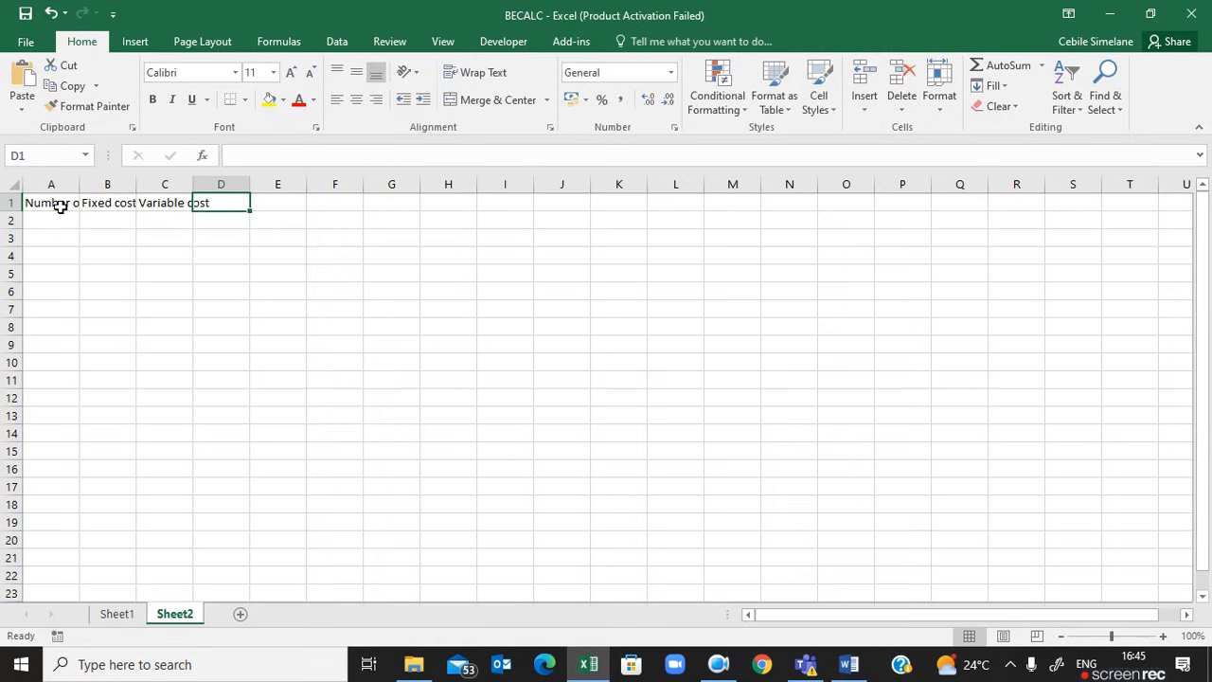
# - Enter the headings Total cost, Sales and Profit or Loss in D1:F1
pyautogui.write('T')
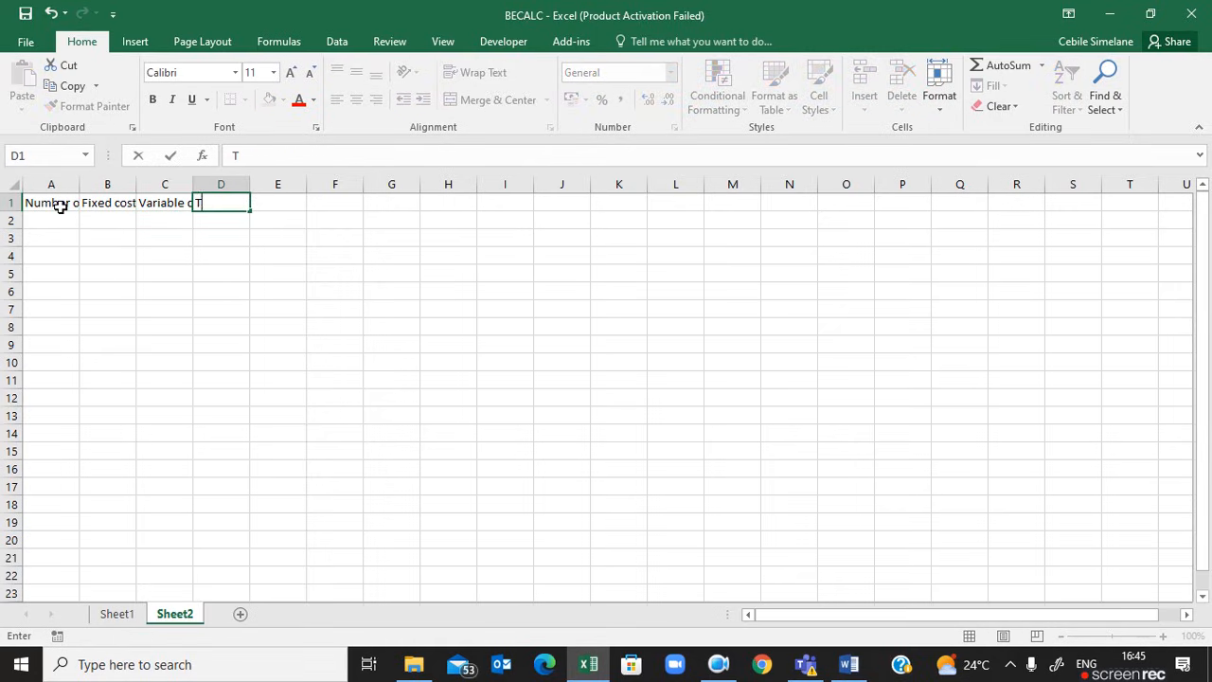
pyautogui.write('otalco')
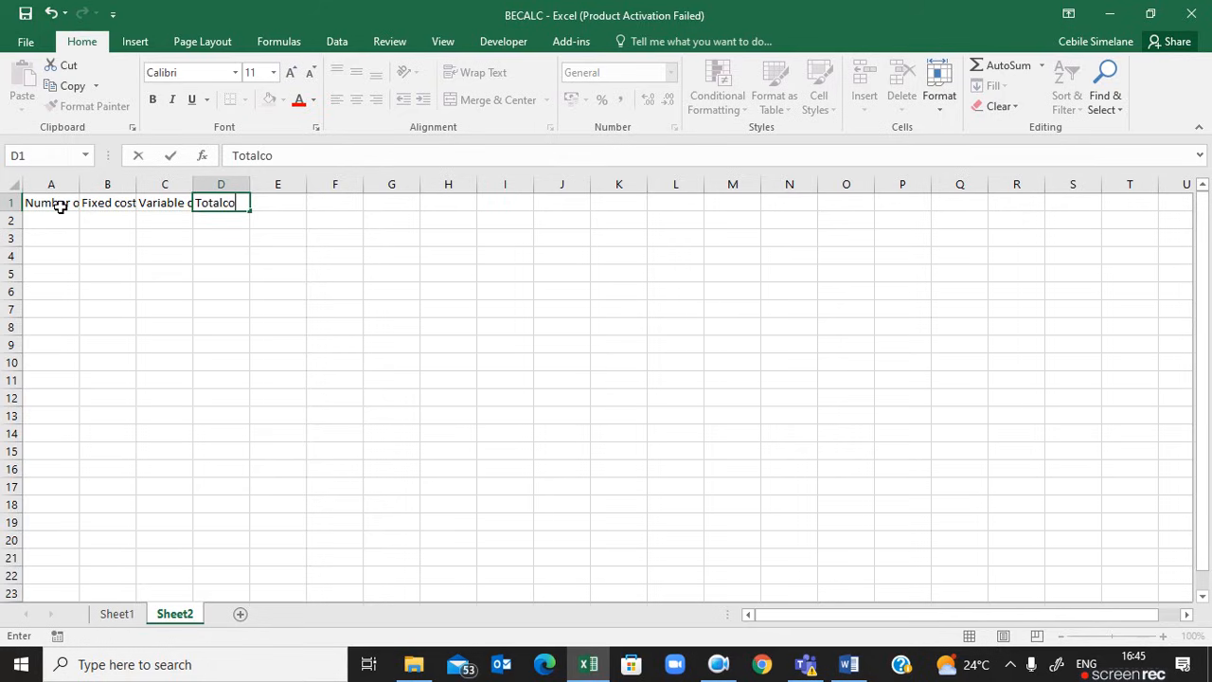
pyautogui.press('BackSpace')
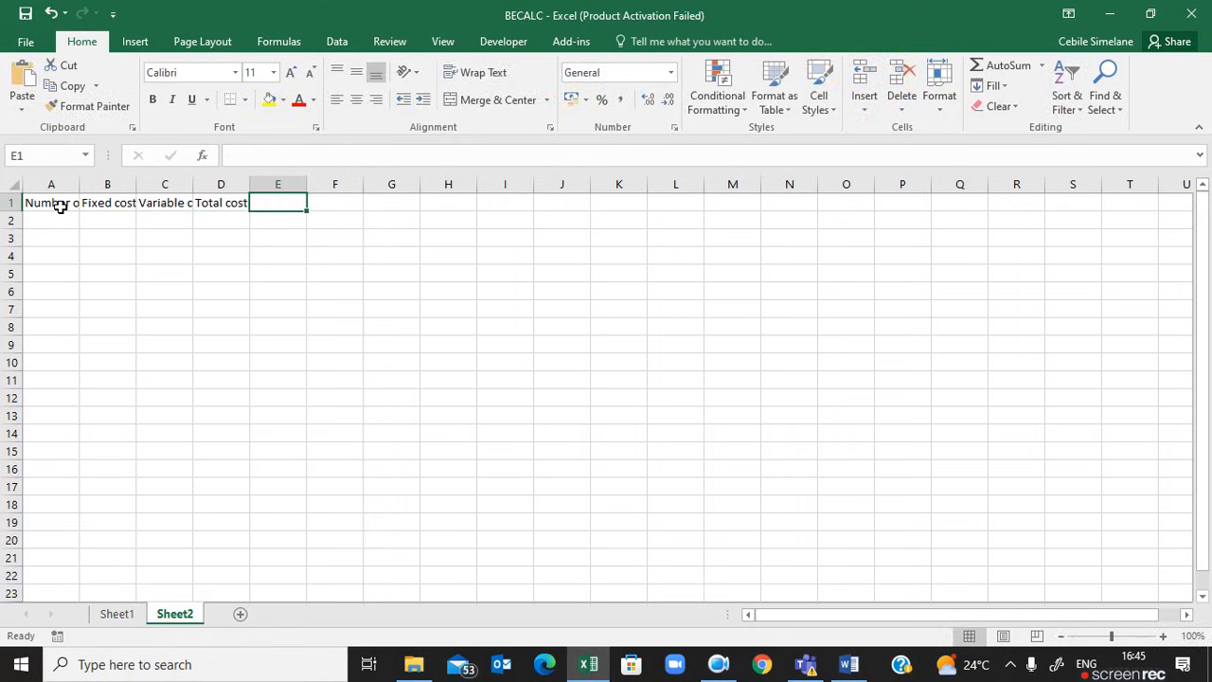
pyautogui.write('Sales')
pyautogui.click(335, 203)
pyautogui.write('P')
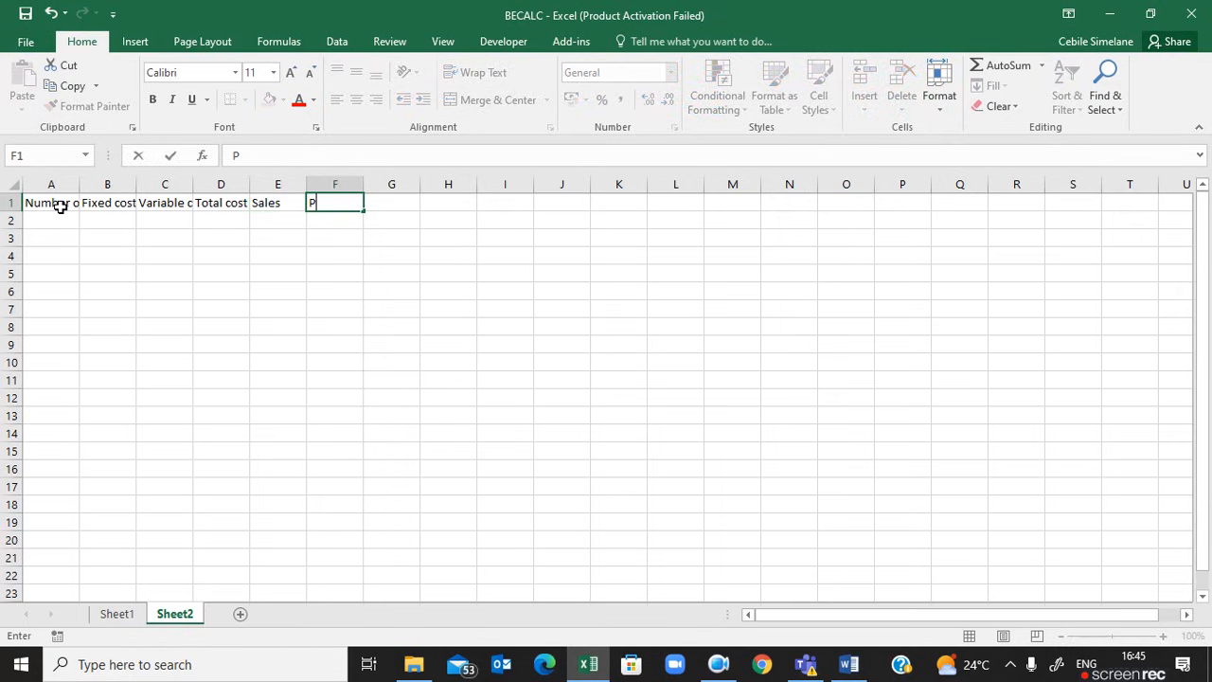
pyautogui.write('rofit o')
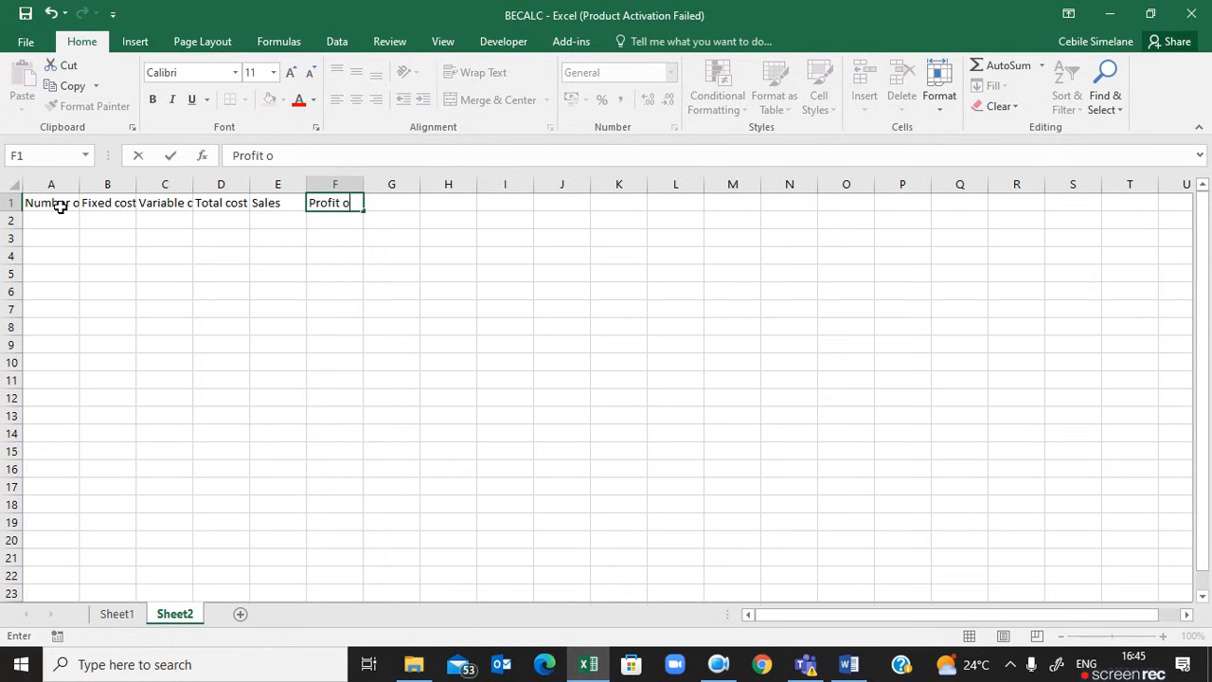
pyautogui.write('r L')
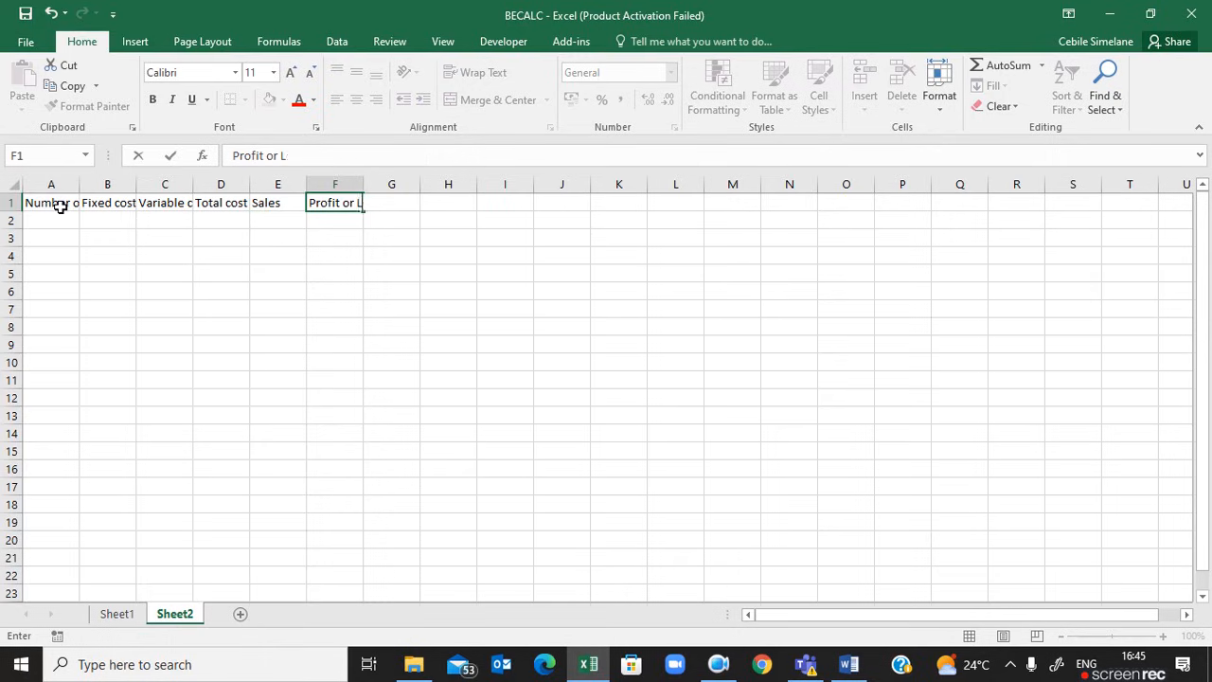
pyautogui.press('Return')
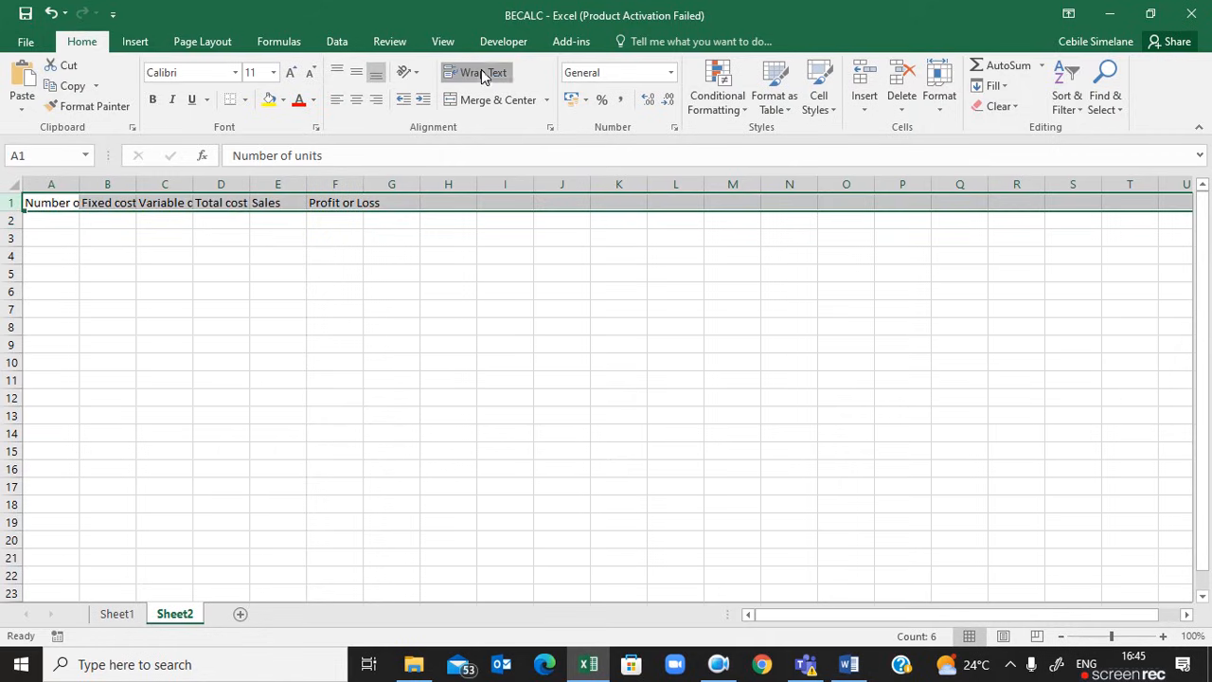
# - Apply Wrap Text to the row 1 headings so they fit on two lines
pyautogui.click(477, 72)
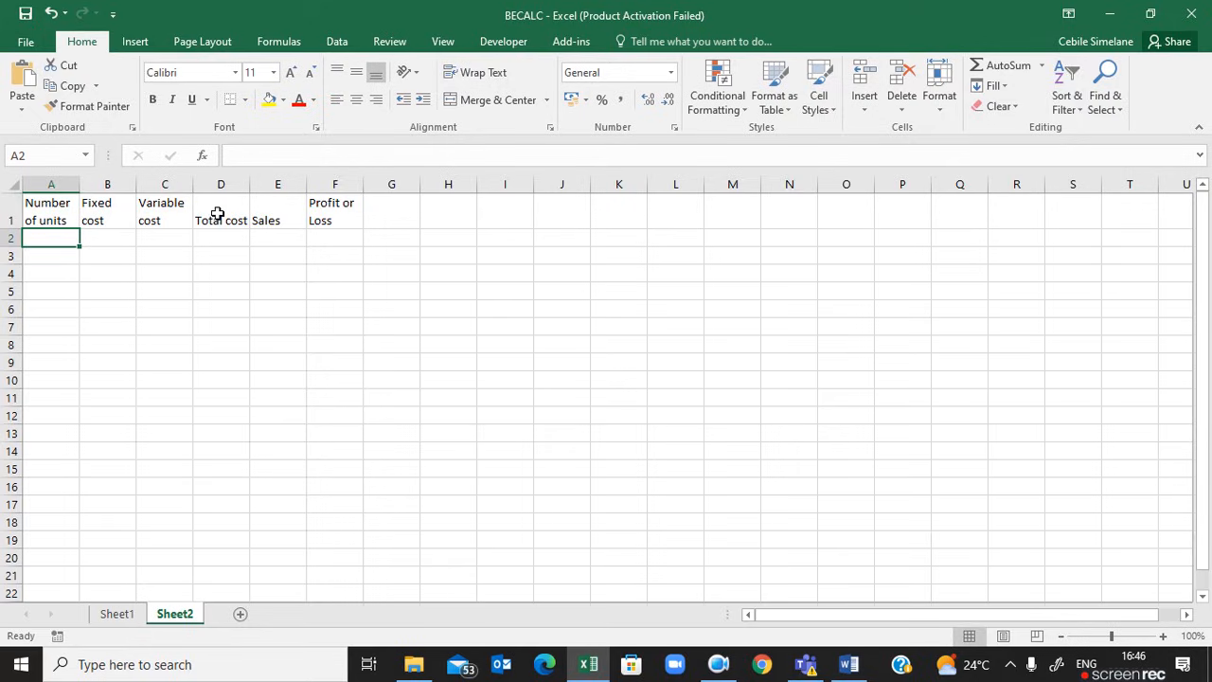
# - Enter 50 and 100 in A2:A3 and fill the units series down to 600
pyautogui.write('5')
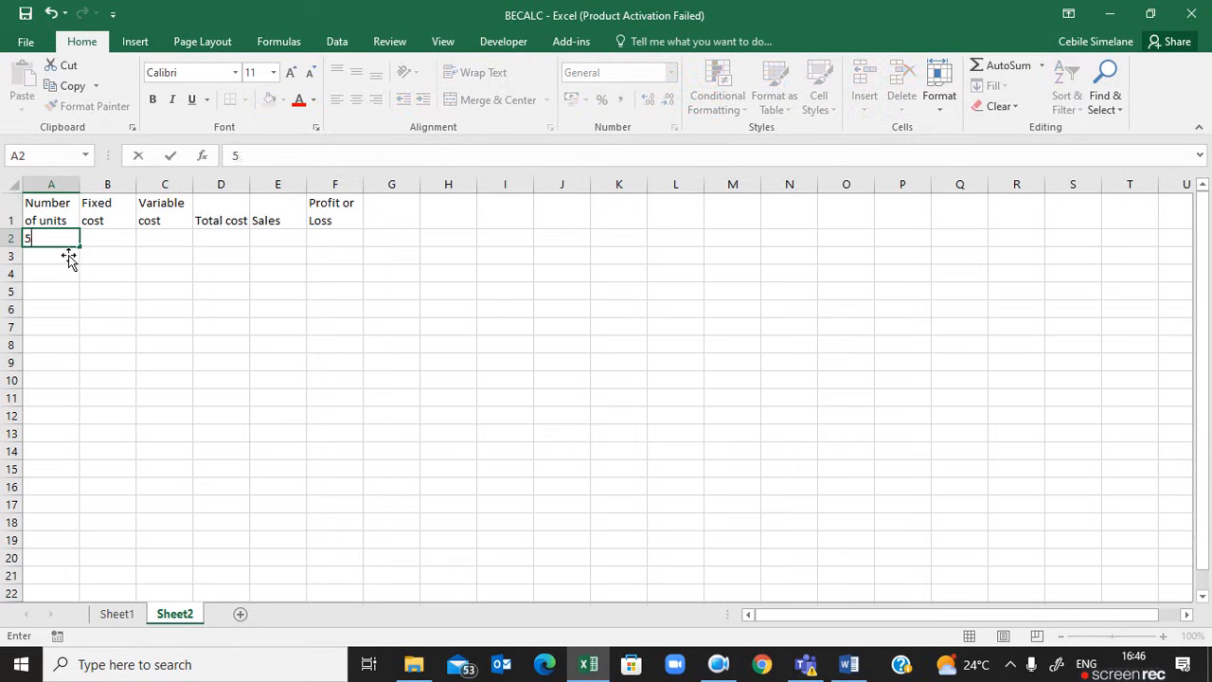
pyautogui.write('0')
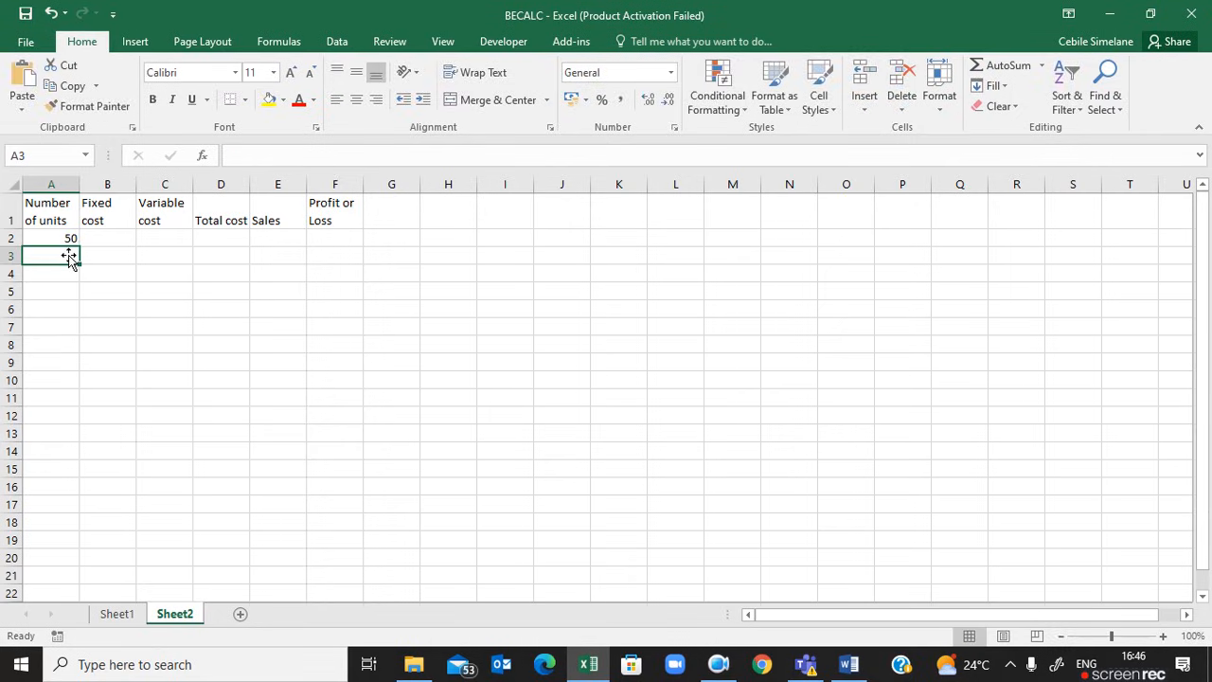
pyautogui.write('100')
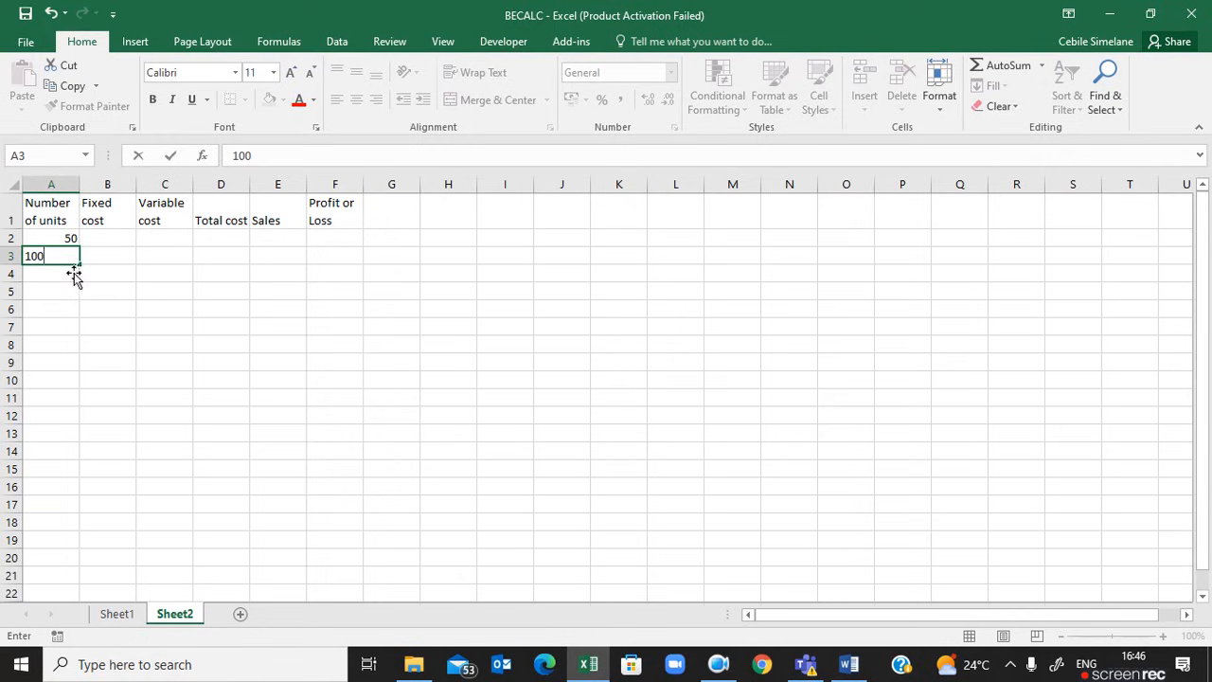
pyautogui.moveTo(70, 286)
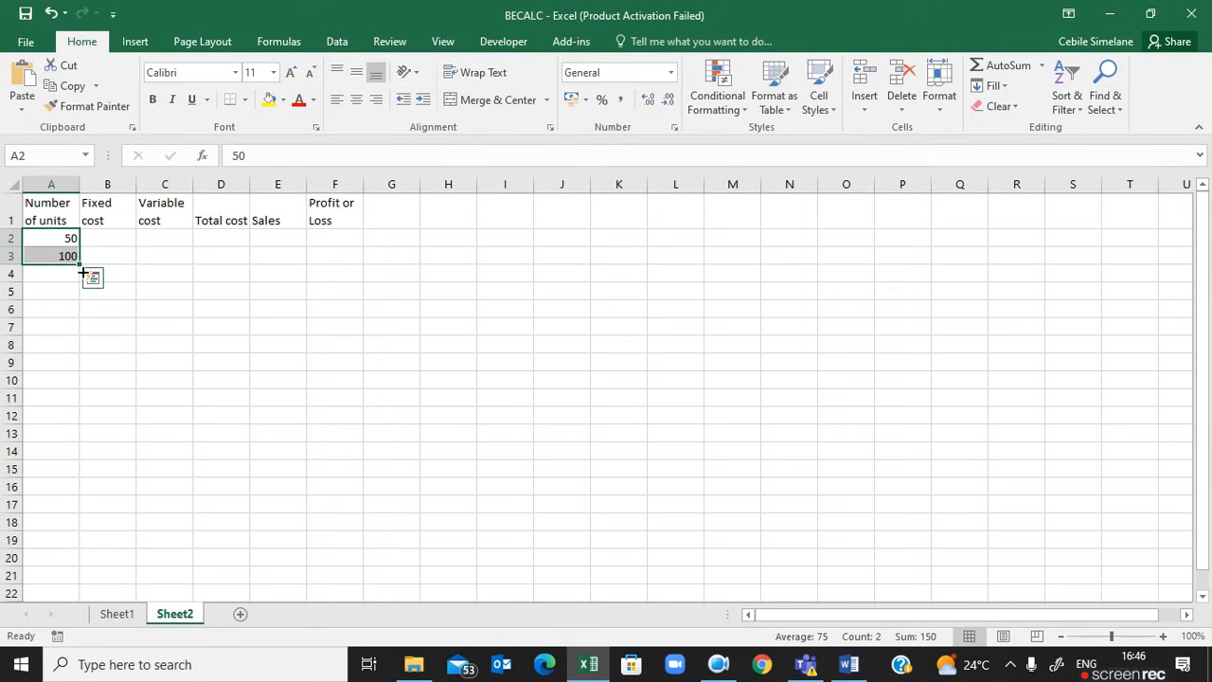
pyautogui.moveTo(80, 255); pyautogui.dragTo(82, 383)
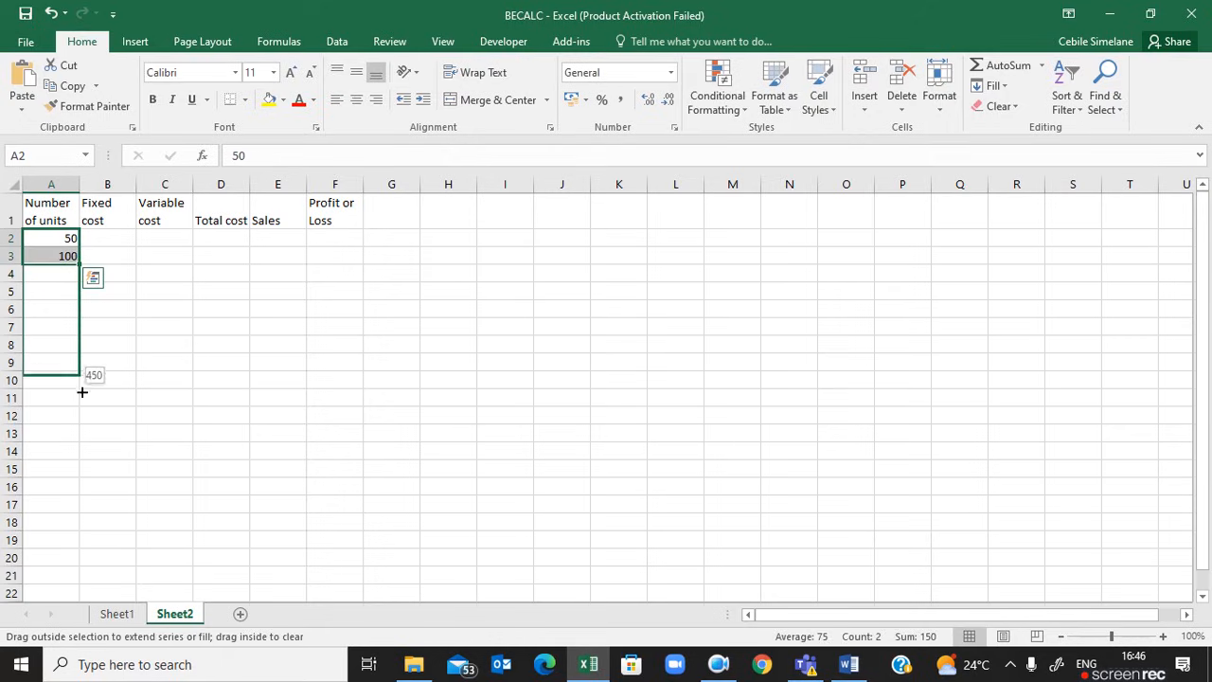
pyautogui.moveTo(81, 379); pyautogui.dragTo(78, 440)
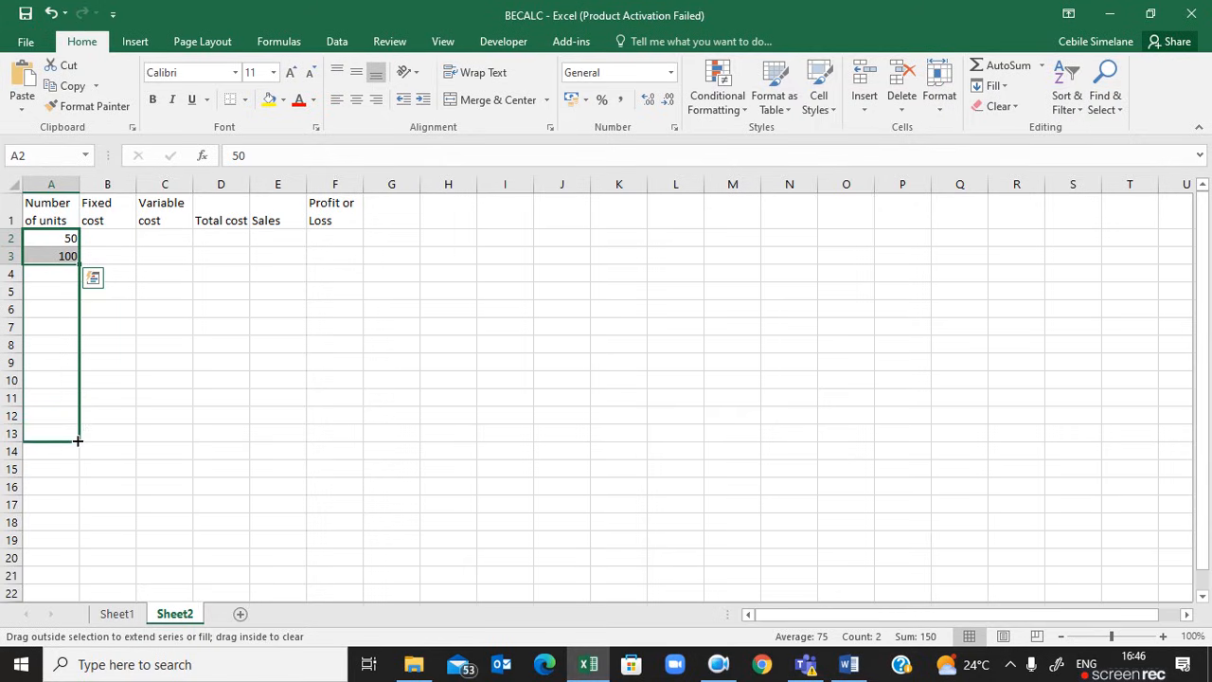
pyautogui.moveTo(78, 256); pyautogui.dragTo(78, 441)
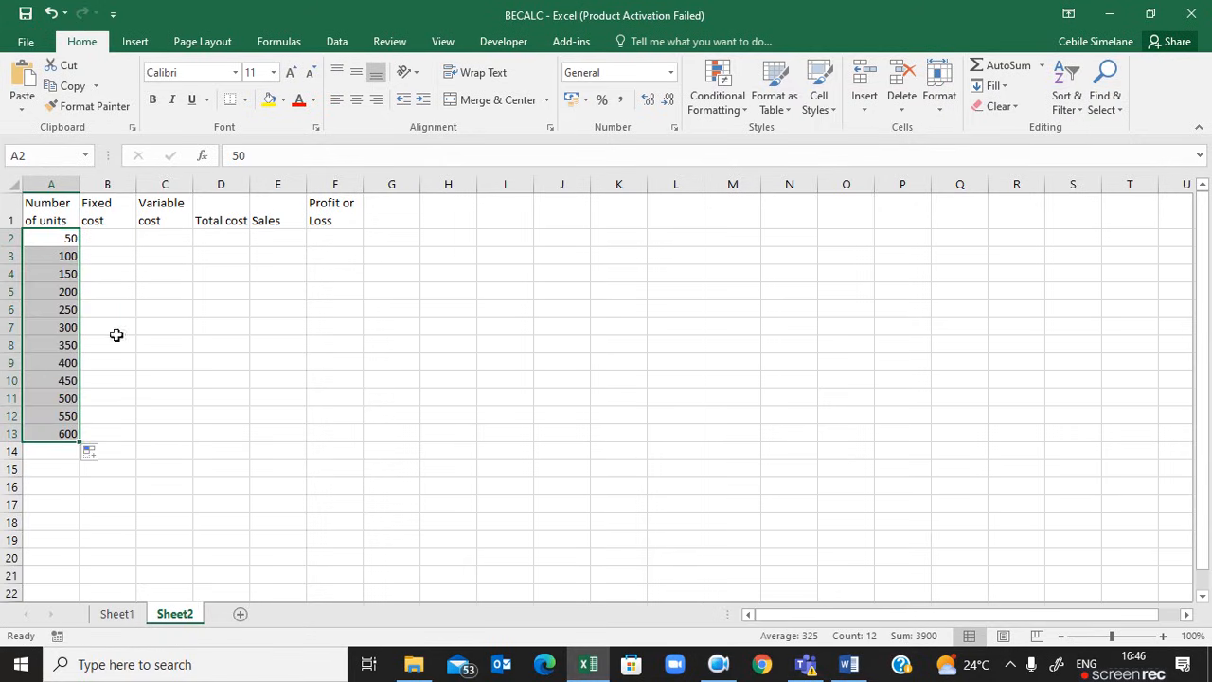
pyautogui.moveTo(69, 428)
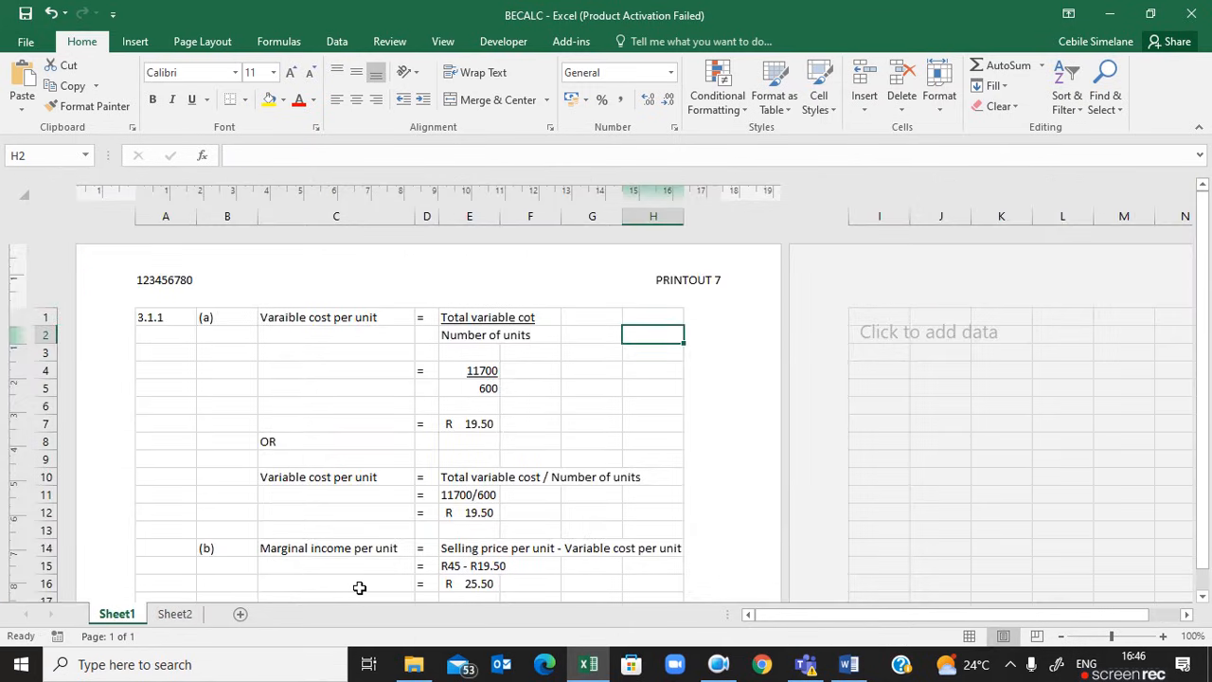
# - On Sheet2, enter 4500 in B2 and copy it down to B13
pyautogui.click(174, 614)
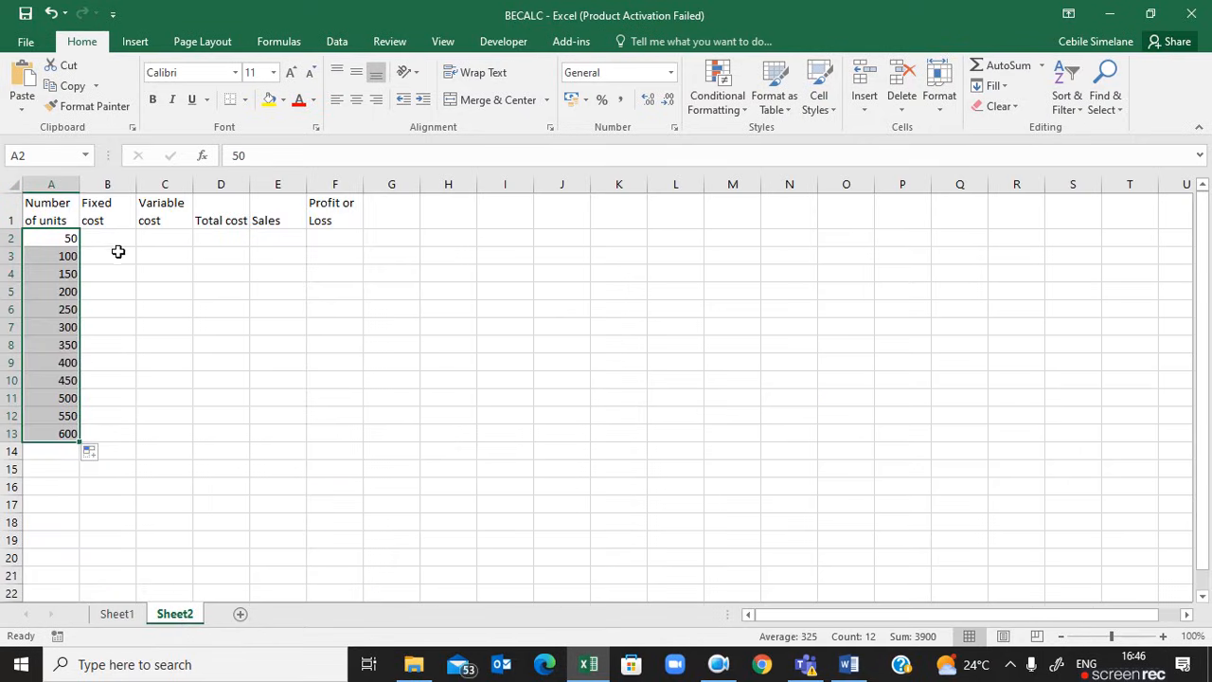
pyautogui.click(107, 237)
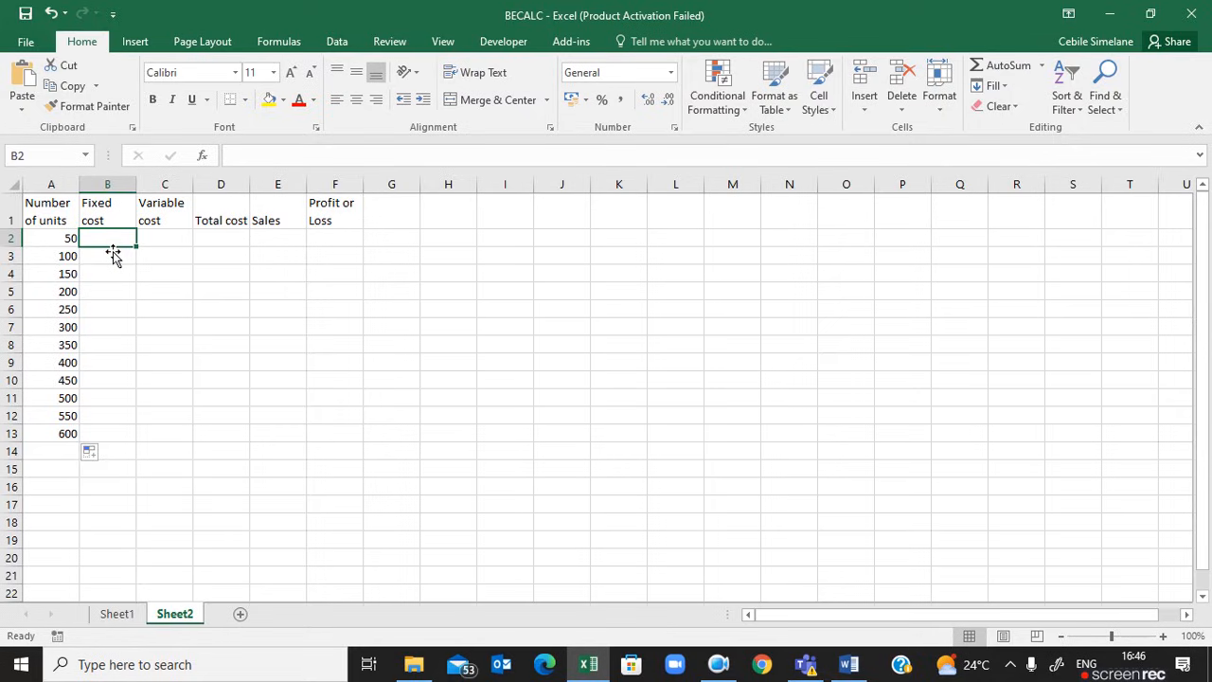
pyautogui.write('4500')
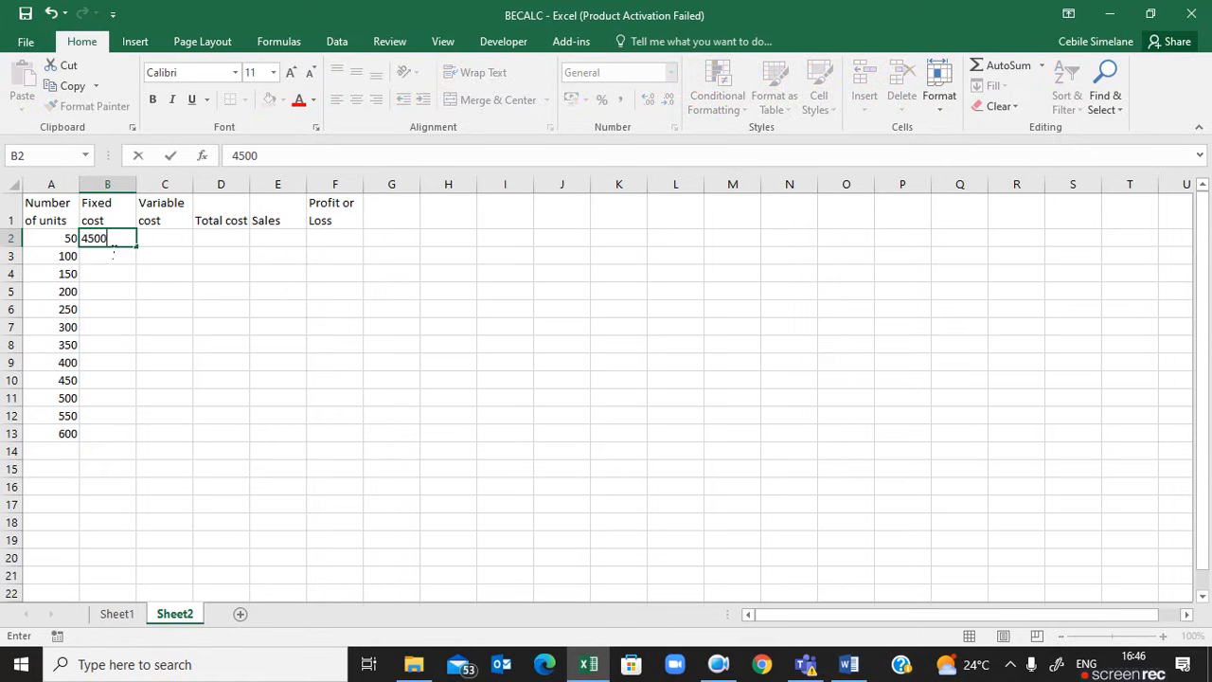
pyautogui.press('enter')
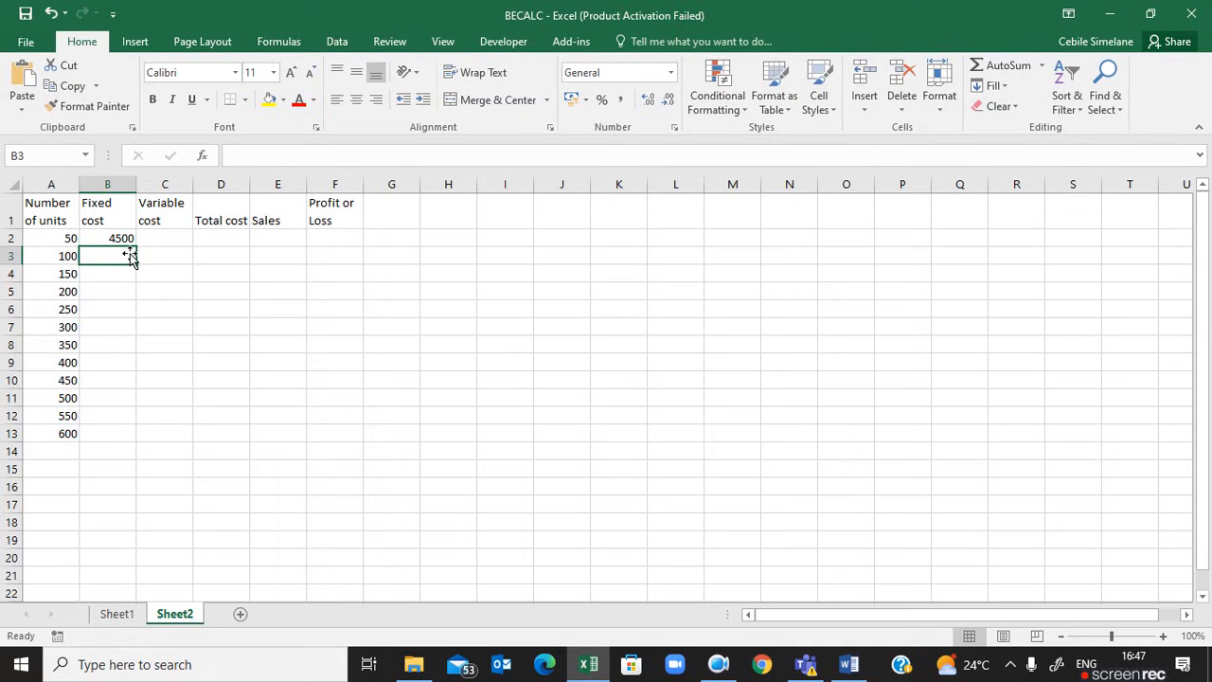
pyautogui.moveTo(98, 397)
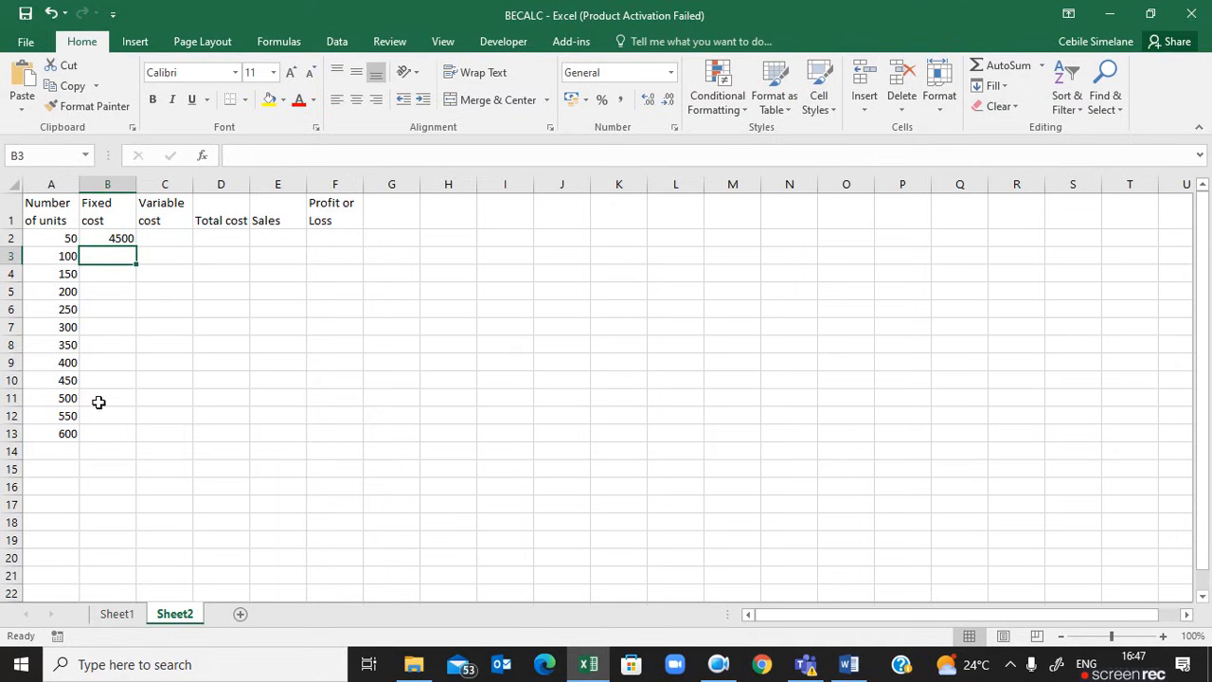
pyautogui.moveTo(107, 447)
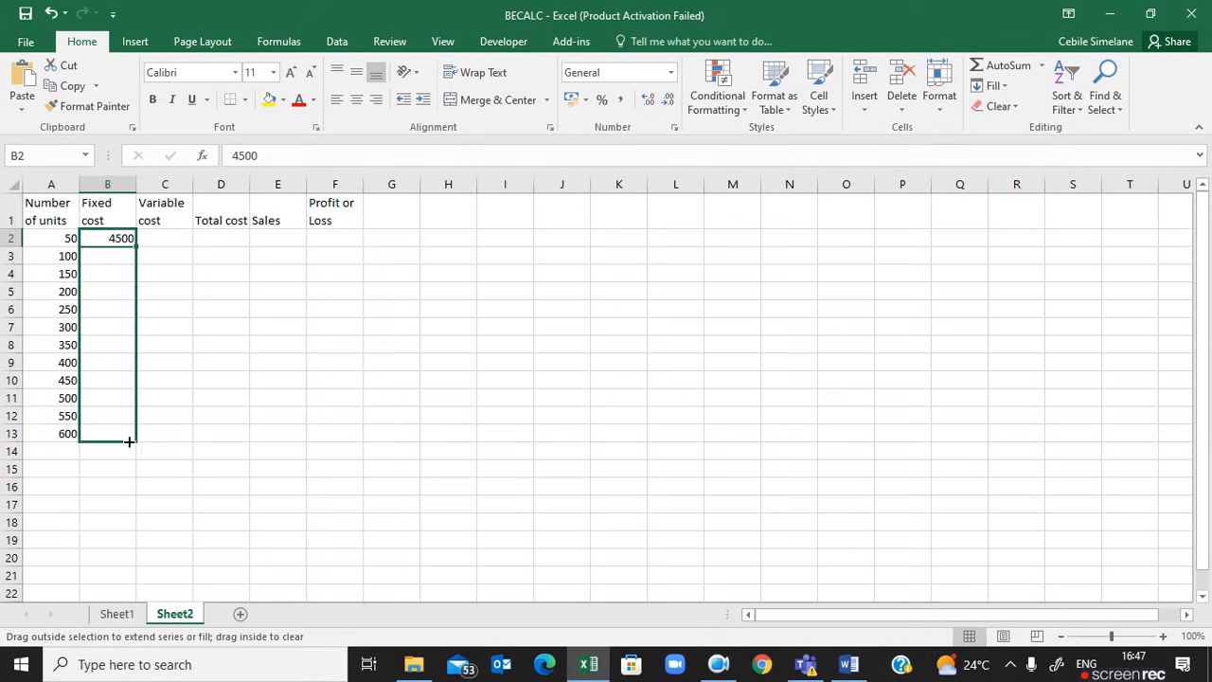
pyautogui.moveTo(130, 238); pyautogui.dragTo(130, 434)
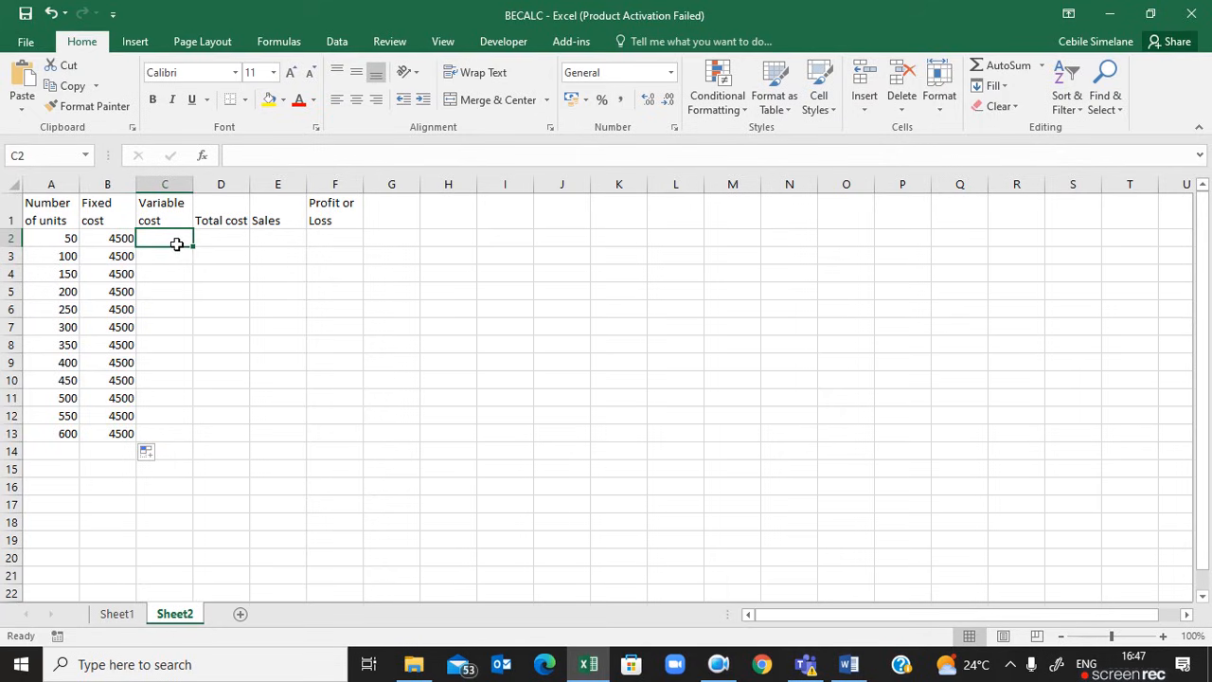
pyautogui.moveTo(194, 590)
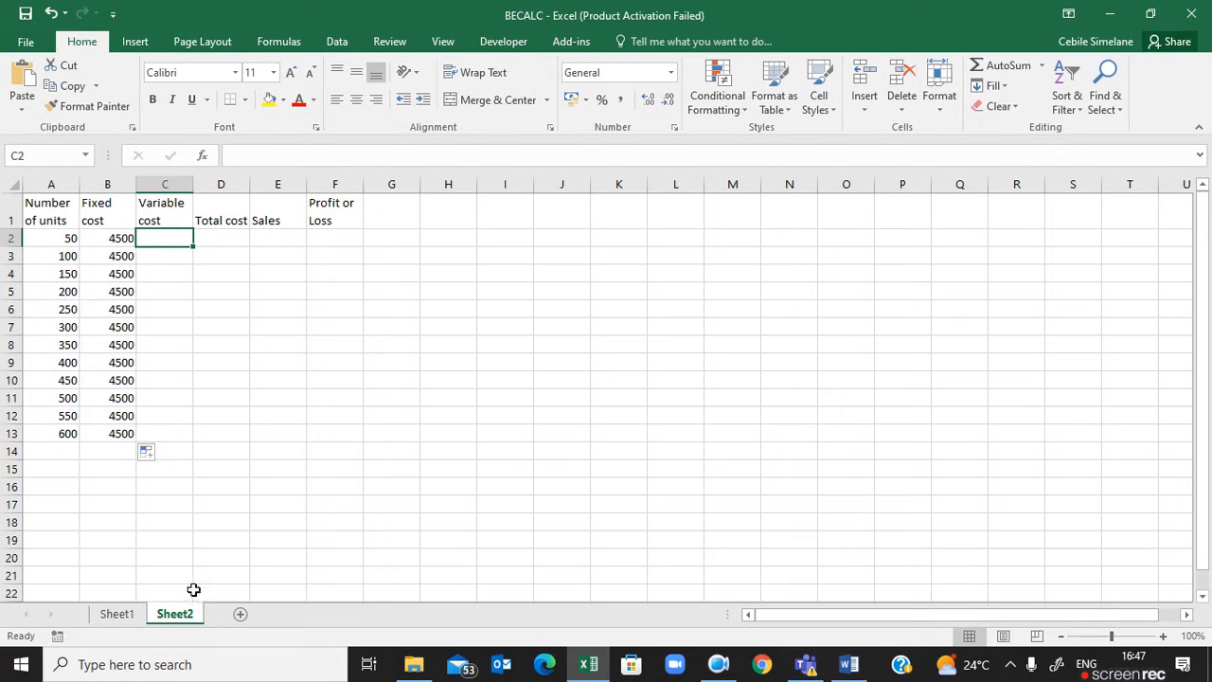
pyautogui.click(117, 614)
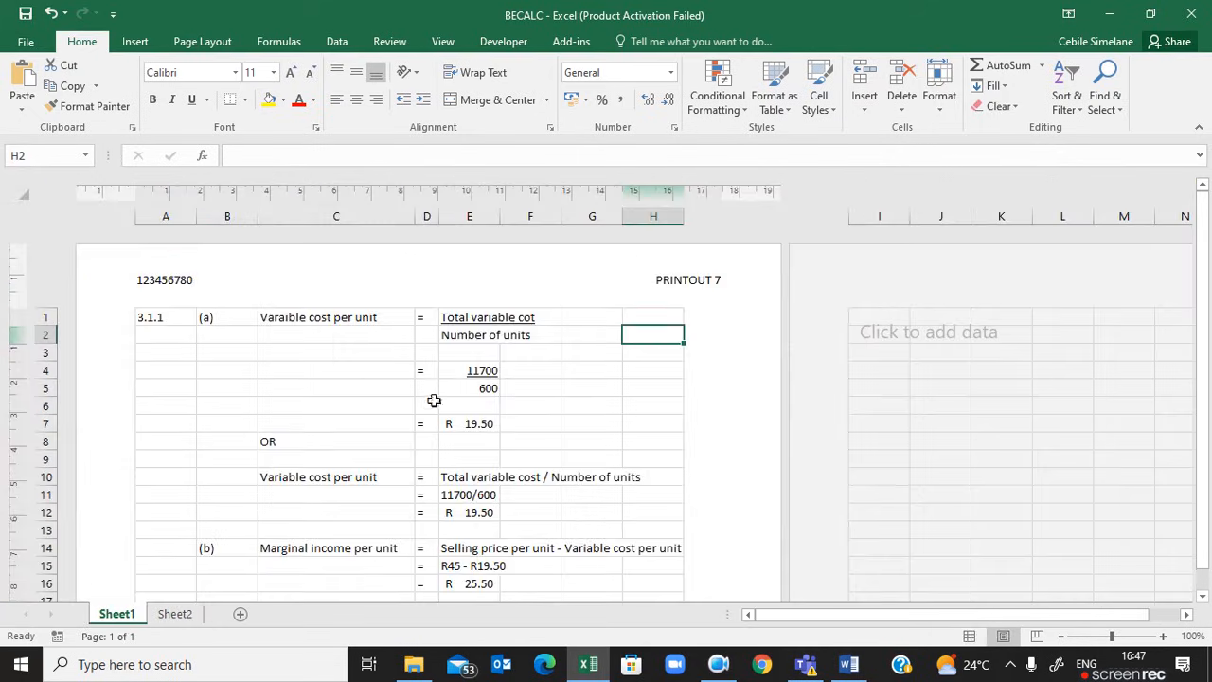
pyautogui.moveTo(479, 442)
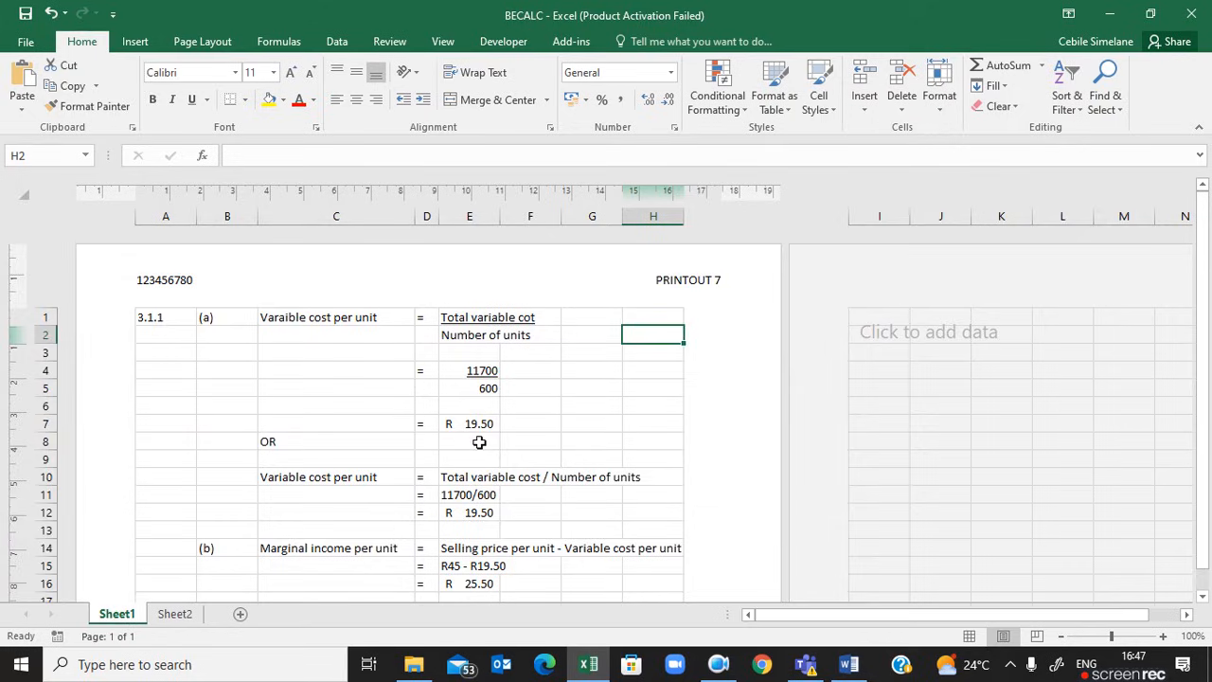
pyautogui.moveTo(491, 439)
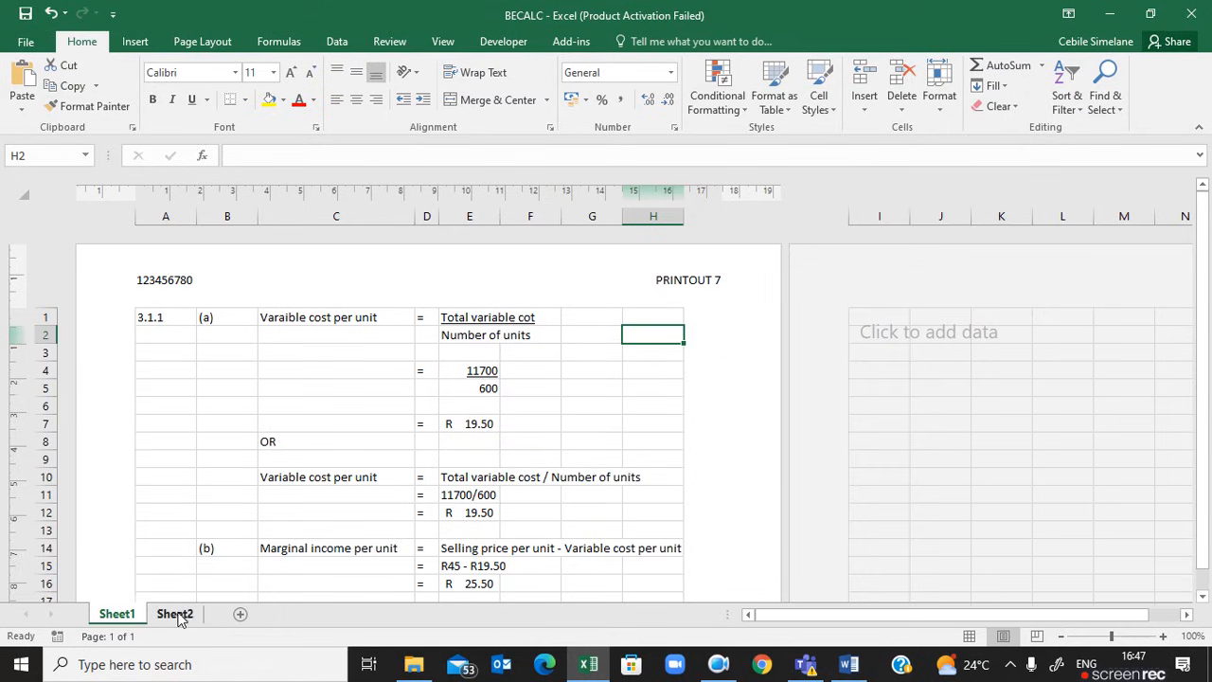
pyautogui.click(174, 614)
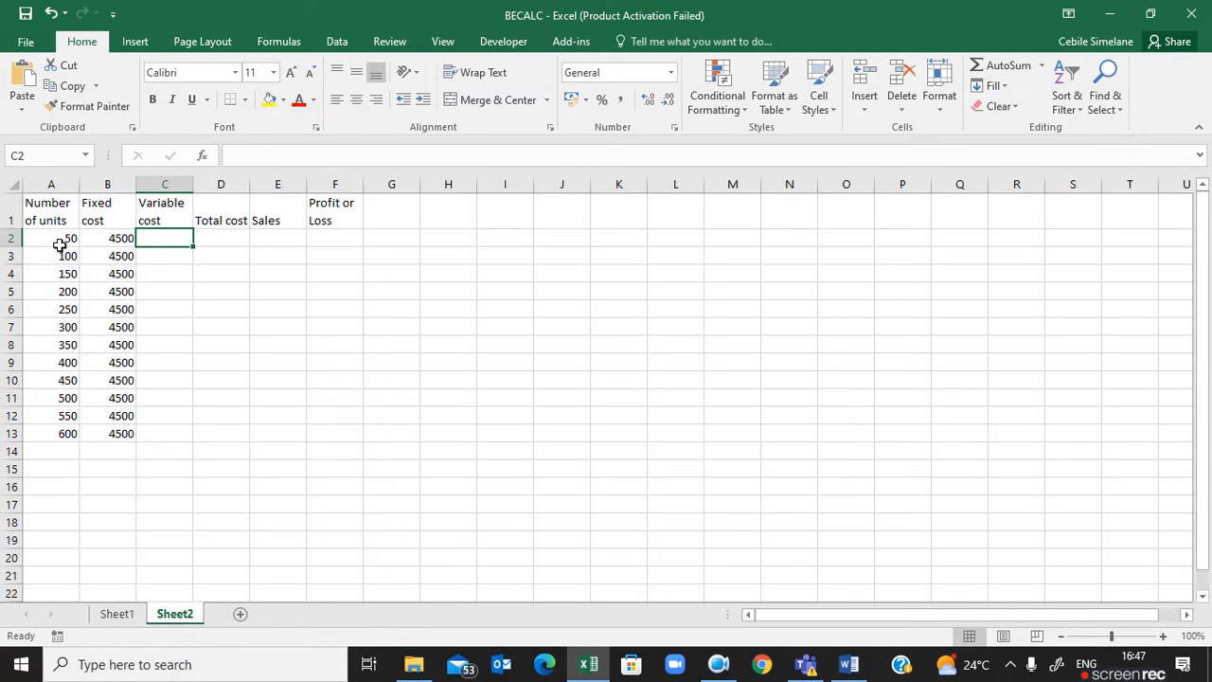
# - Enter =A2*19.5 in C2, fill it to C13, and check C3 and C5
pyautogui.write('=A2')
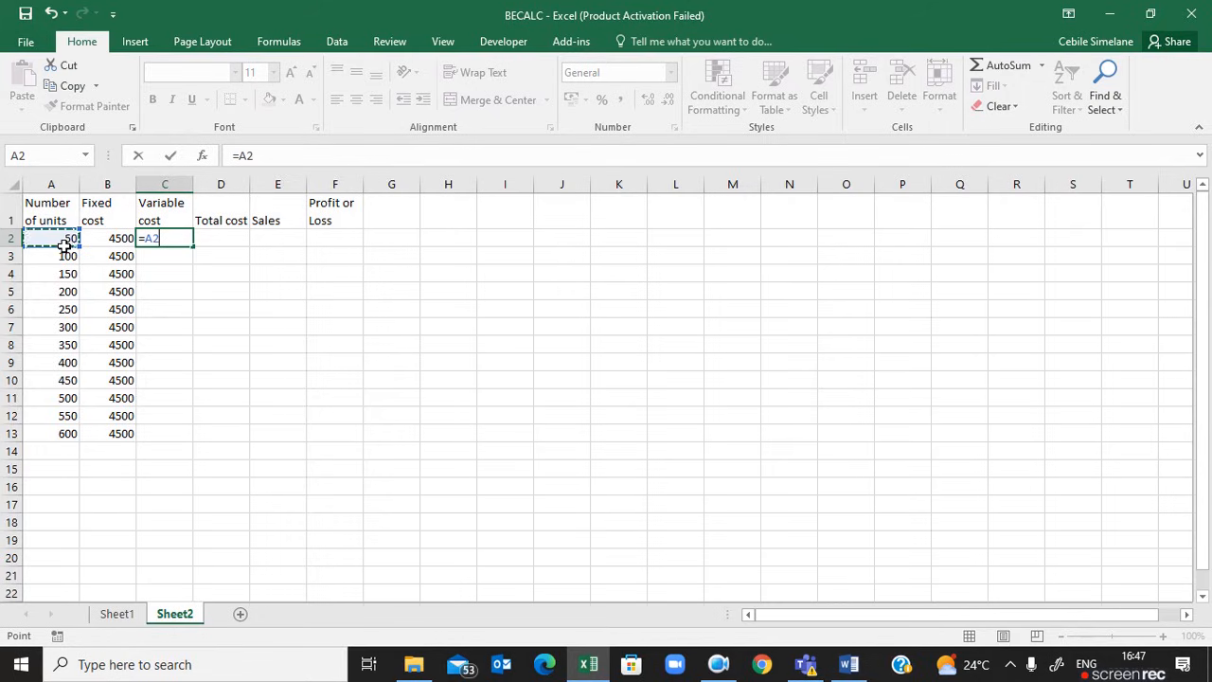
pyautogui.write('*19.5')
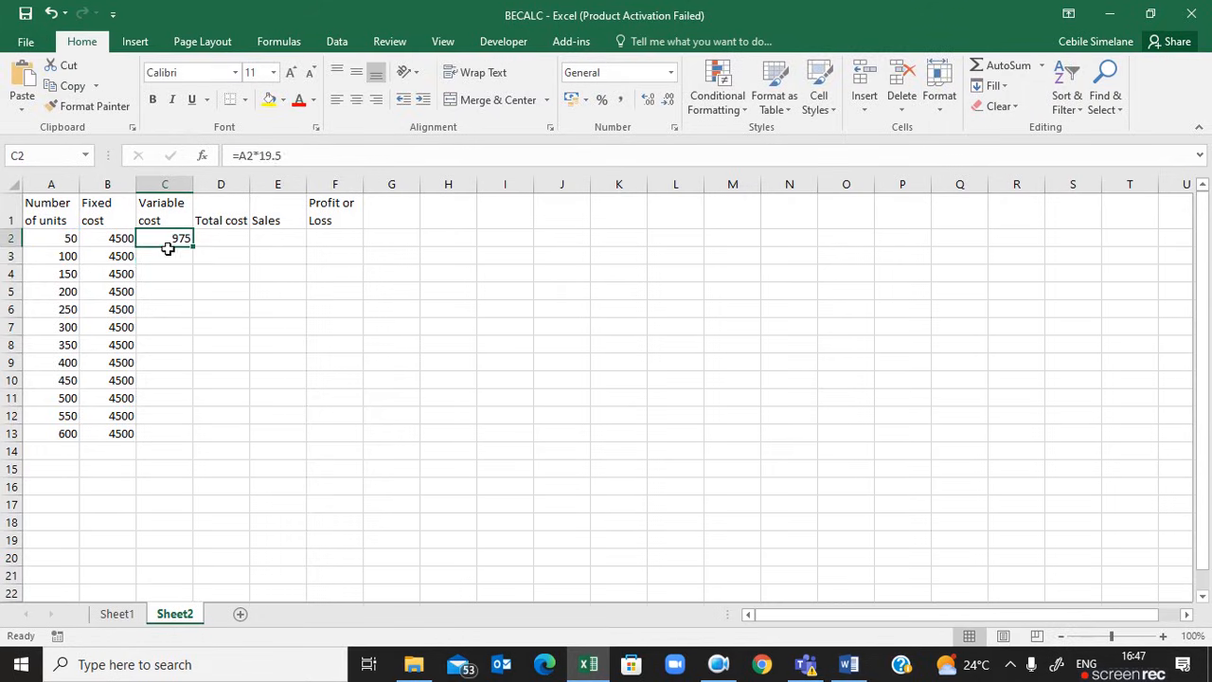
pyautogui.moveTo(114, 256)
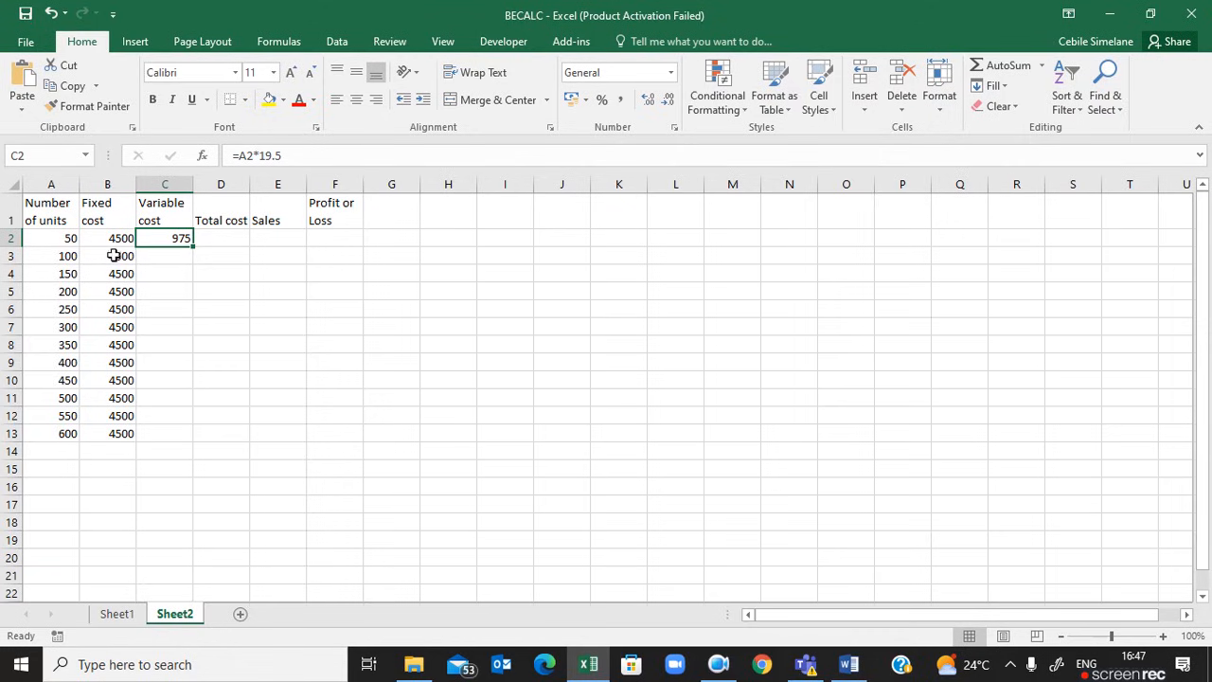
pyautogui.moveTo(180, 245); pyautogui.dragTo(164, 274)
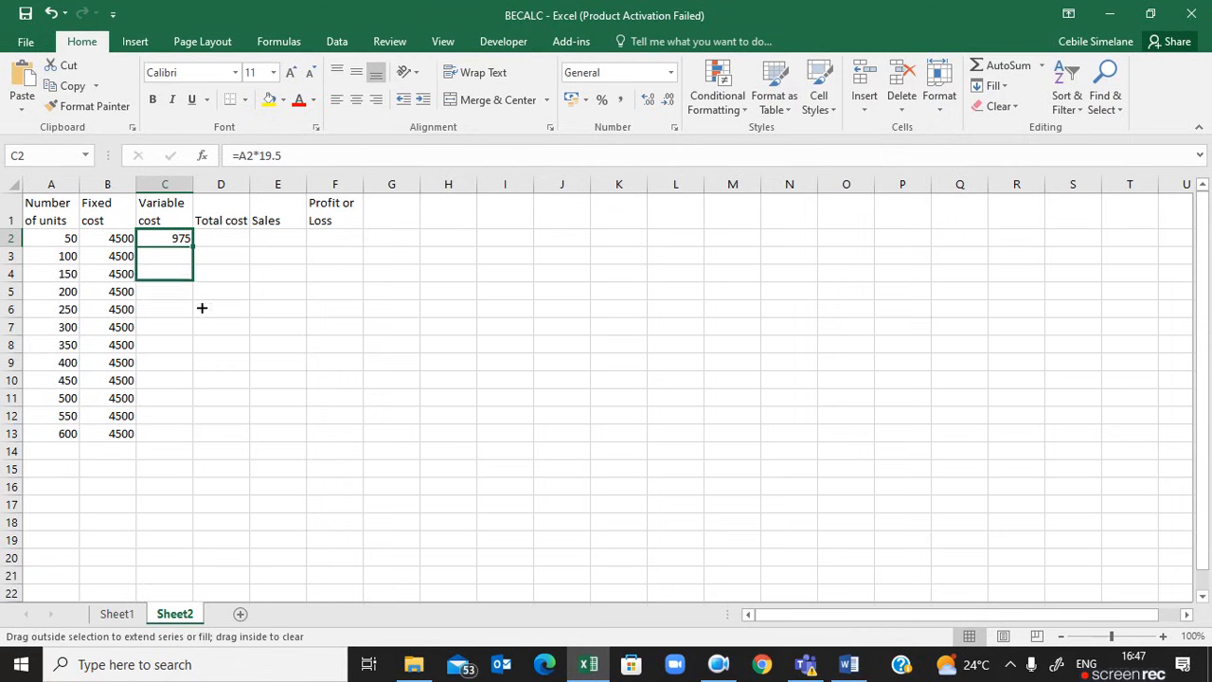
pyautogui.moveTo(179, 238); pyautogui.dragTo(179, 433)
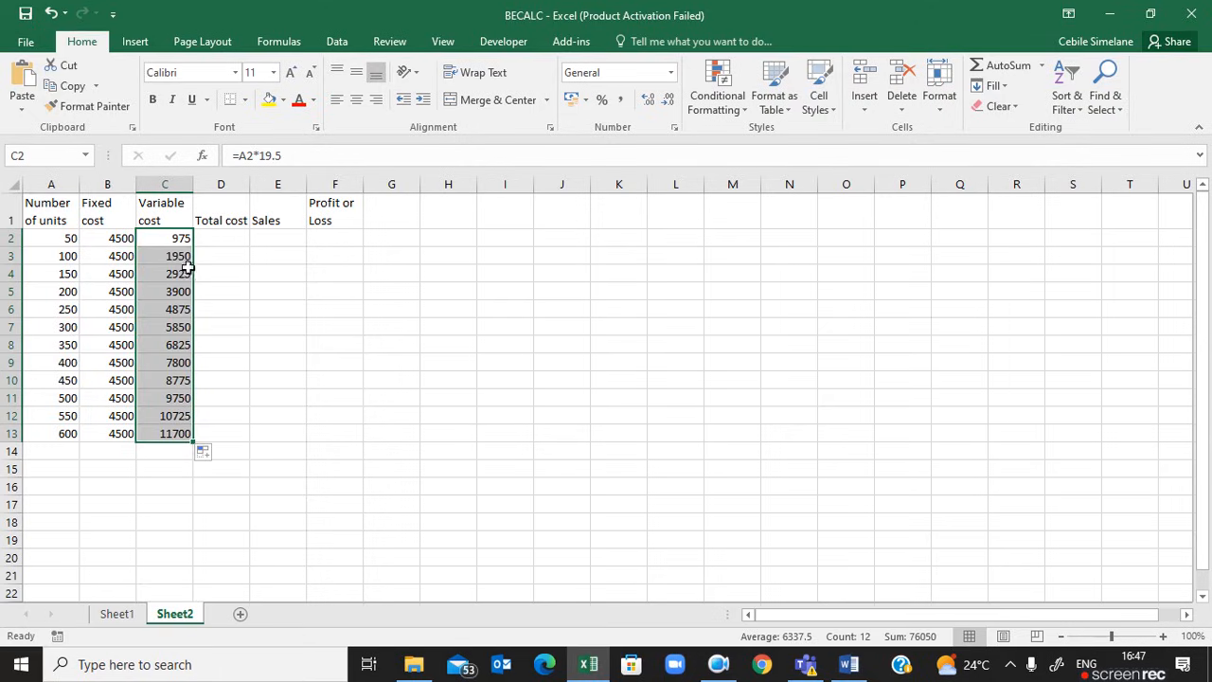
pyautogui.click(165, 256)
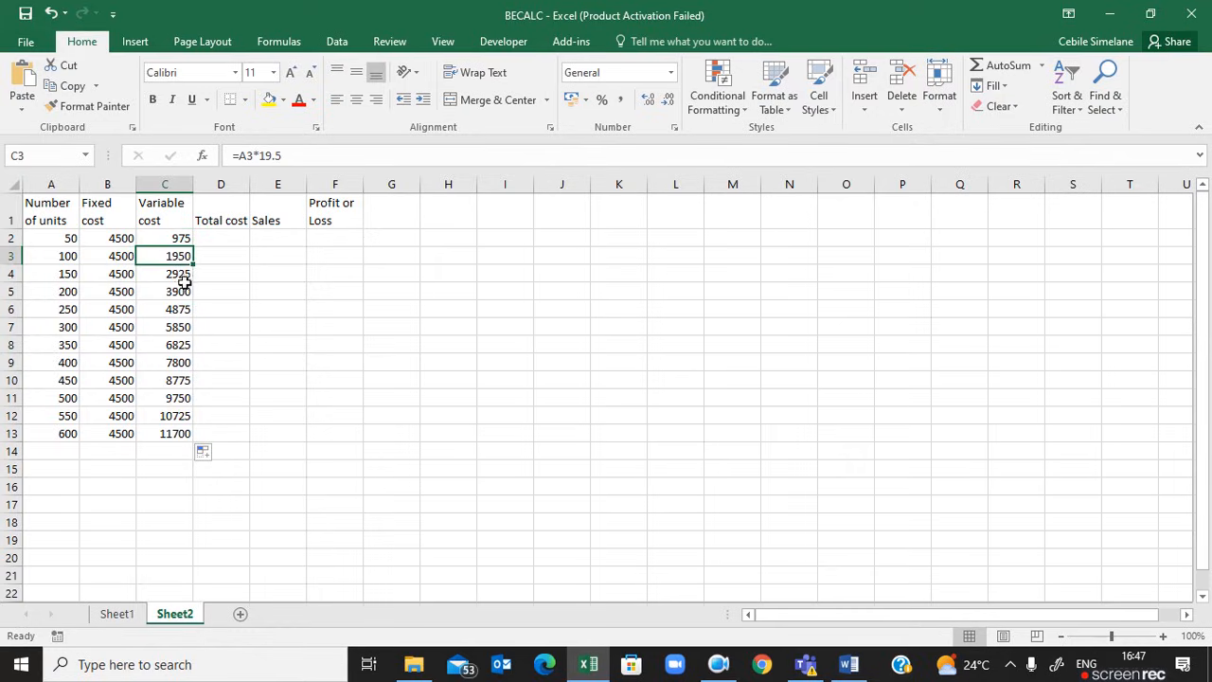
pyautogui.click(165, 290)
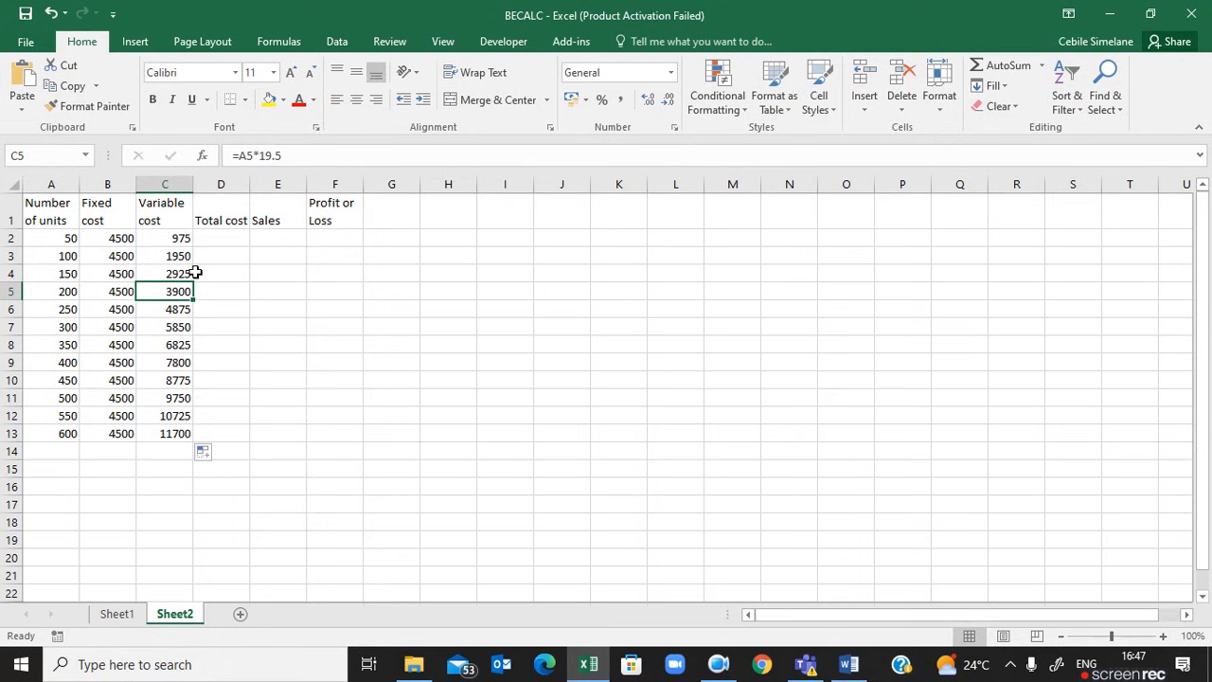
pyautogui.moveTo(232, 241)
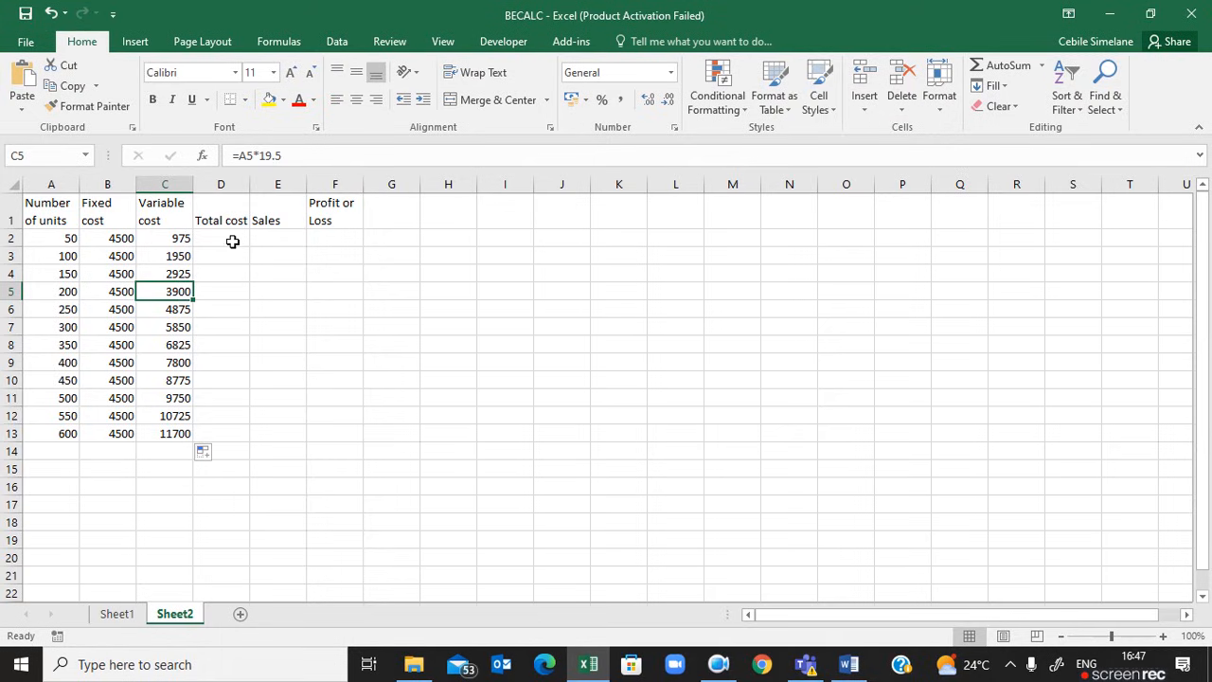
# - Enter =B2+C2 in D2 and copy the Total cost formula down to D13
pyautogui.click(220, 238)
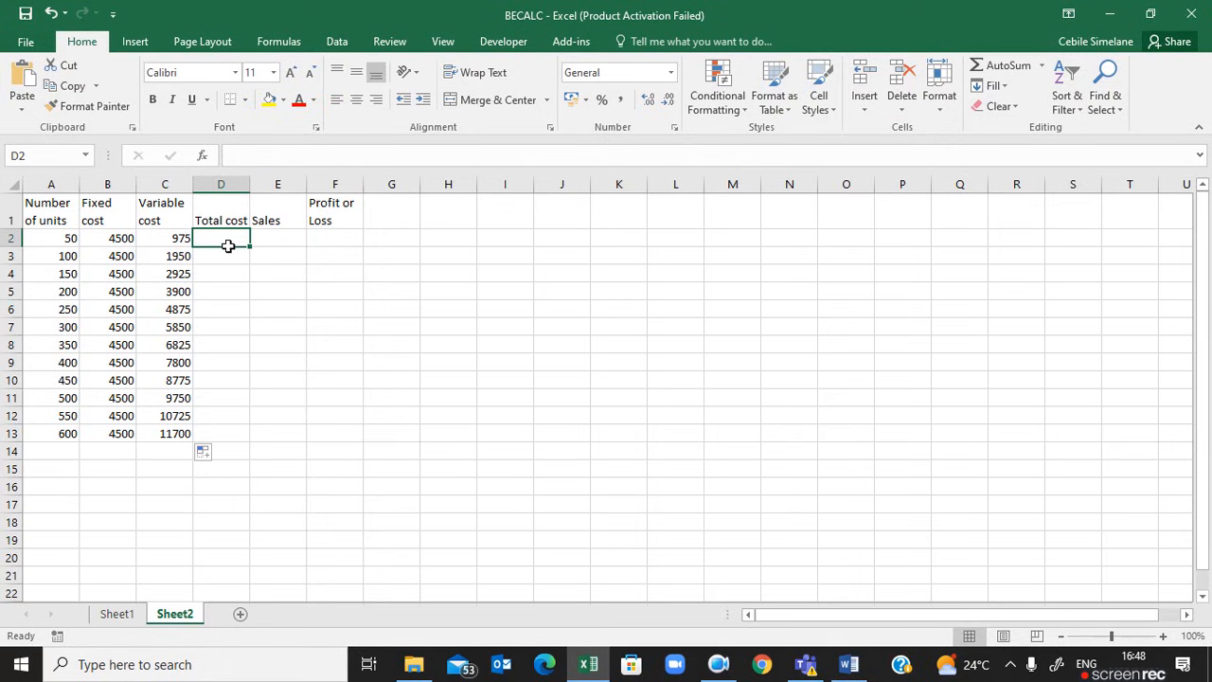
pyautogui.write('=B2')
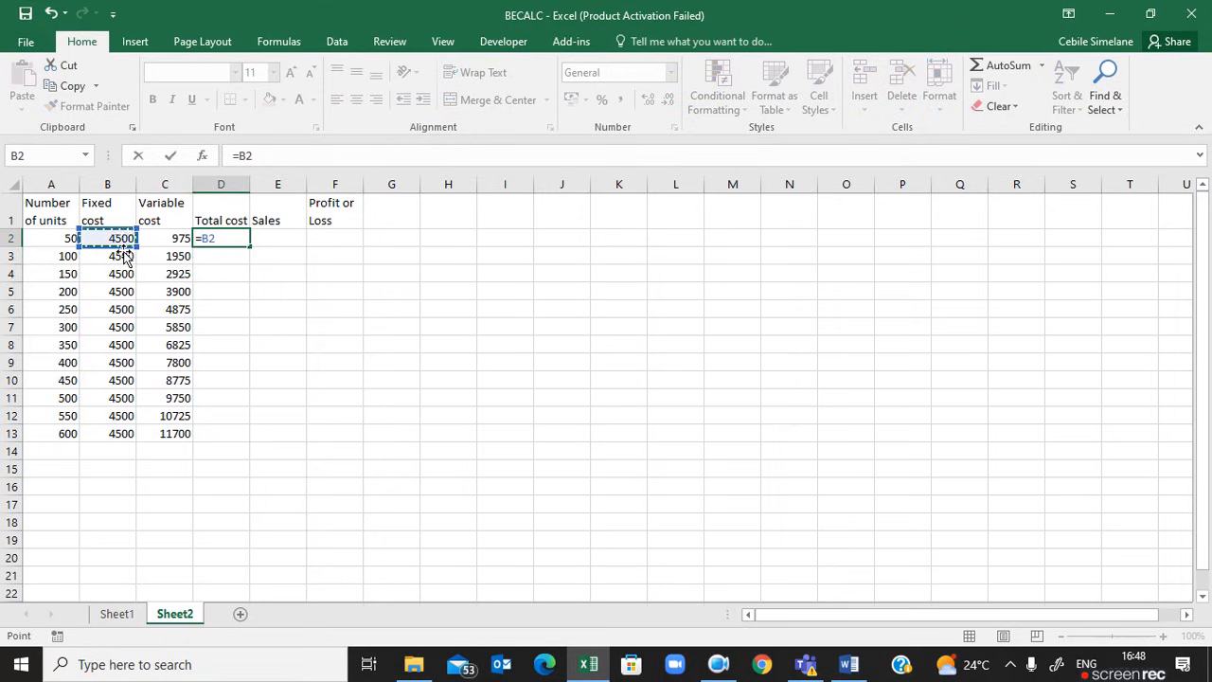
pyautogui.write('+')
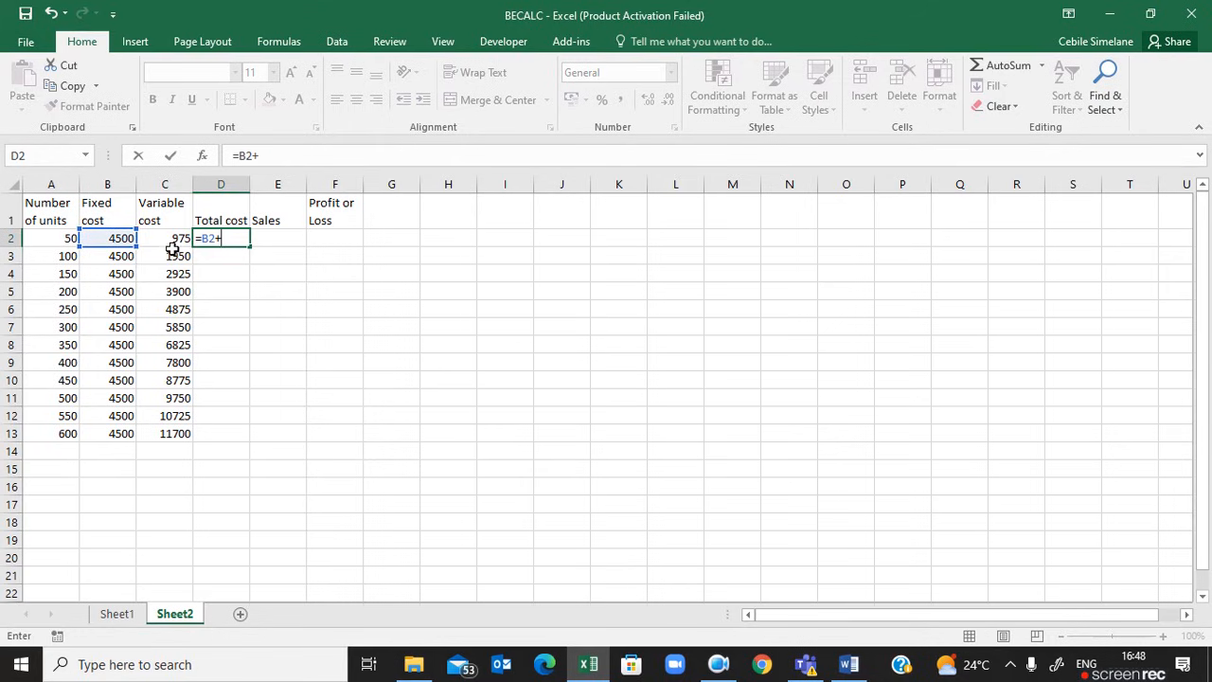
pyautogui.press('Return')
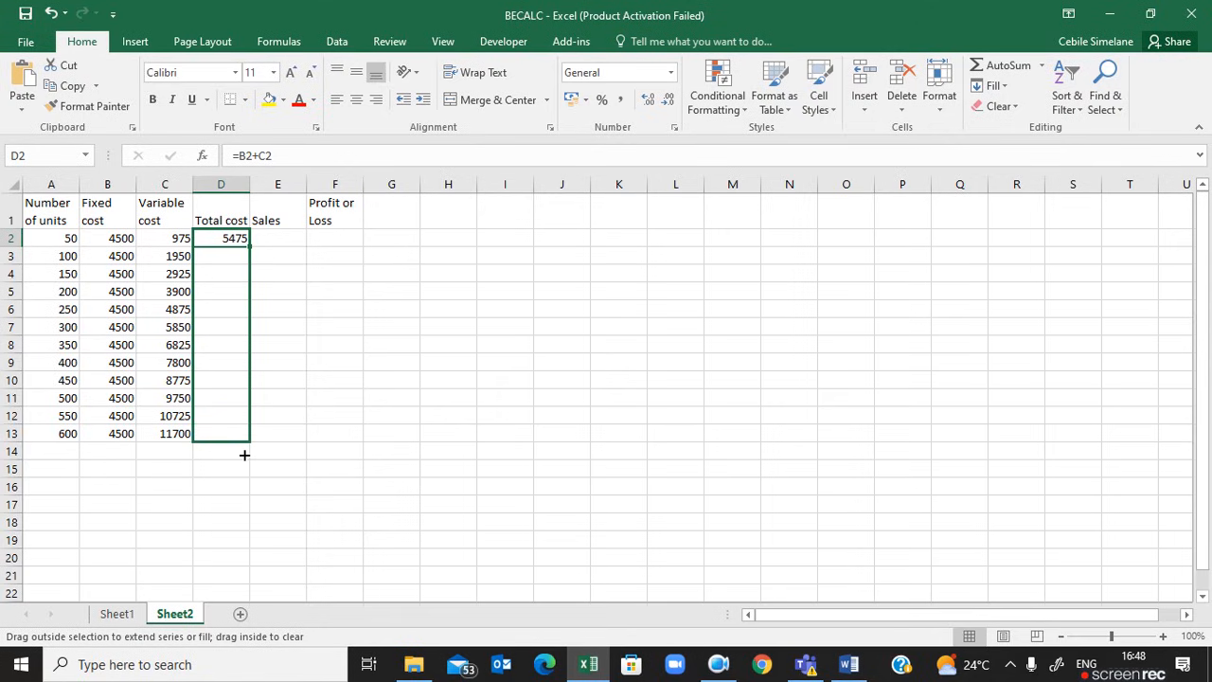
pyautogui.moveTo(221, 237); pyautogui.dragTo(221, 433)
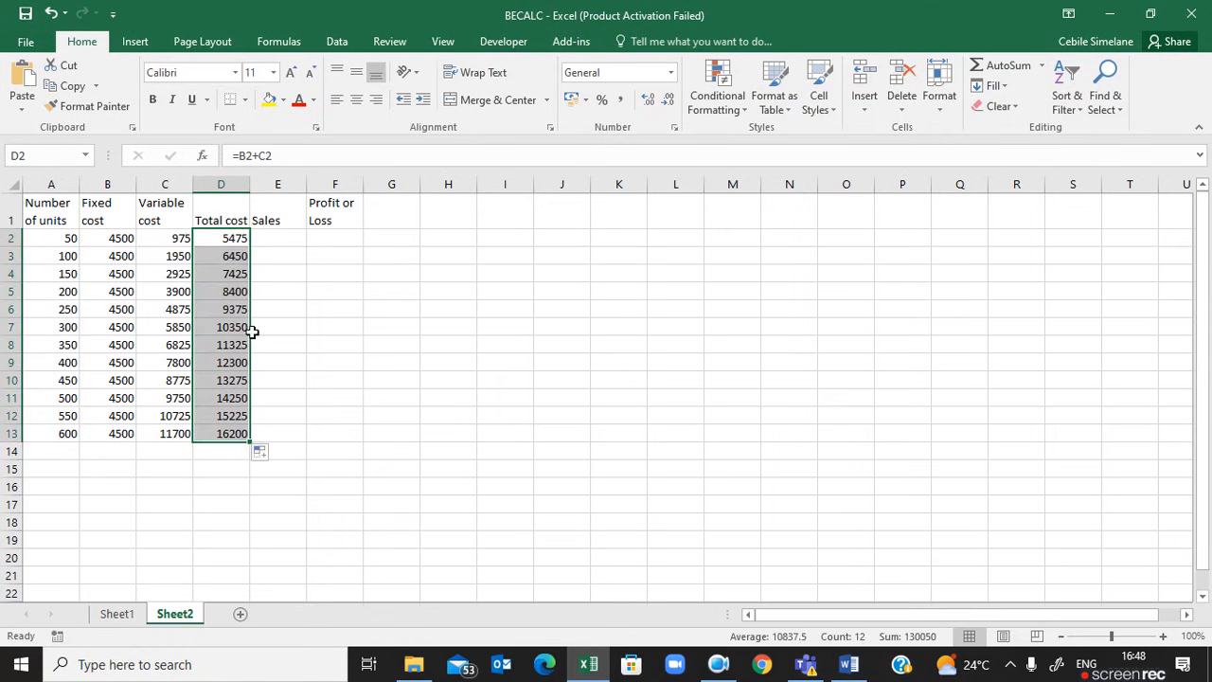
pyautogui.click(277, 237)
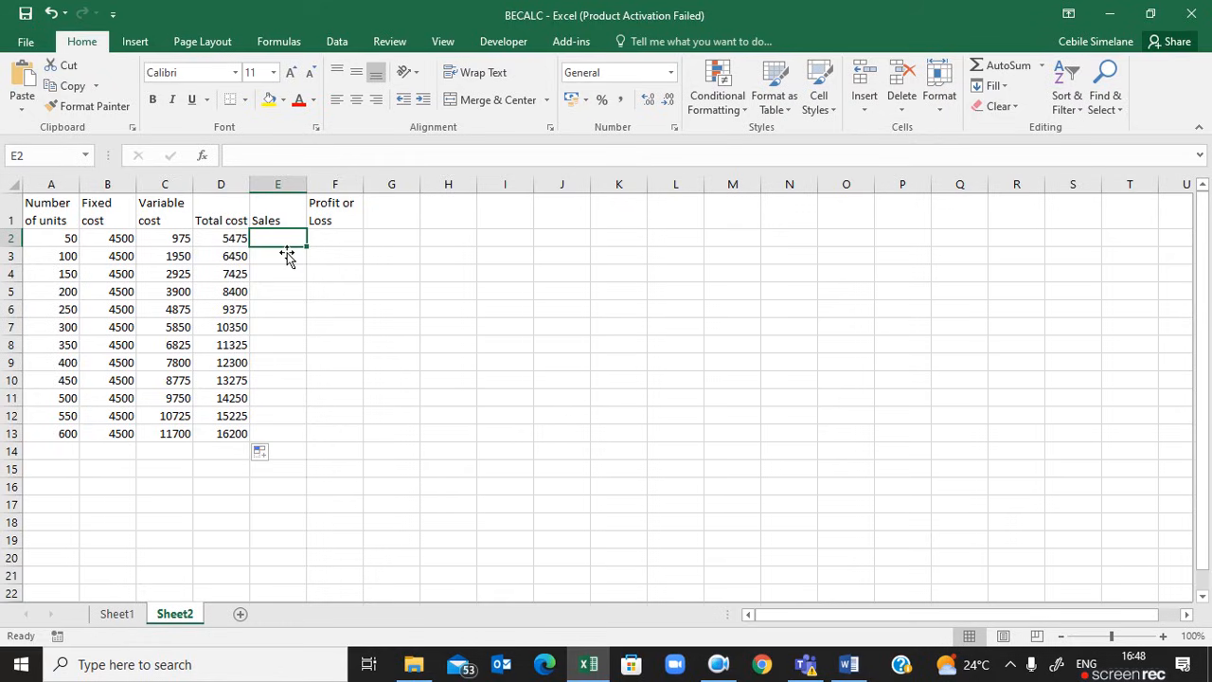
# - Enter =A2*45 in E2 and copy the Sales formula down to E13
pyautogui.write('=A2')
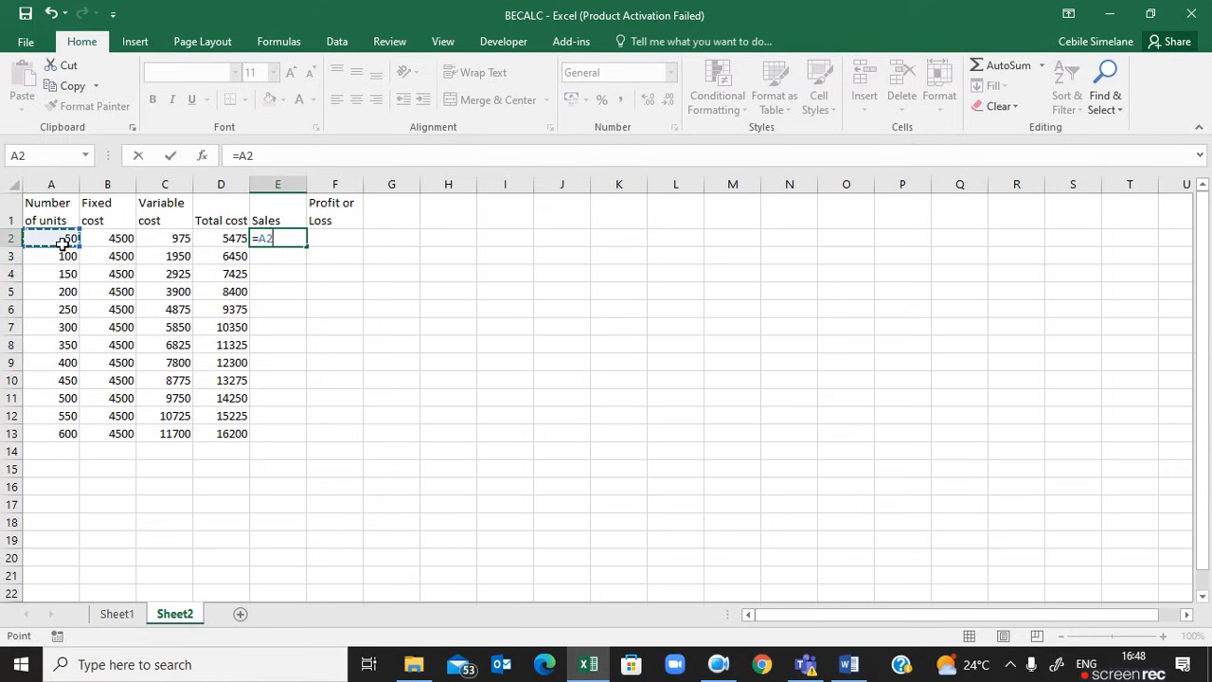
pyautogui.write('*45')
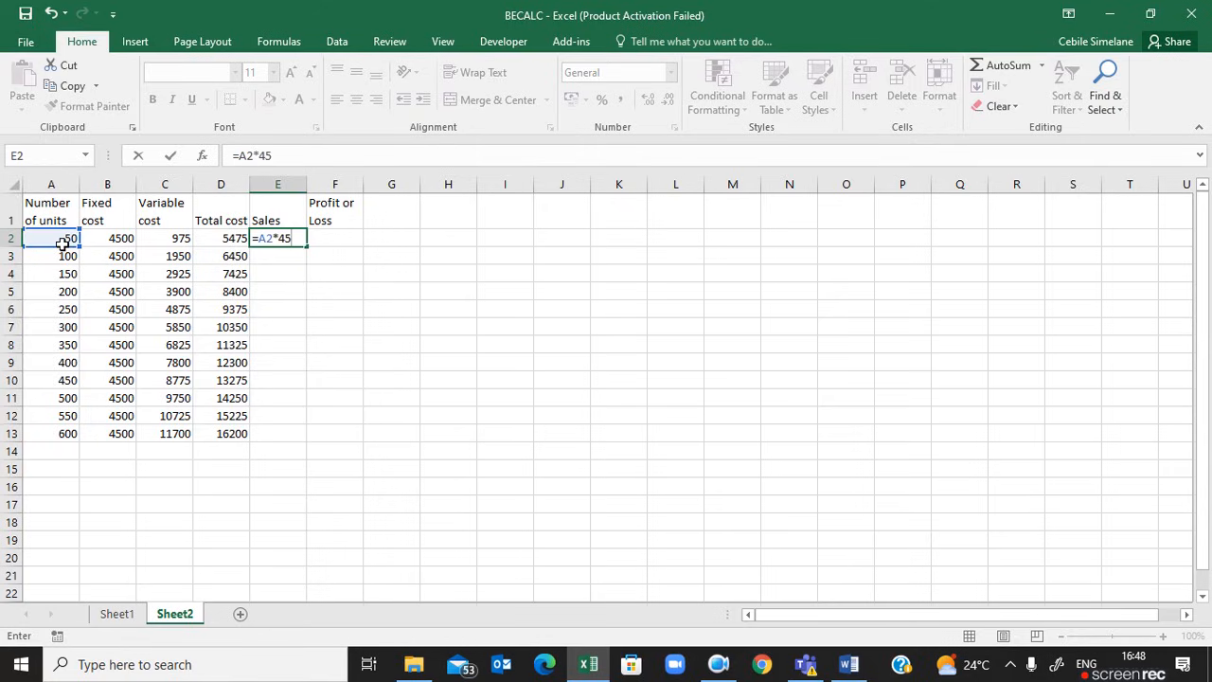
pyautogui.press('Return')
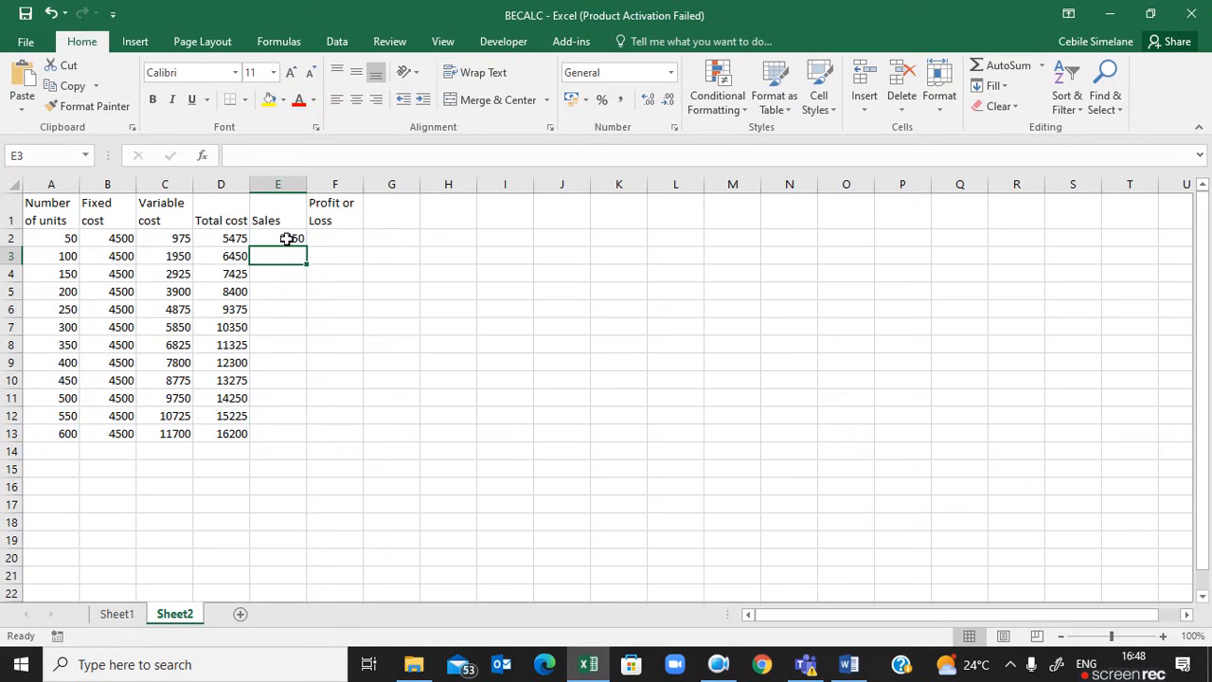
pyautogui.click(278, 237)
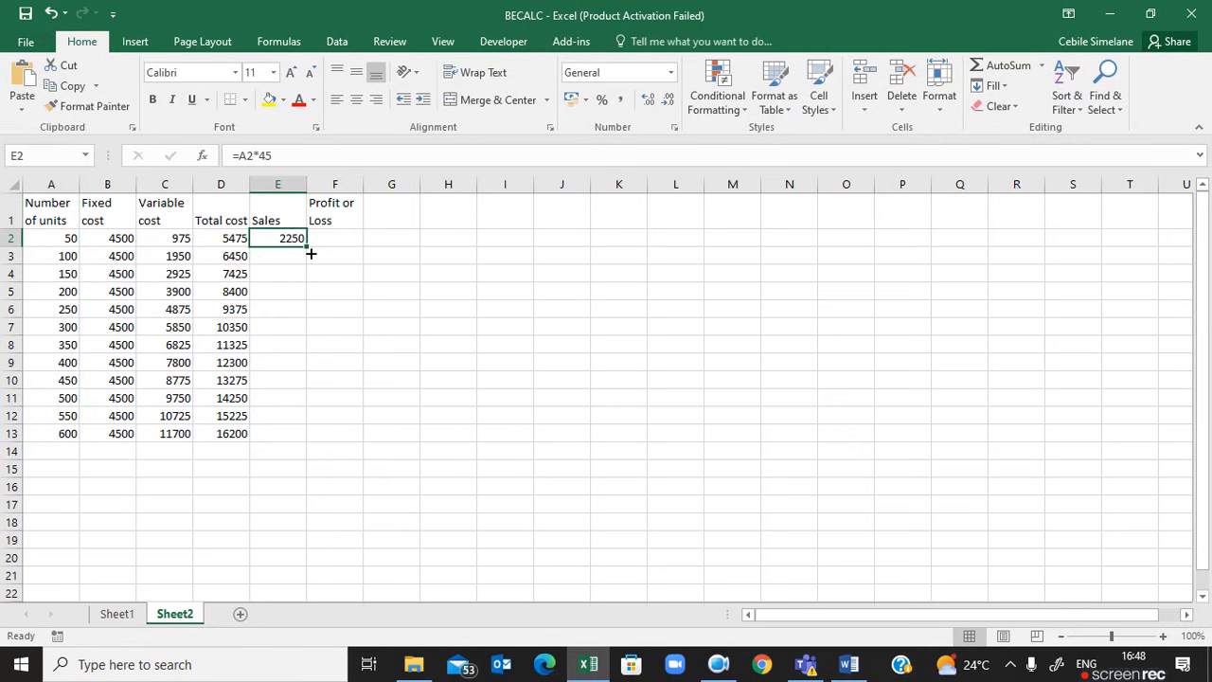
pyautogui.moveTo(312, 255); pyautogui.dragTo(284, 433)
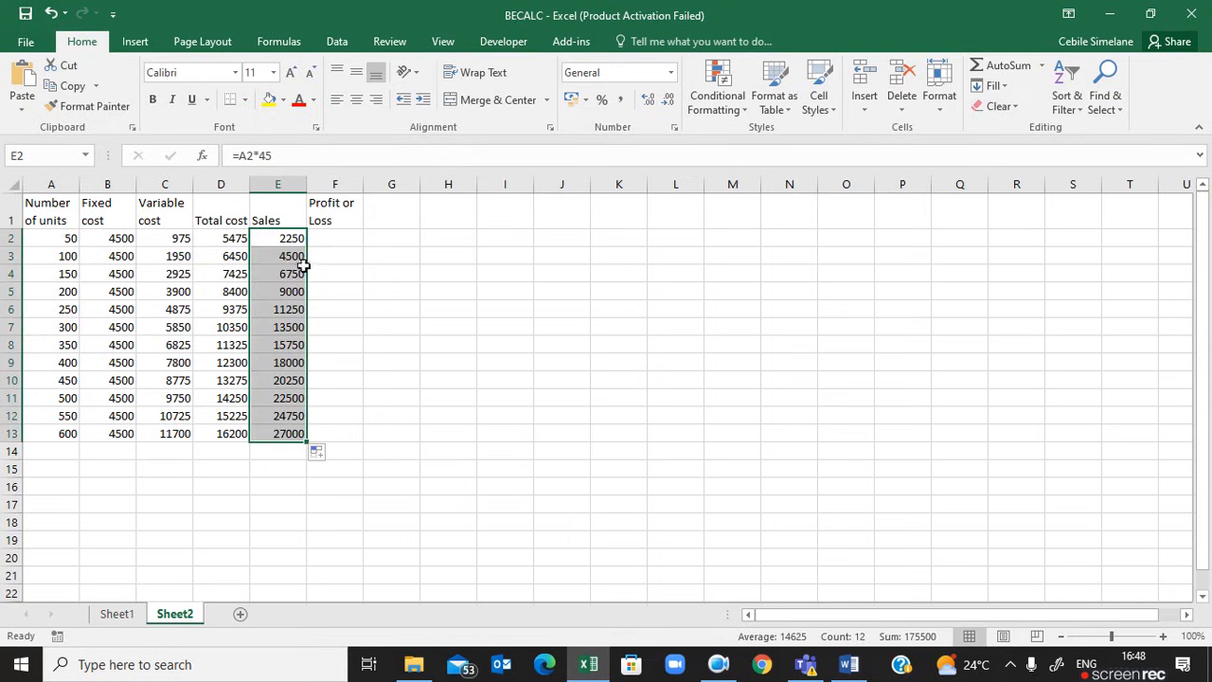
pyautogui.click(277, 256)
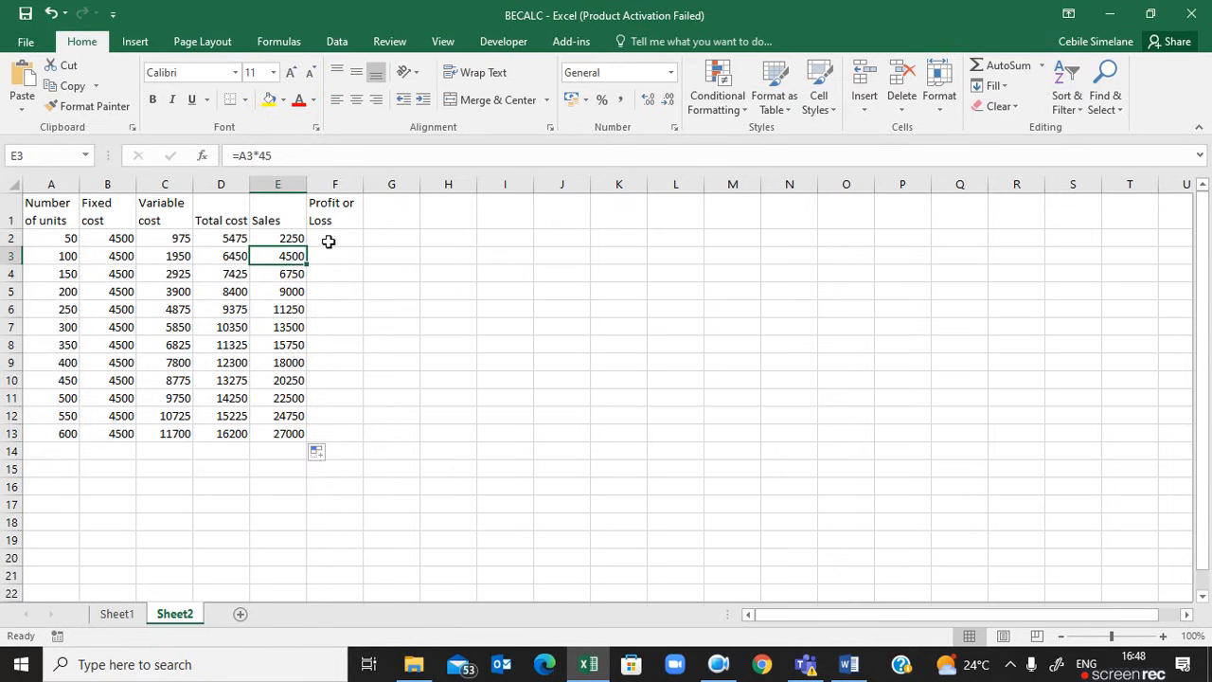
# - Enter =E2-D2 in F2 and fill the Profit or Loss formula down to F13
pyautogui.click(334, 238)
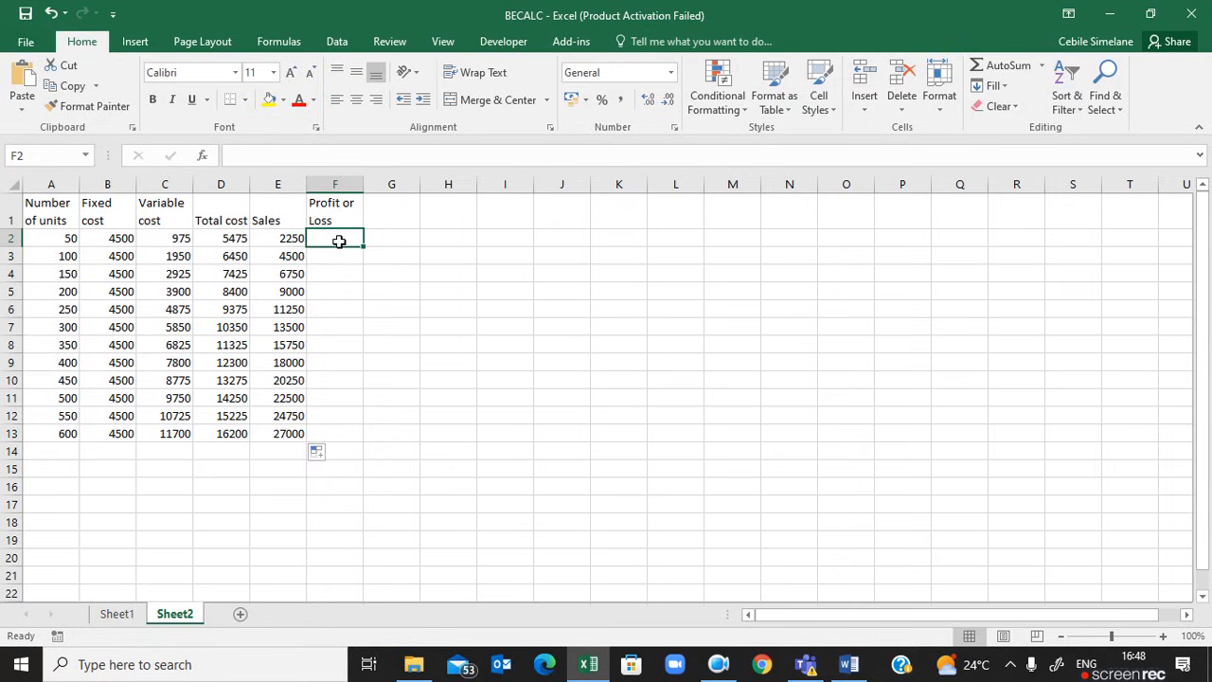
pyautogui.write('=E2-D2')
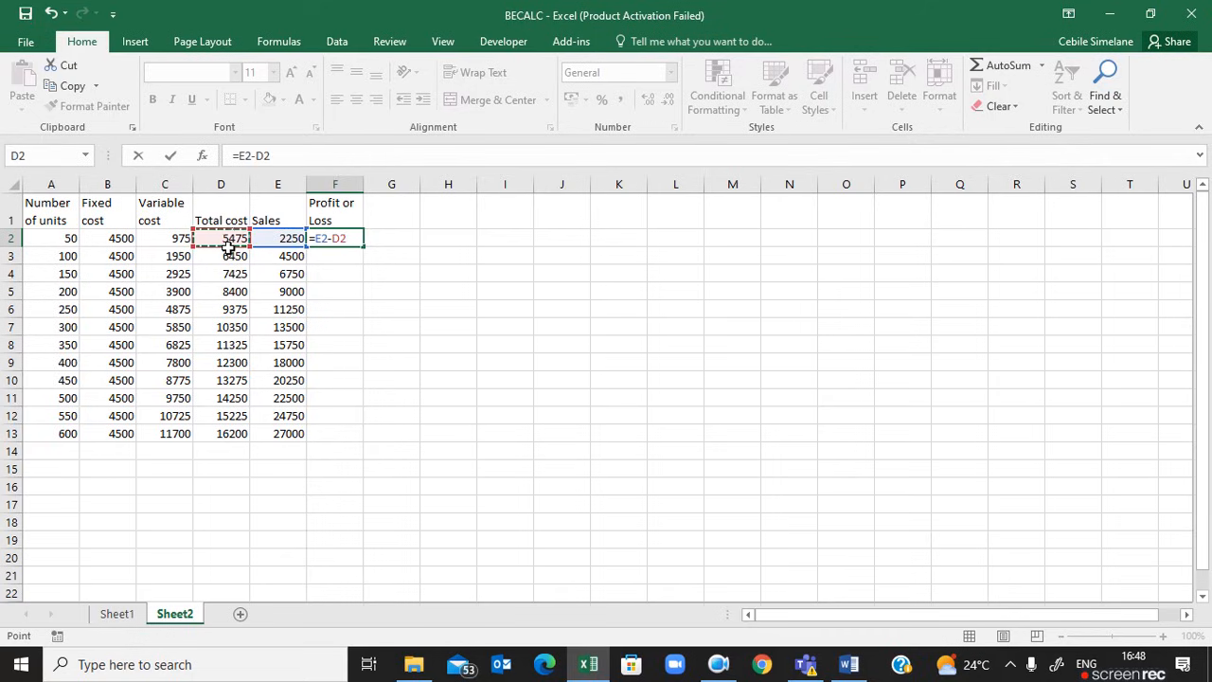
pyautogui.press('Return')
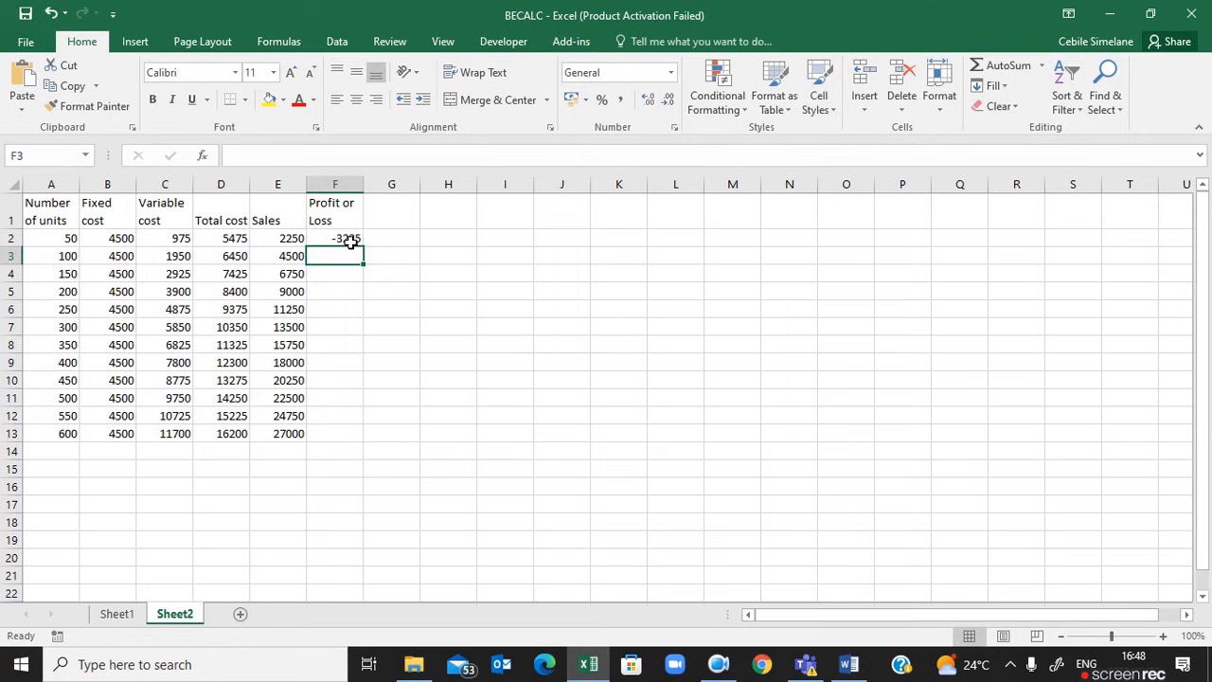
pyautogui.click(336, 237)
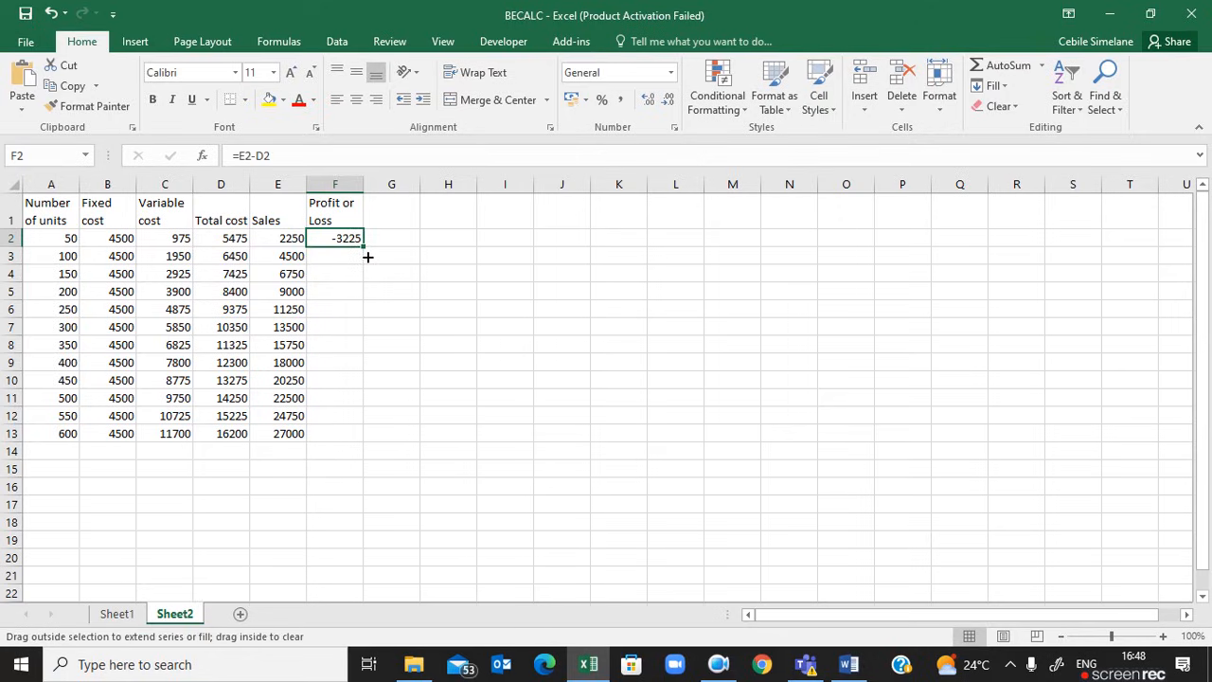
pyautogui.moveTo(362, 237); pyautogui.dragTo(362, 434)
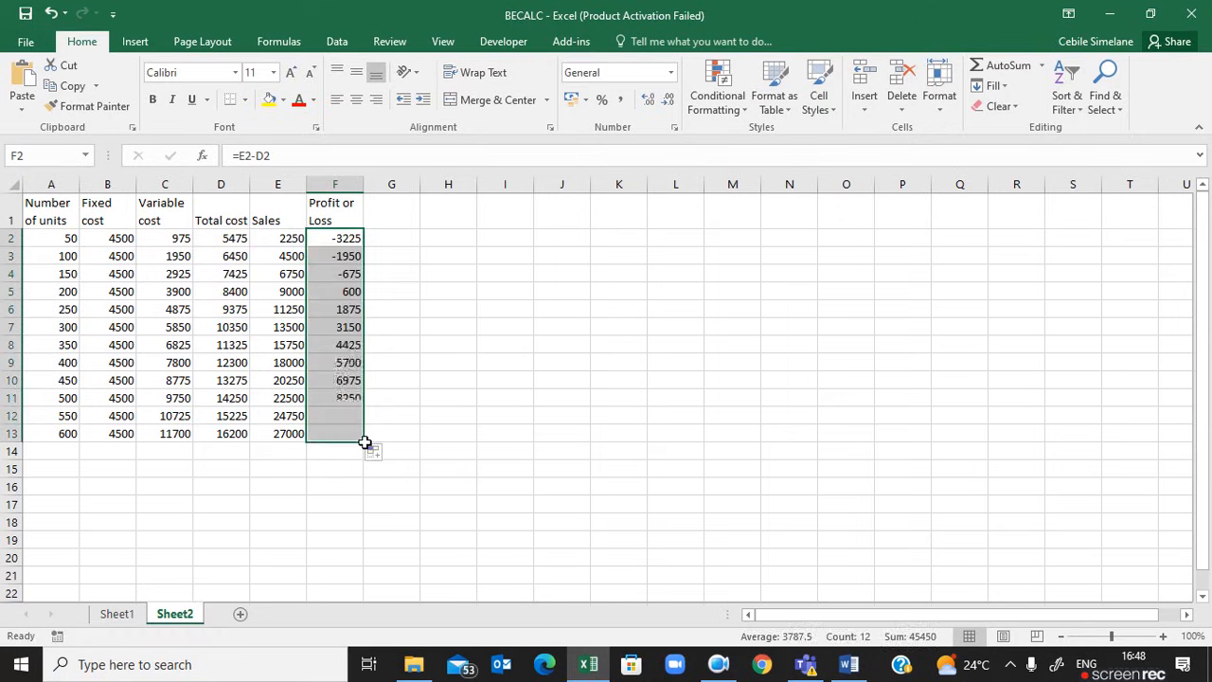
pyautogui.moveTo(364, 398); pyautogui.dragTo(365, 434)
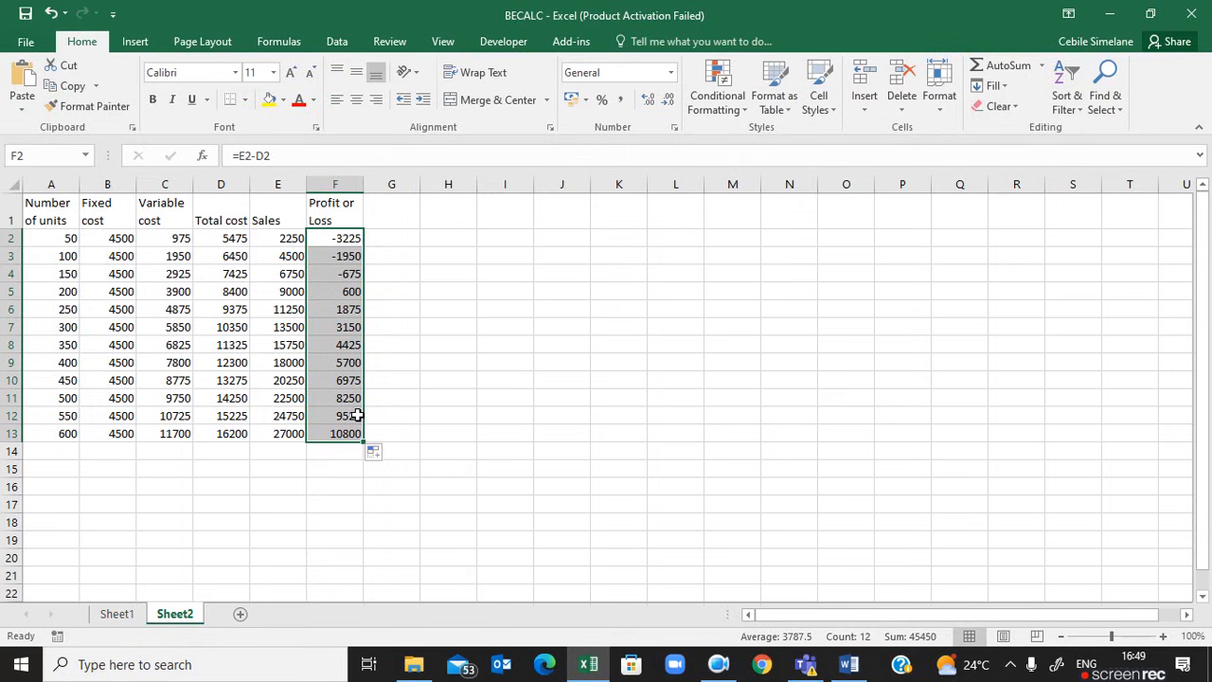
pyautogui.click(505, 432)
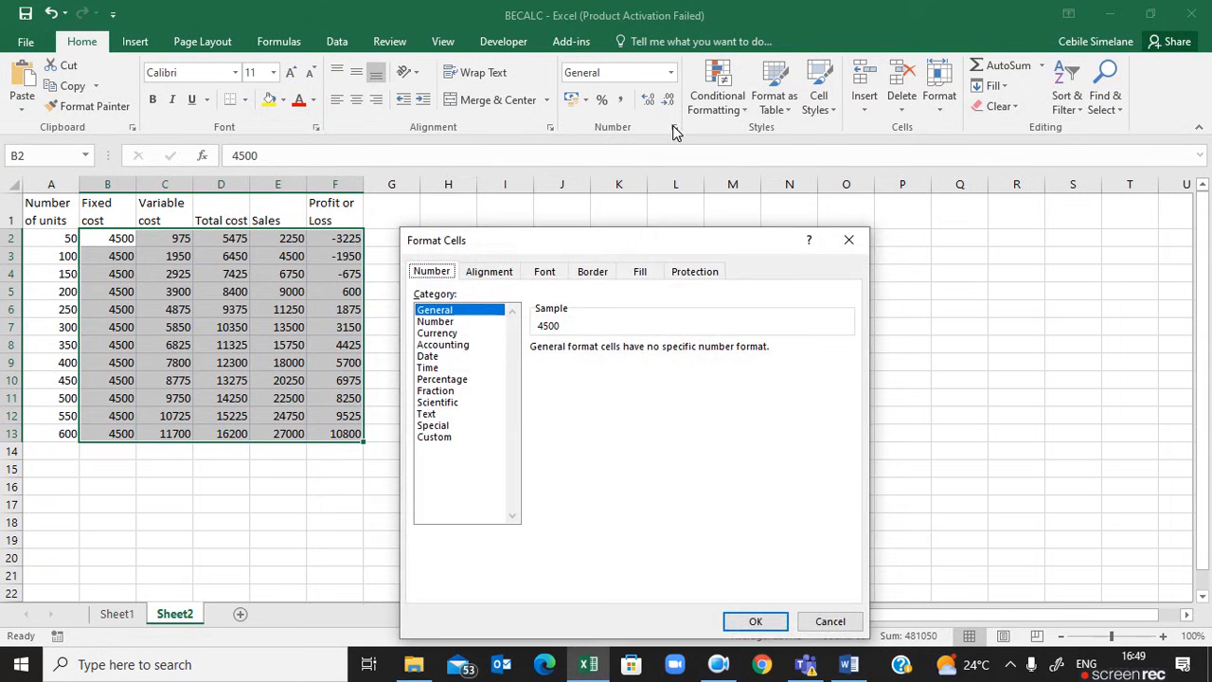
pyautogui.moveTo(464, 327)
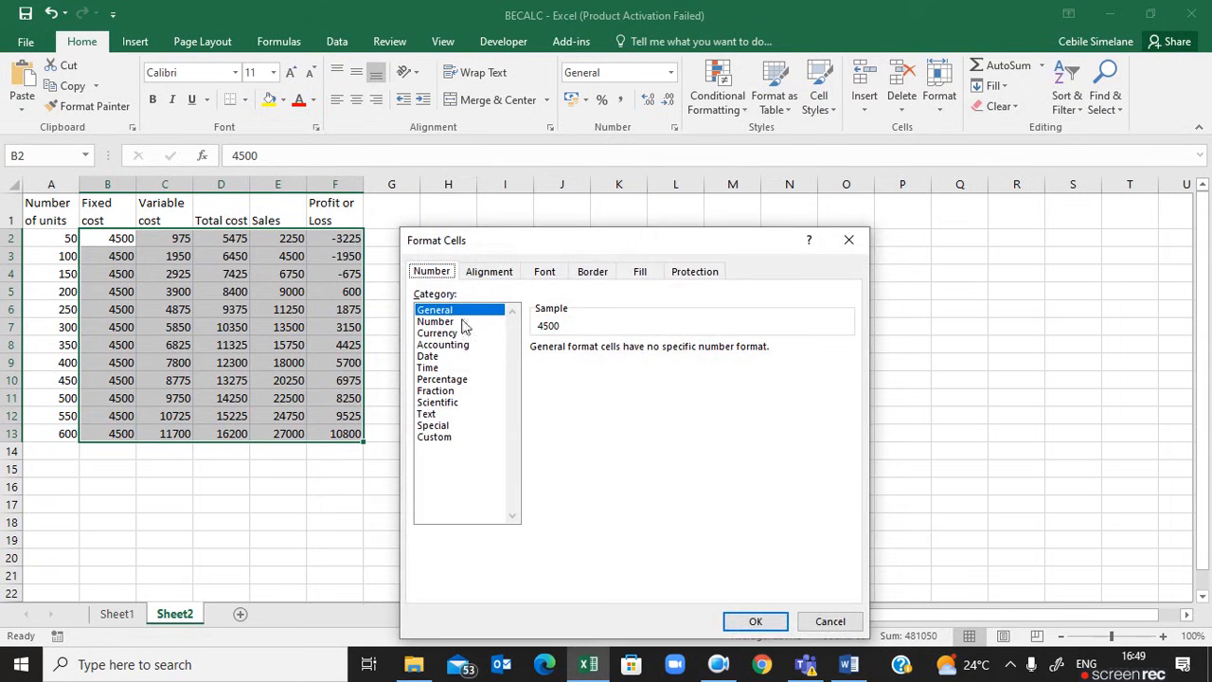
# - Format B2:F13 as Number with 0 decimals and a 1000 separator
pyautogui.click(435, 320)
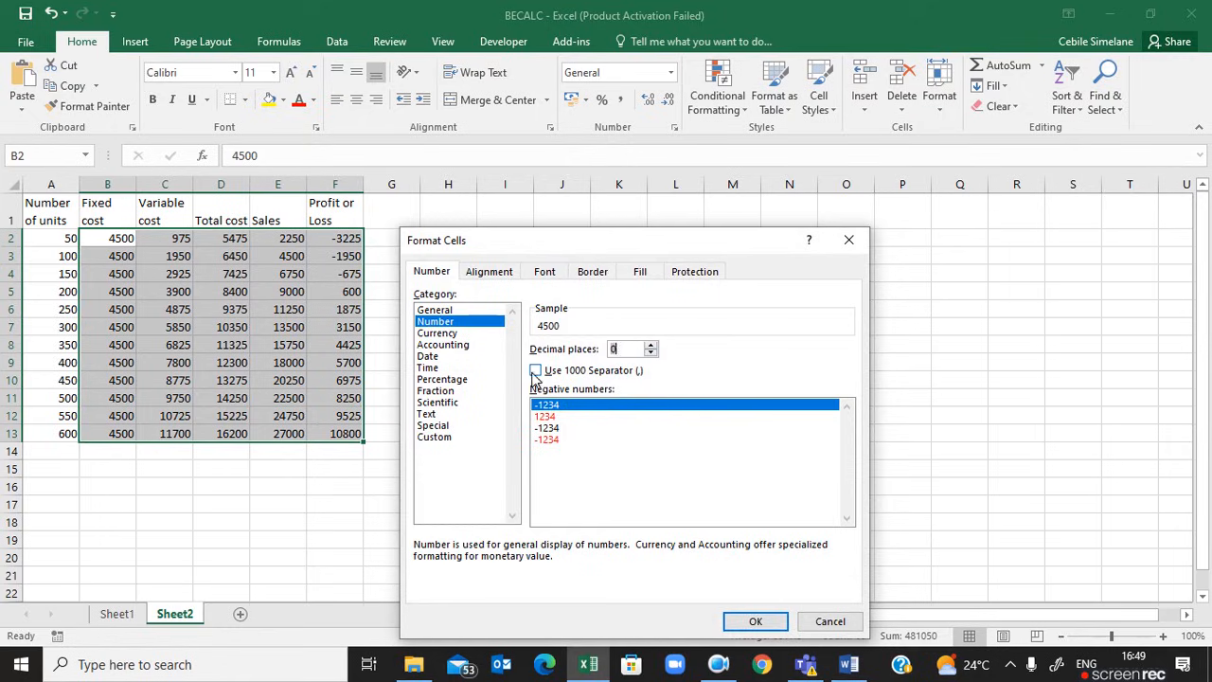
pyautogui.click(535, 370)
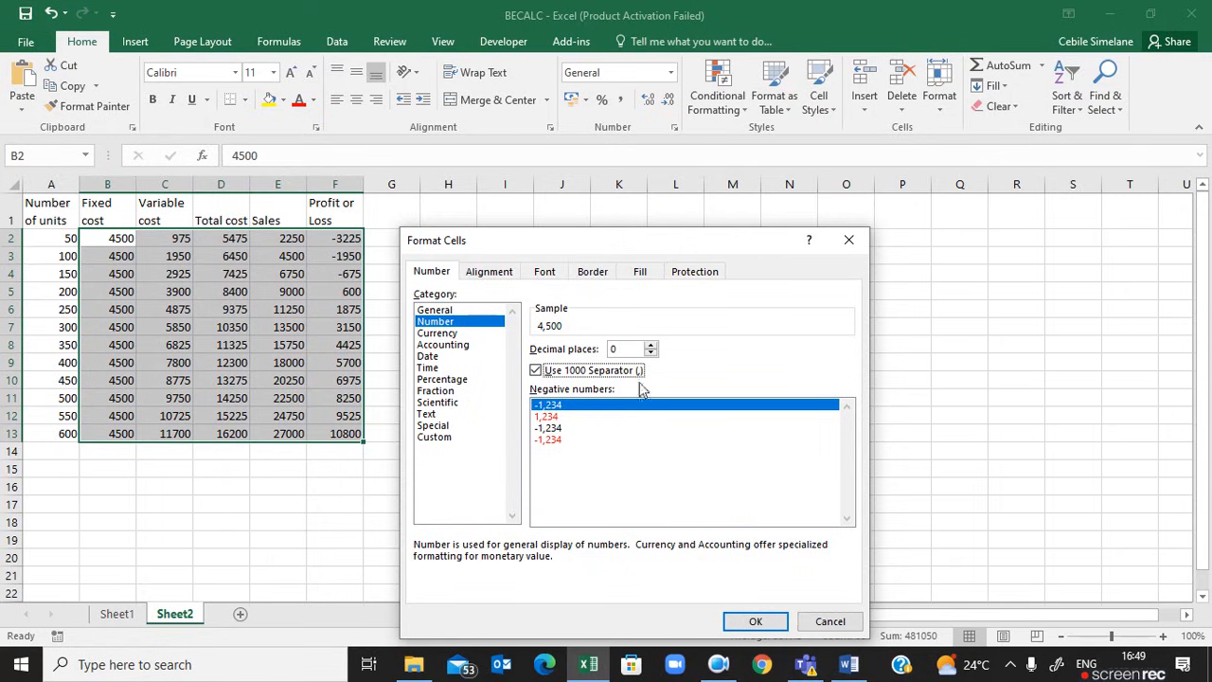
pyautogui.click(756, 621)
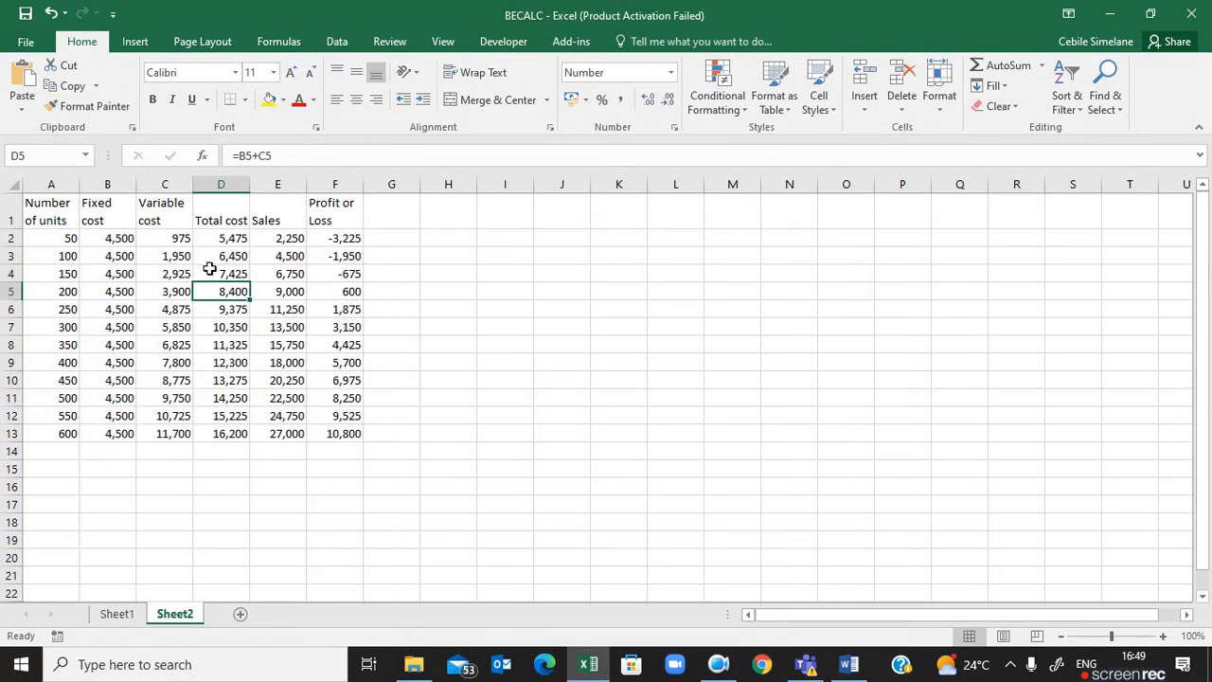
pyautogui.moveTo(333, 301)
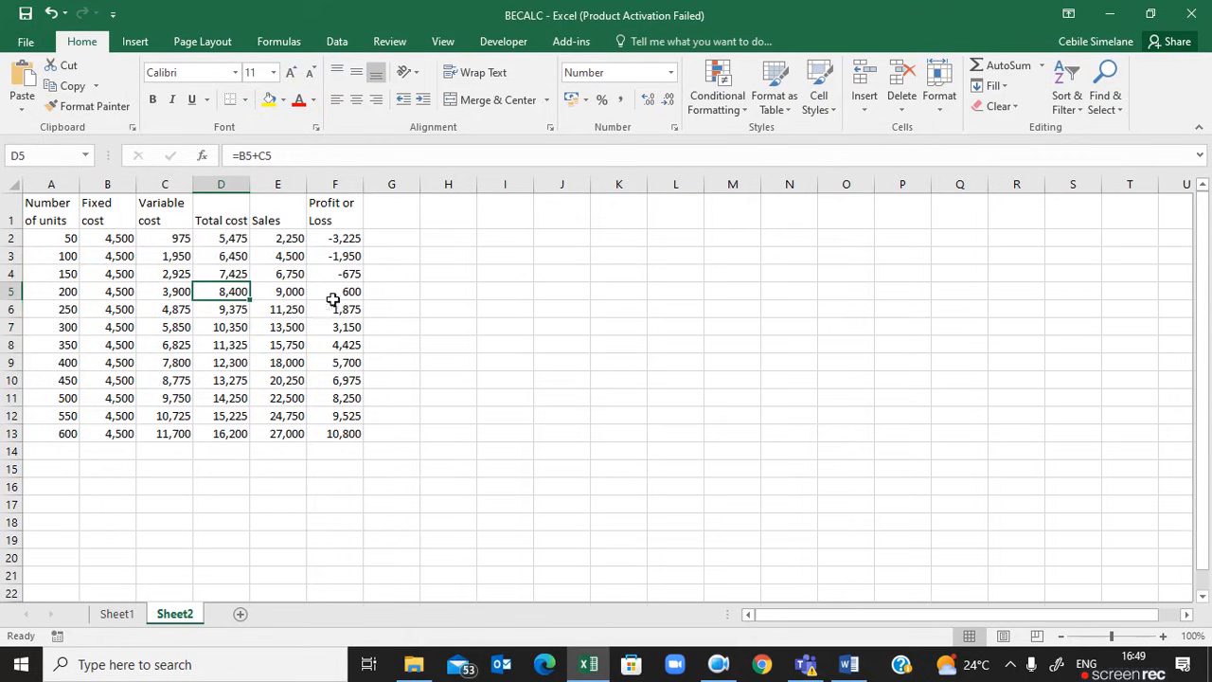
pyautogui.moveTo(316, 371)
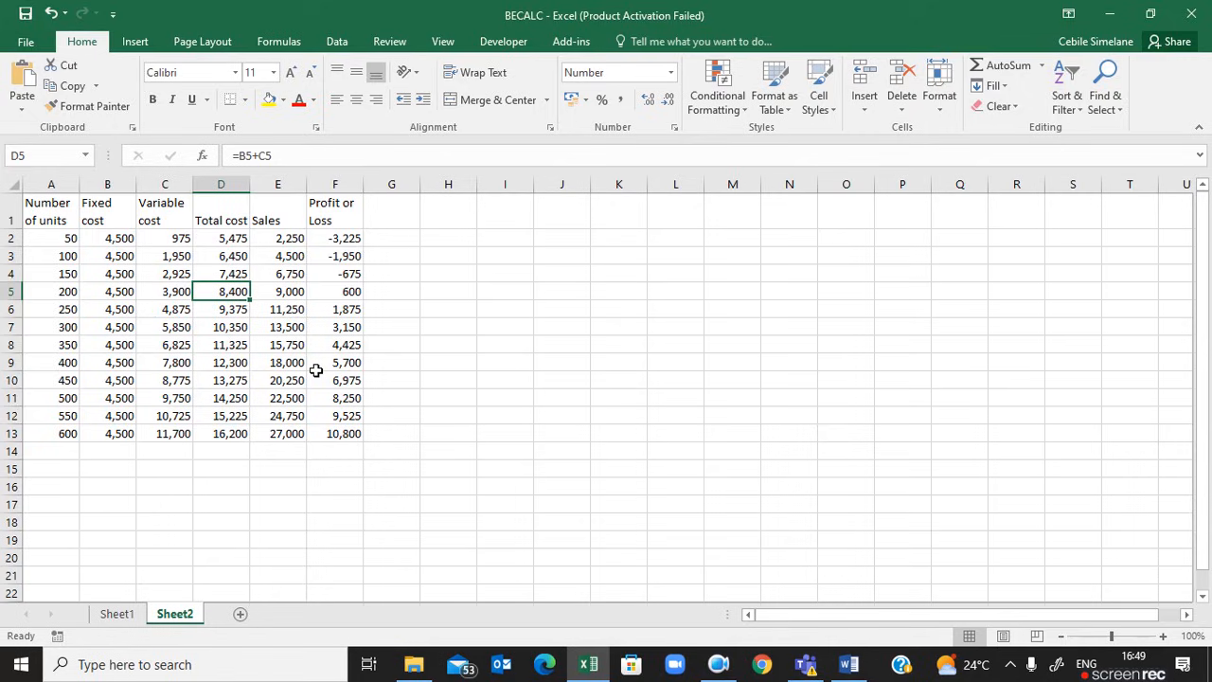
pyautogui.moveTo(239, 347)
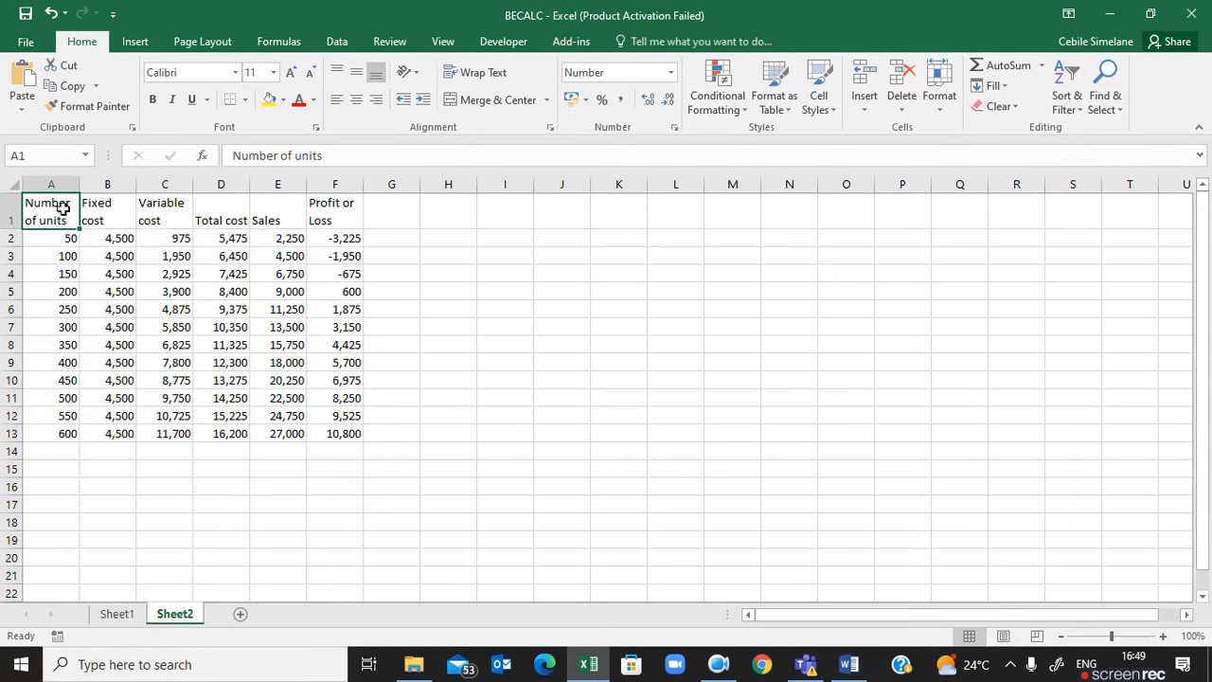
# - Select the break-even table A1:F13 and apply All Borders to every cell
pyautogui.moveTo(51, 202); pyautogui.dragTo(335, 433)
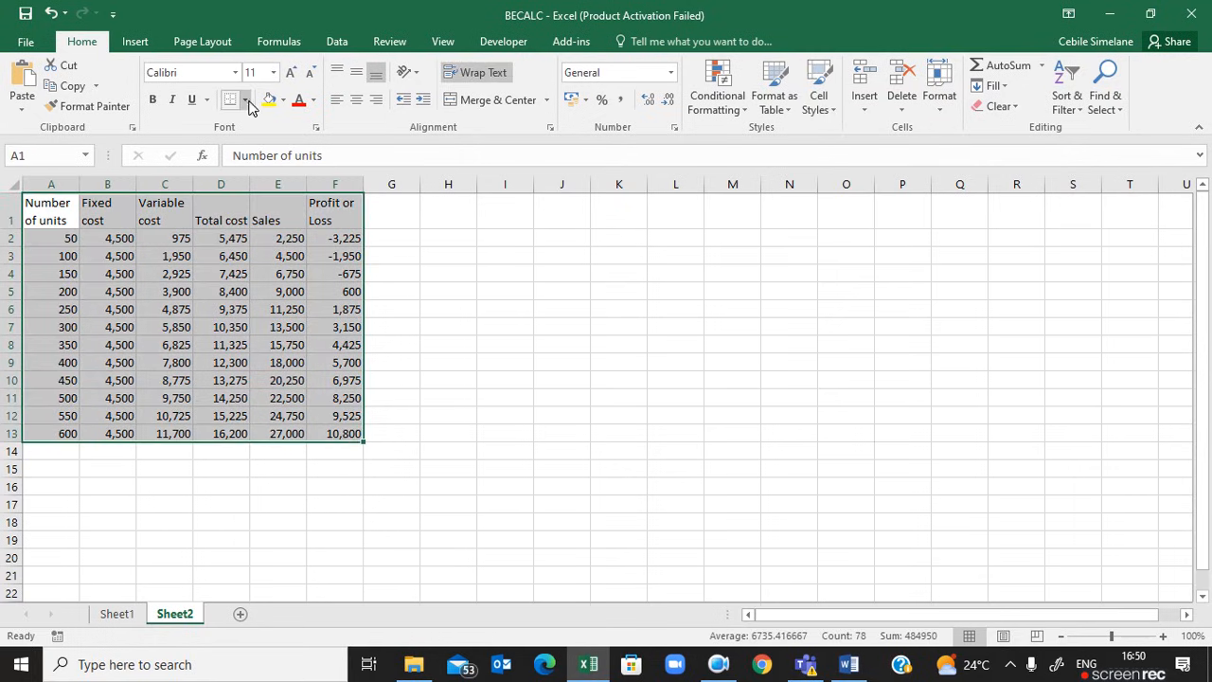
pyautogui.click(244, 100)
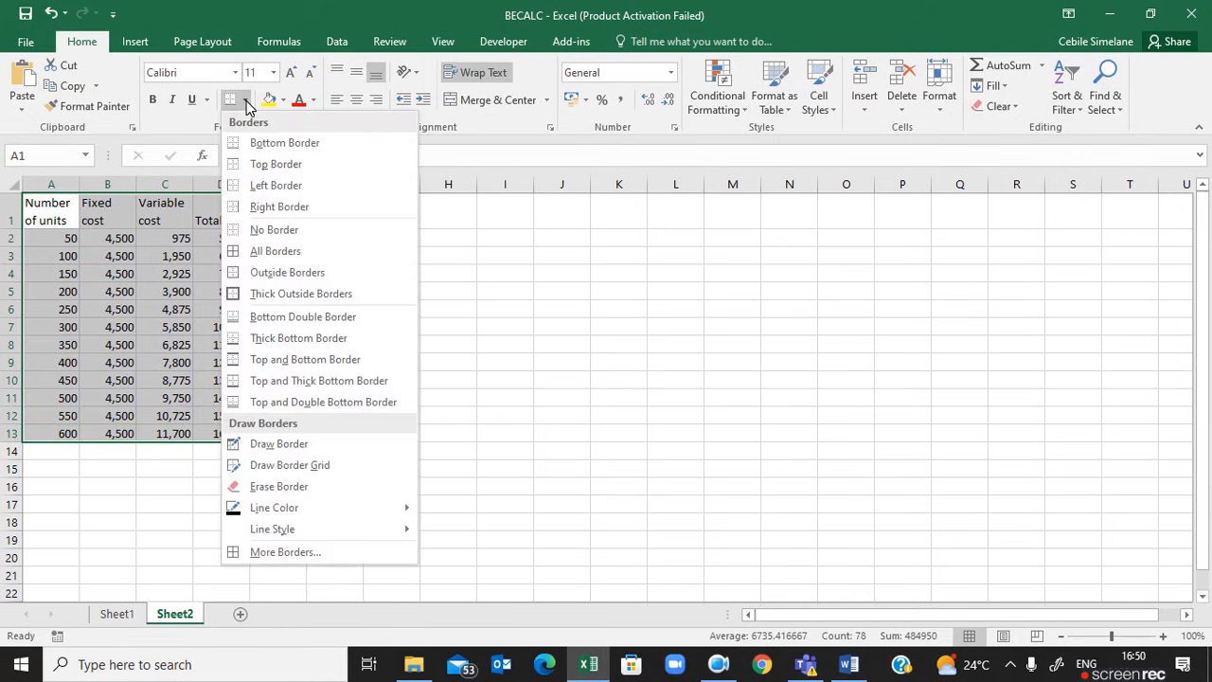
pyautogui.moveTo(275, 251)
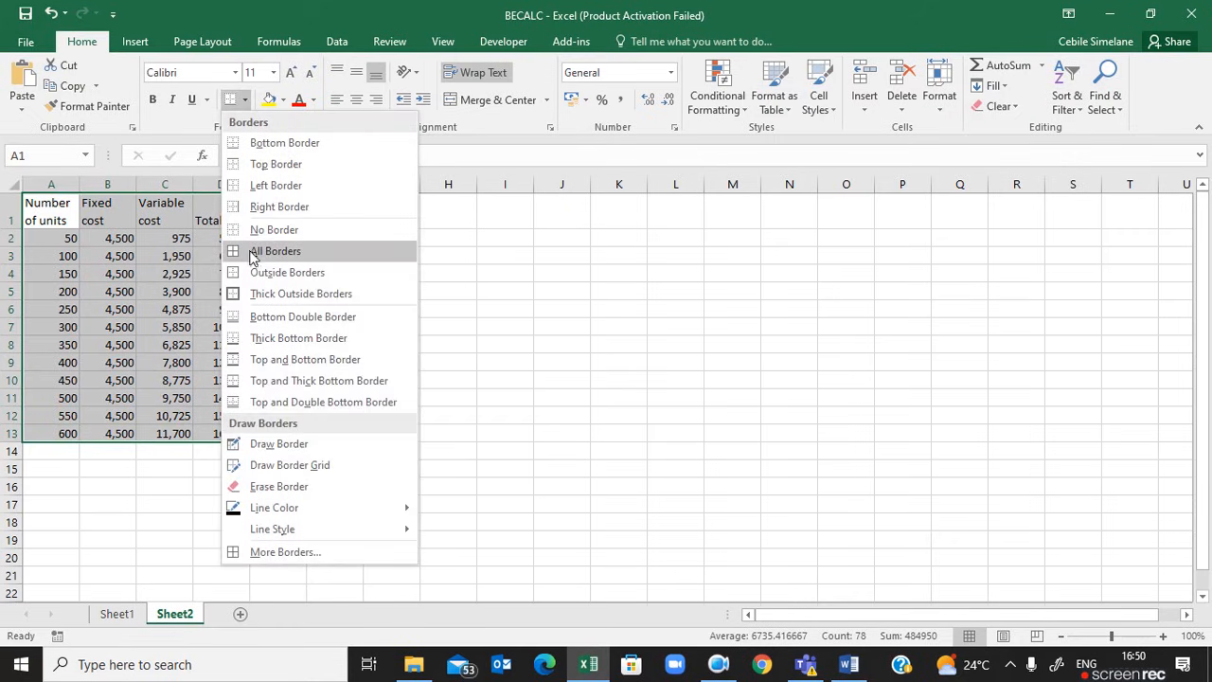
pyautogui.click(274, 251)
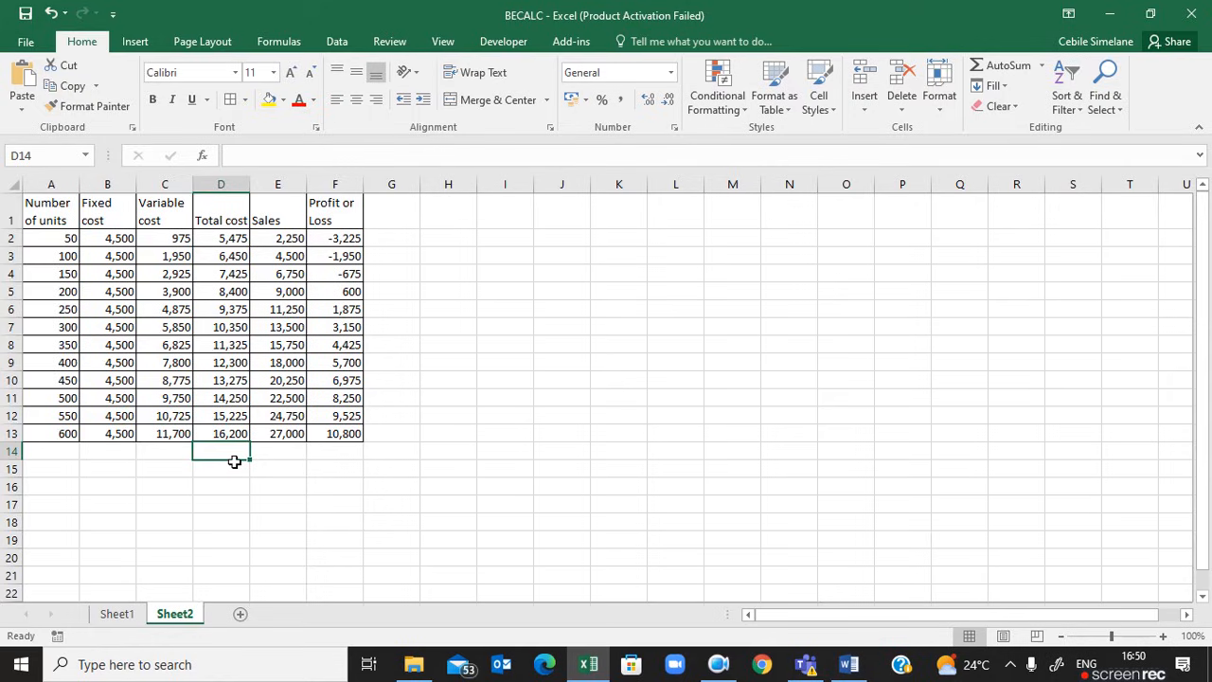
pyautogui.moveTo(114, 339)
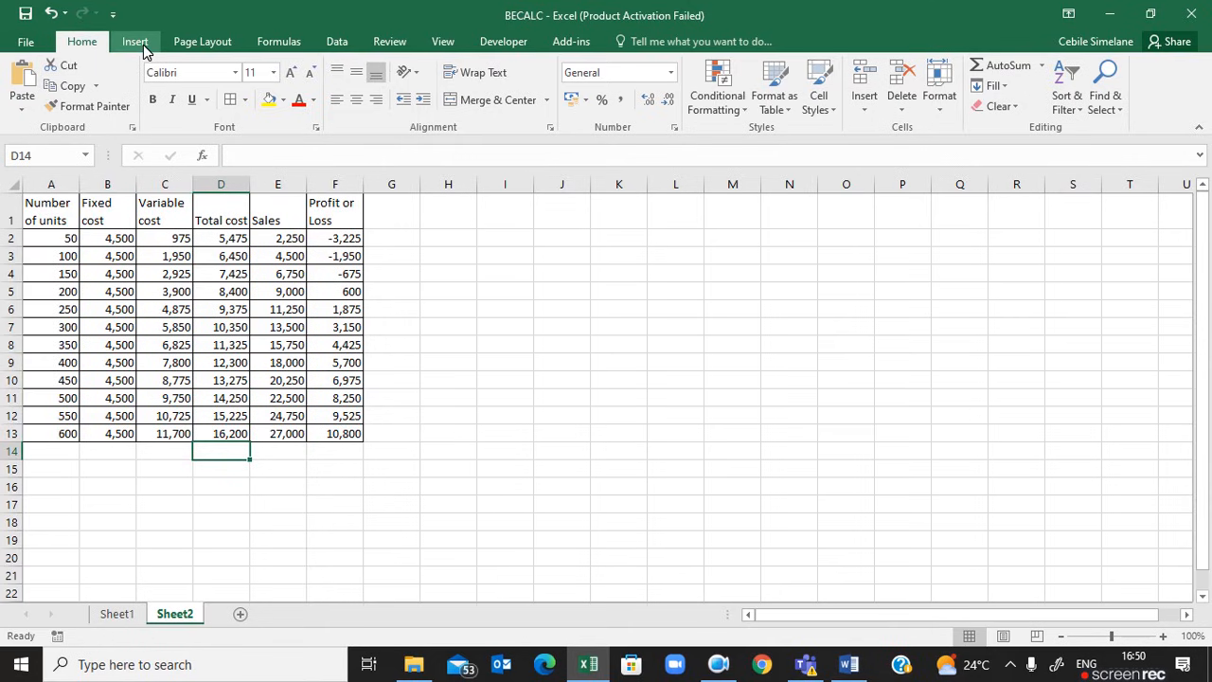
pyautogui.click(134, 41)
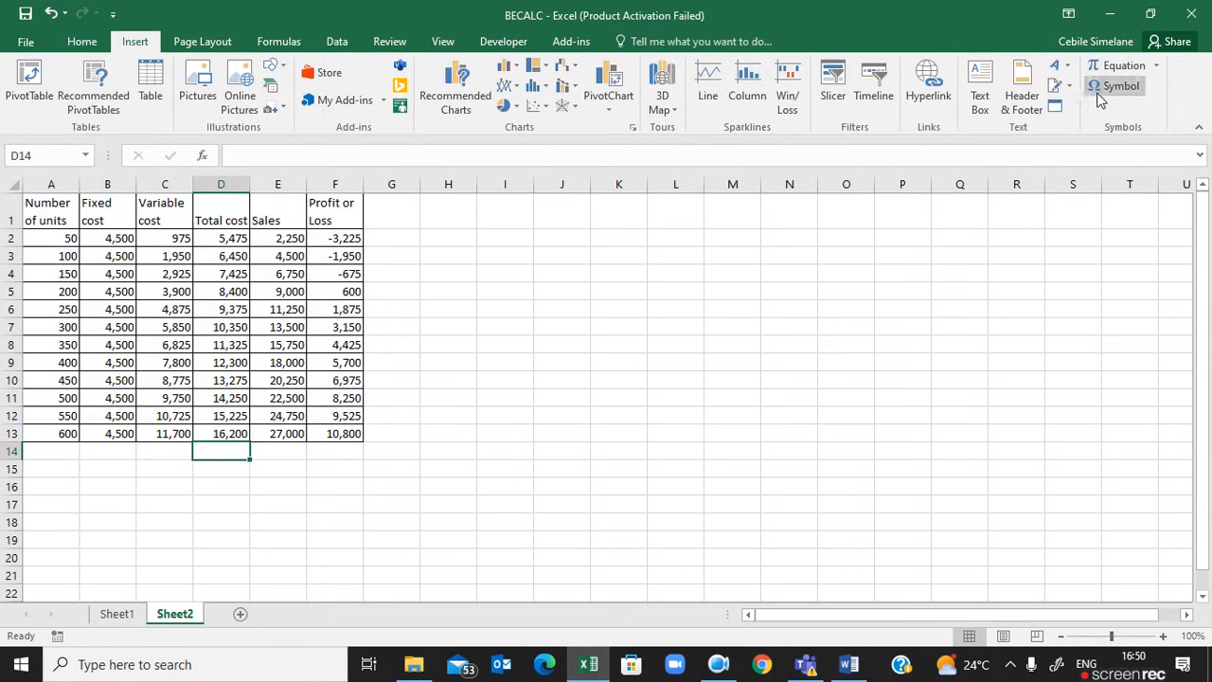
pyautogui.click(1021, 90)
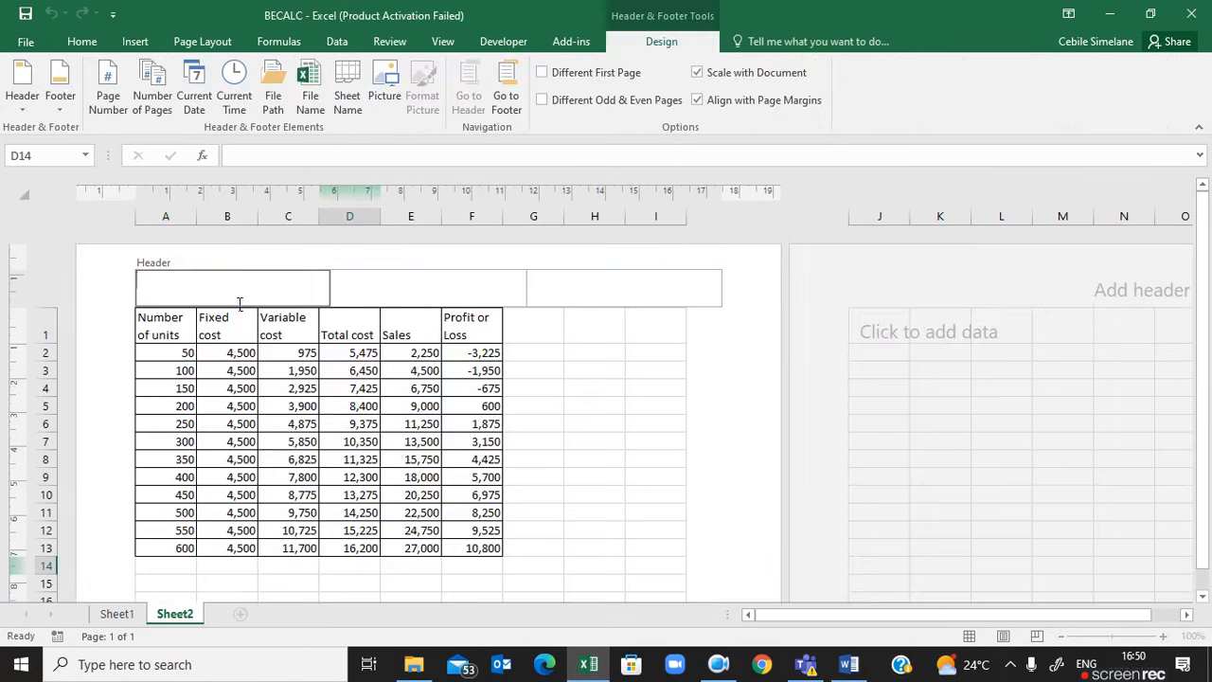
pyautogui.write('1234567')
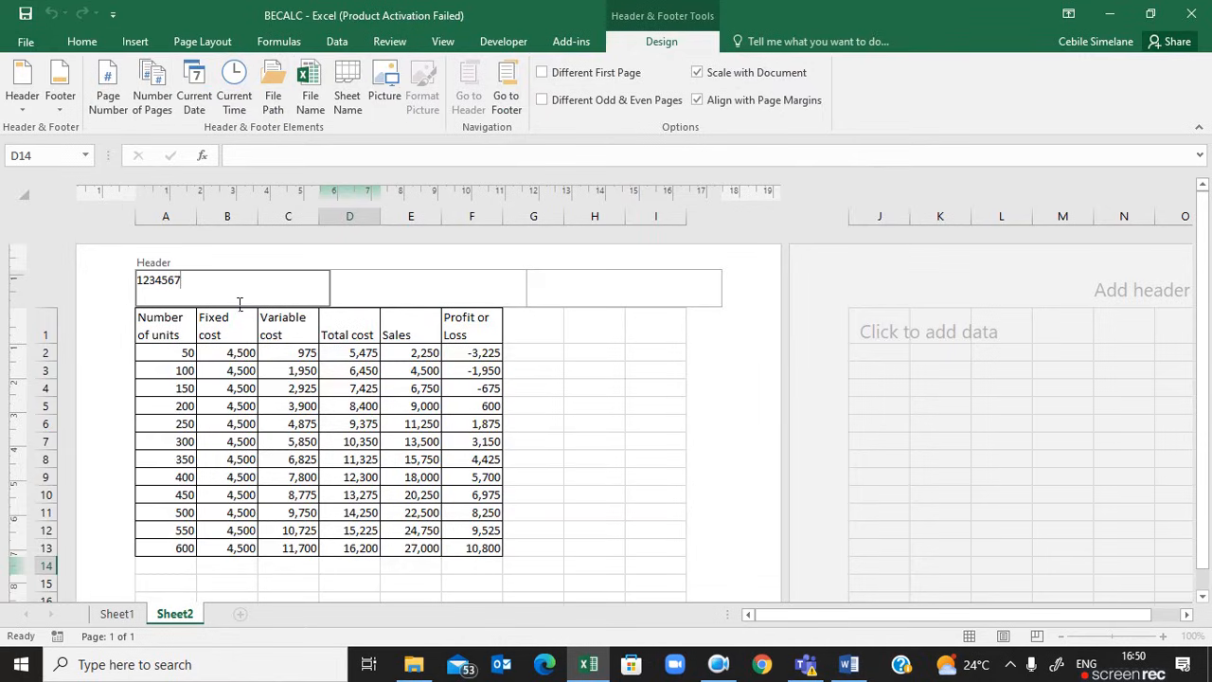
pyautogui.write('890')
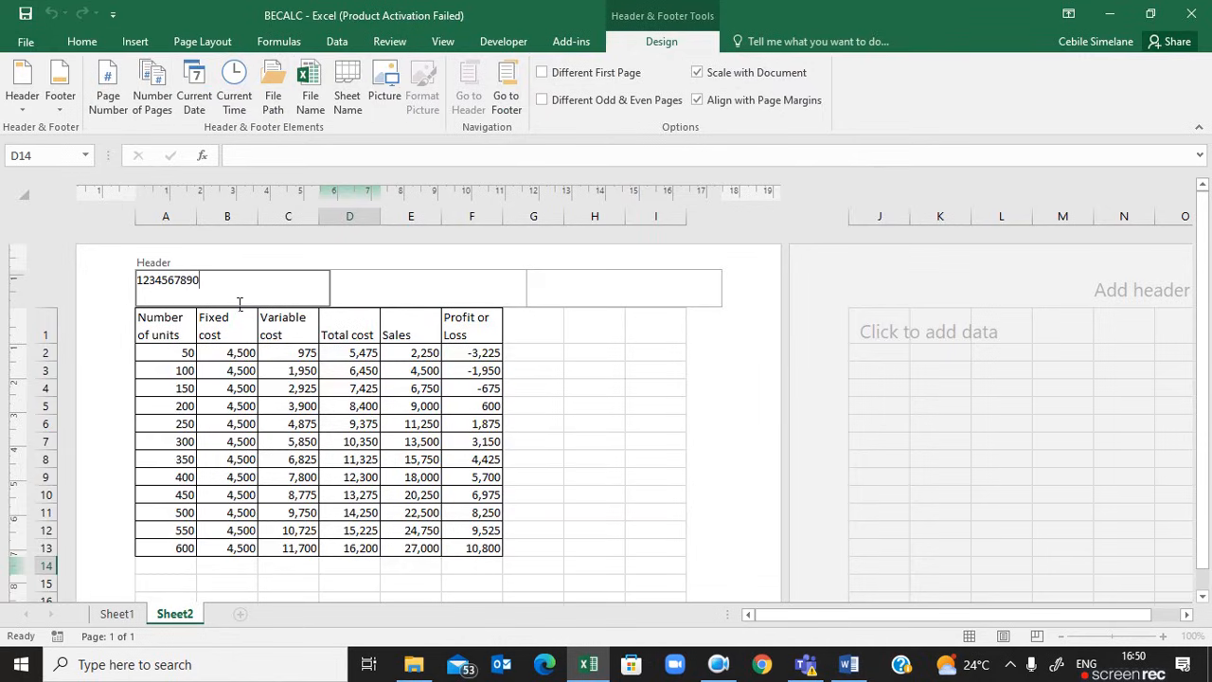
# - Enter PRINTOUT 8 in the right header section and finish editing
pyautogui.click(623, 287)
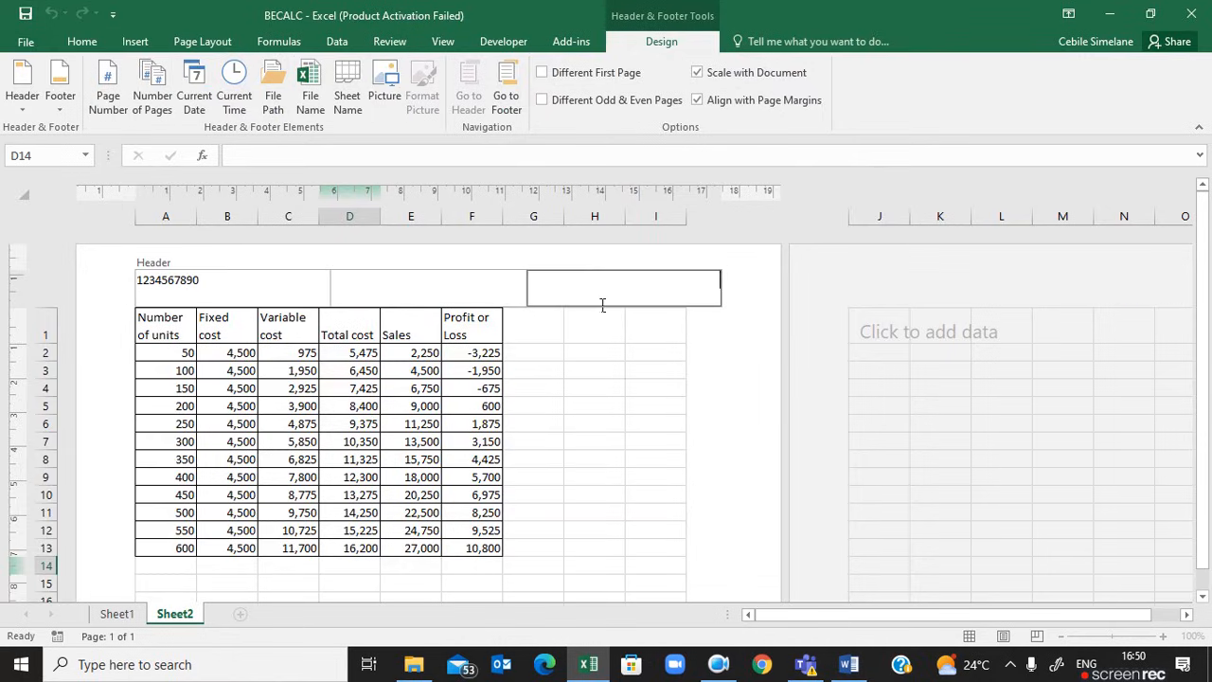
pyautogui.write('PRIN')
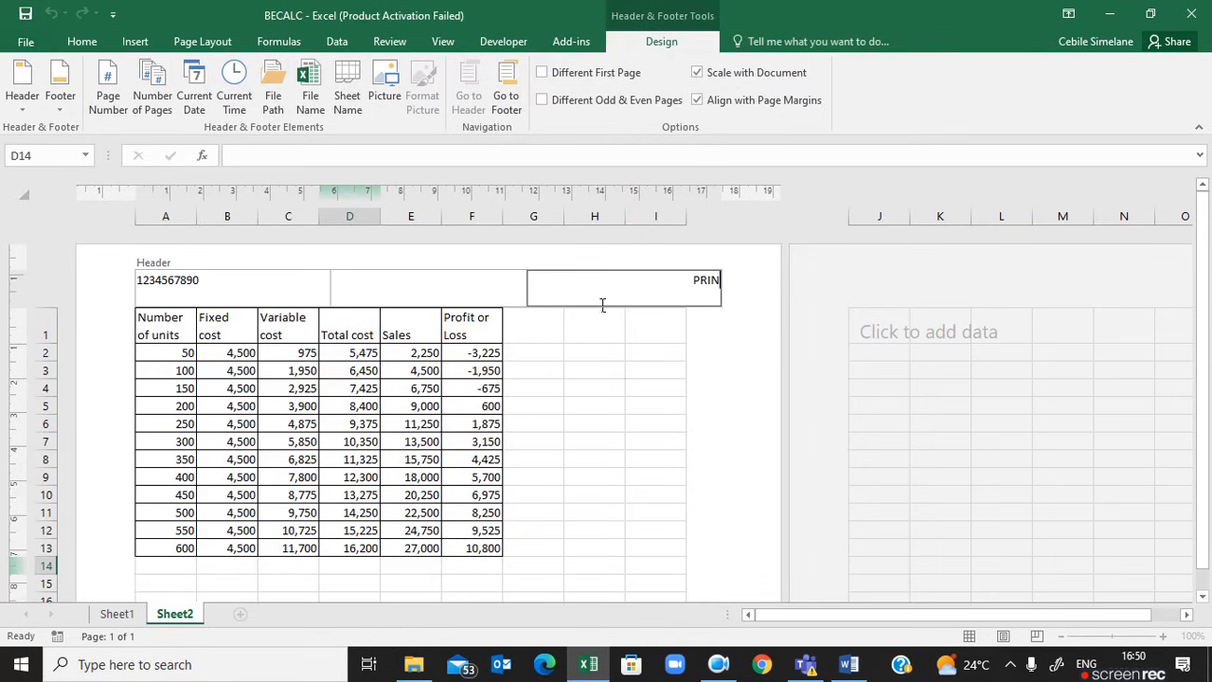
pyautogui.write('TOUT')
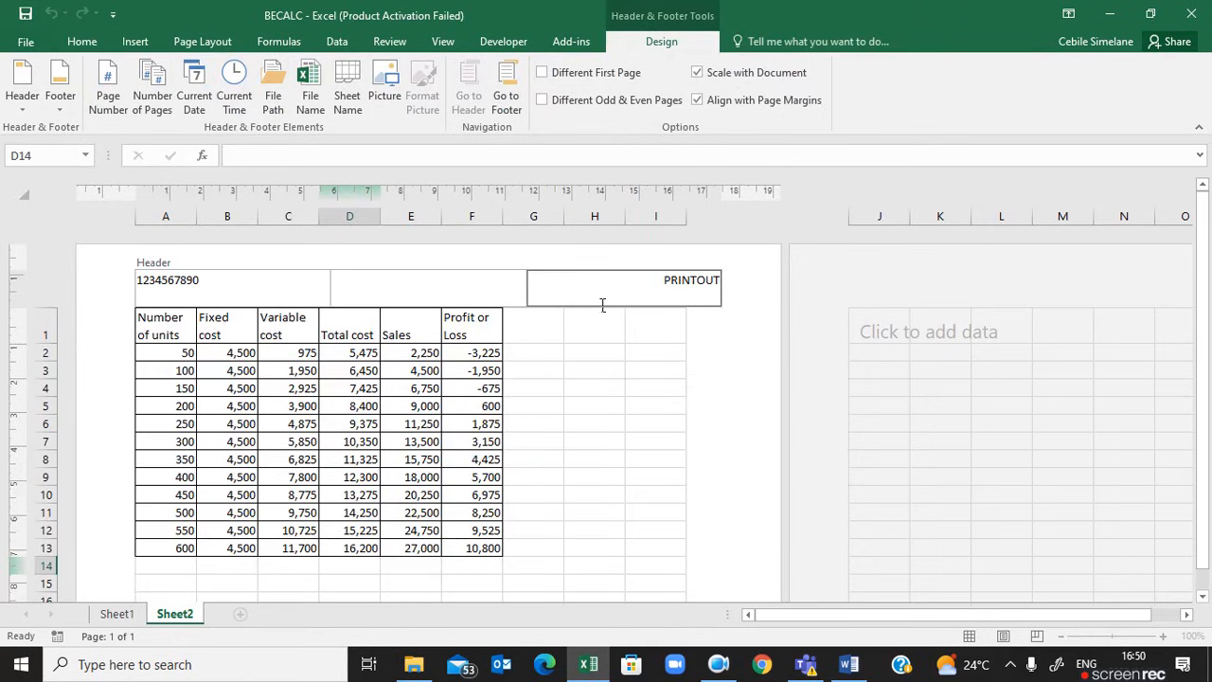
pyautogui.write('8')
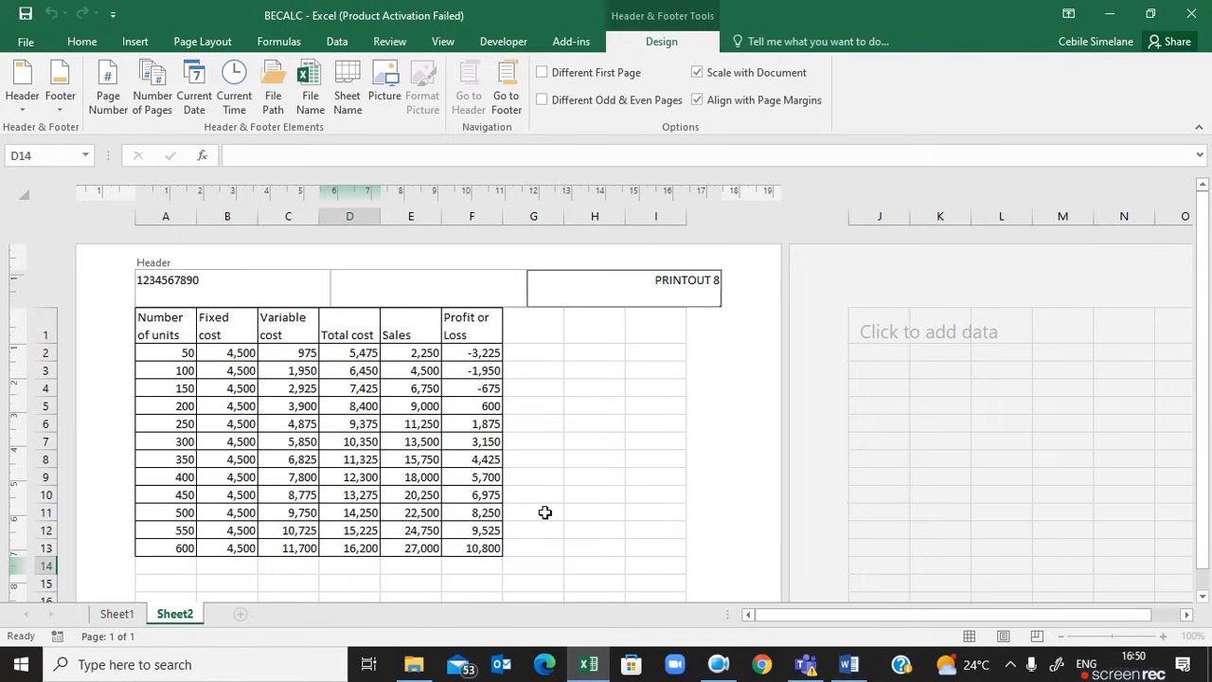
pyautogui.click(593, 441)
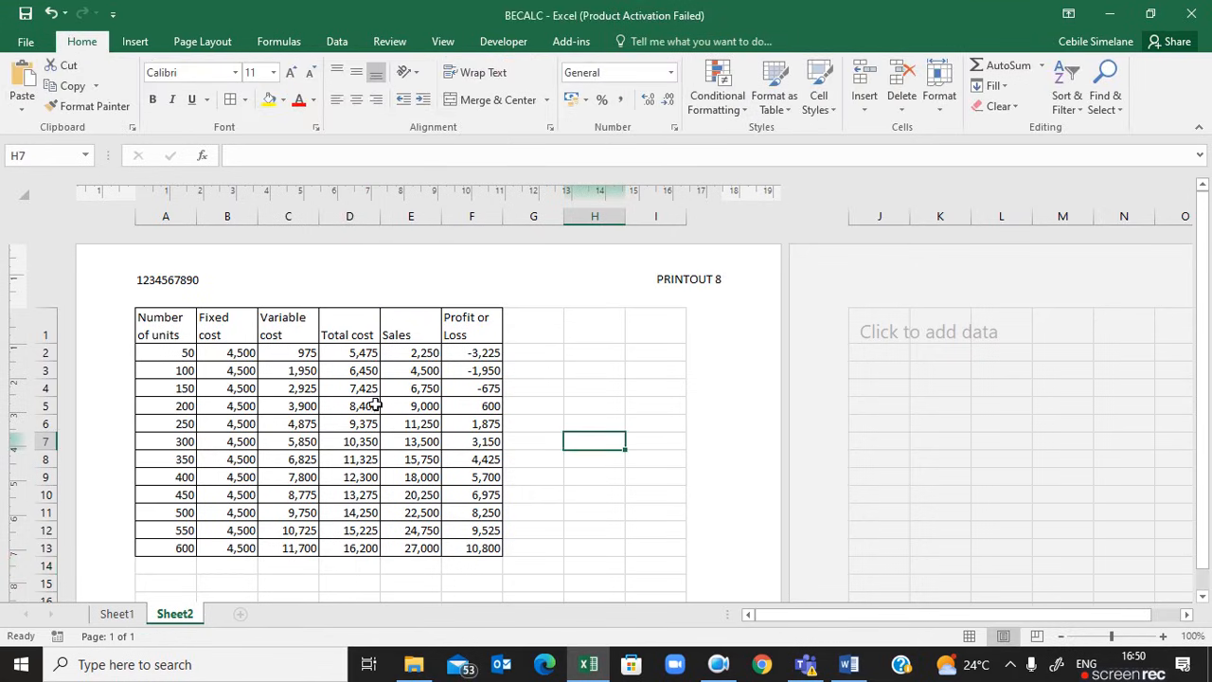
pyautogui.moveTo(201, 41)
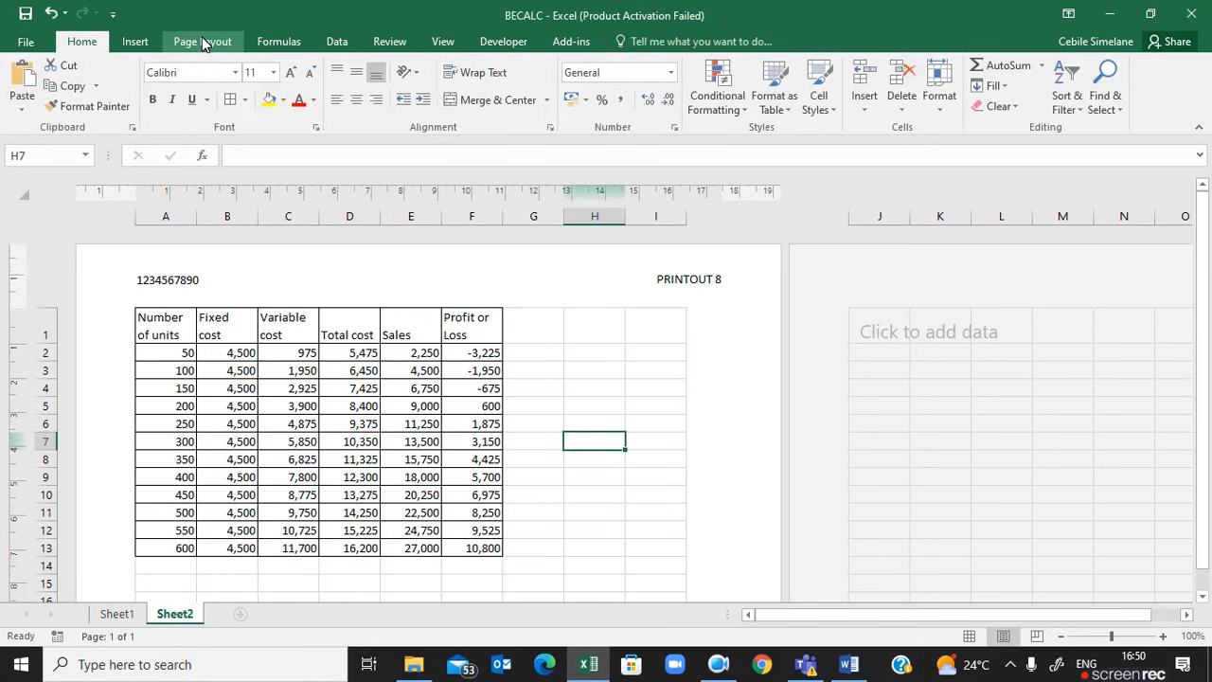
# - Review the Page Layout orientation options, then bring up the print preview
pyautogui.click(202, 40)
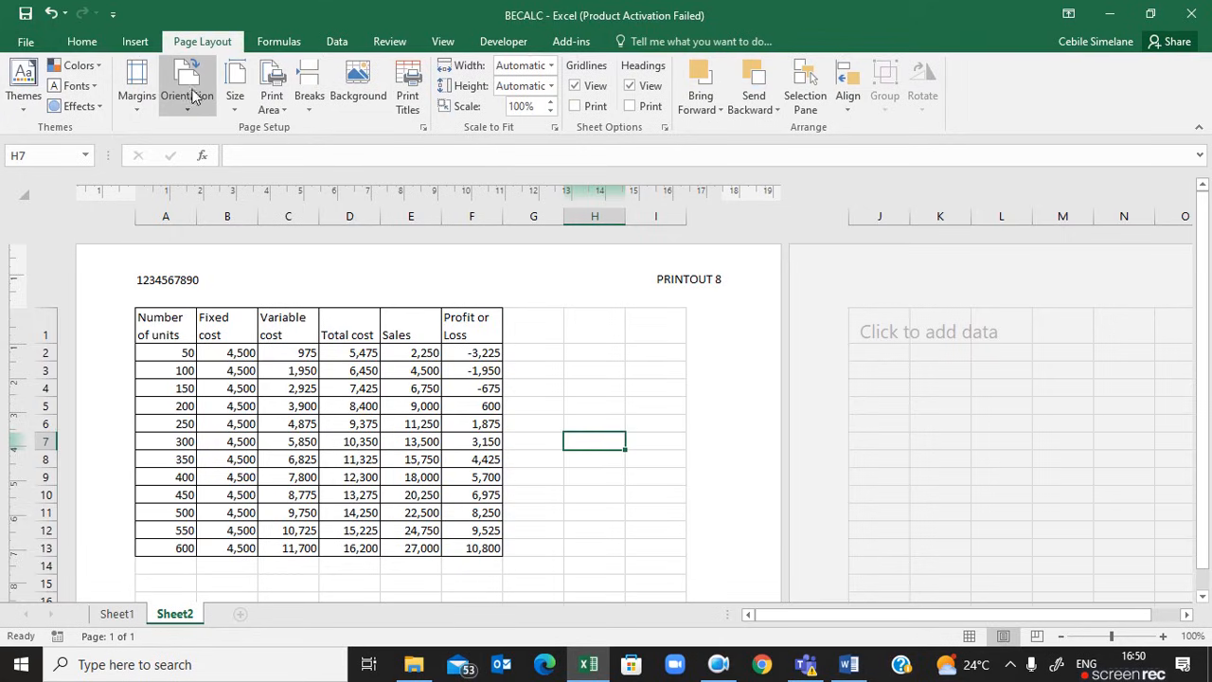
pyautogui.click(187, 85)
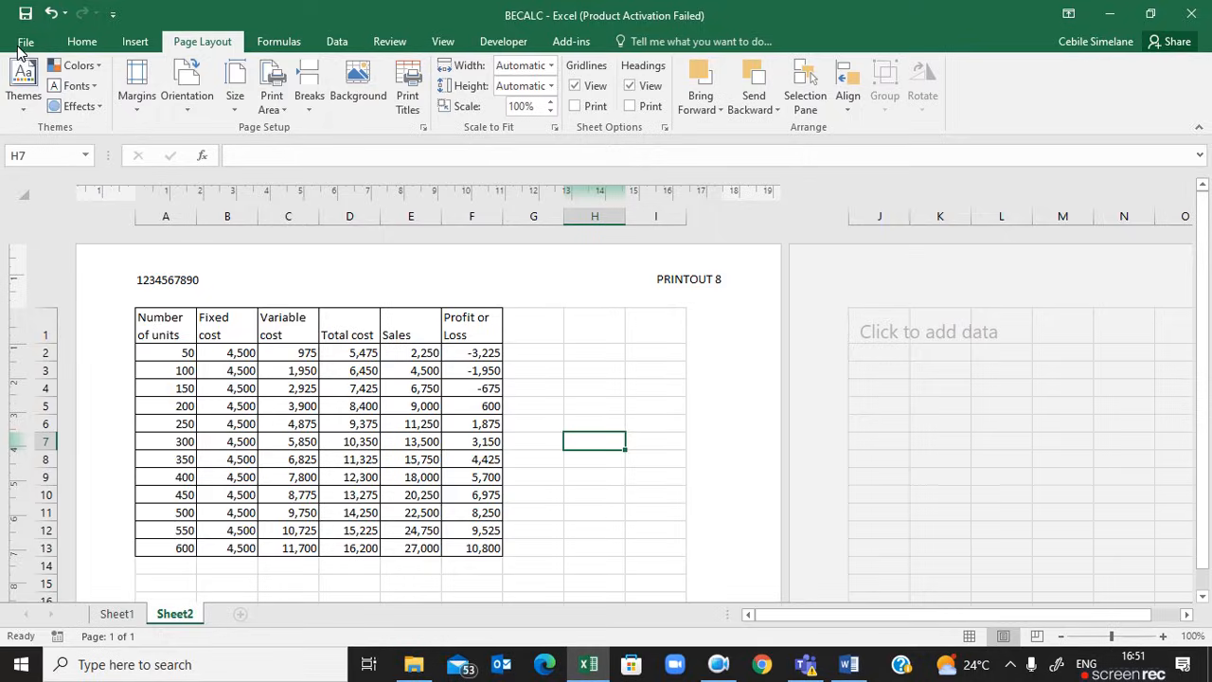
pyautogui.click(25, 40)
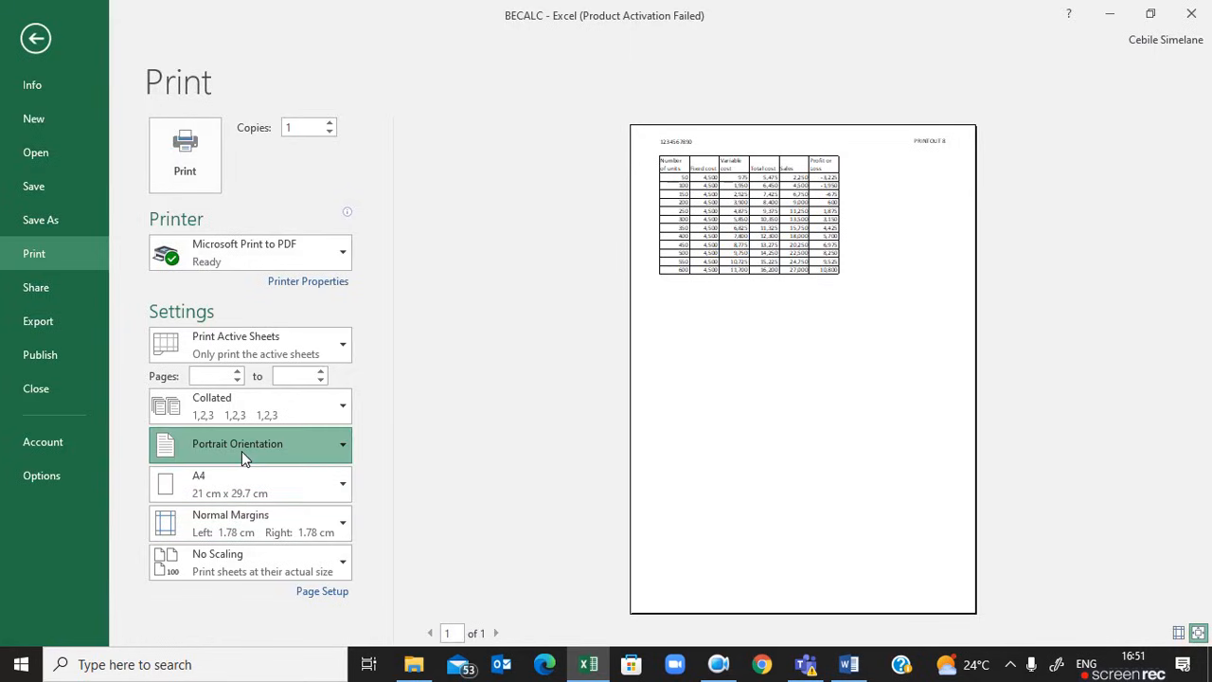
# - Change the print orientation from Portrait to Landscape
pyautogui.click(249, 443)
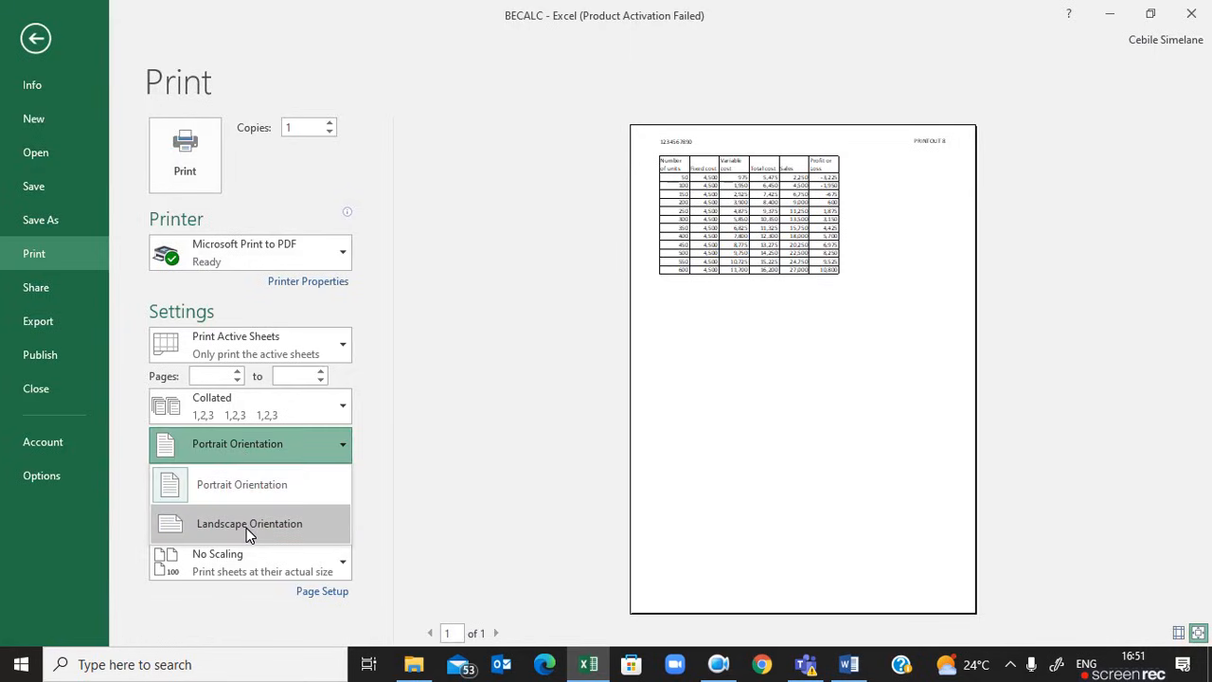
pyautogui.click(241, 484)
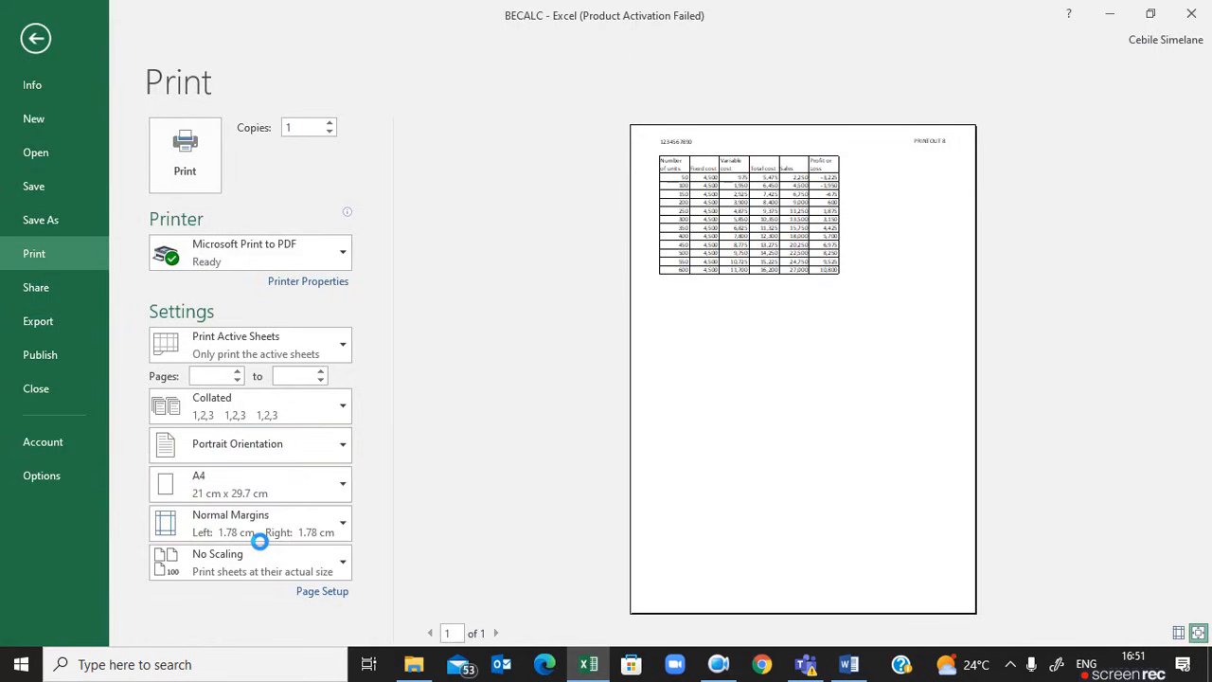
pyautogui.click(249, 443)
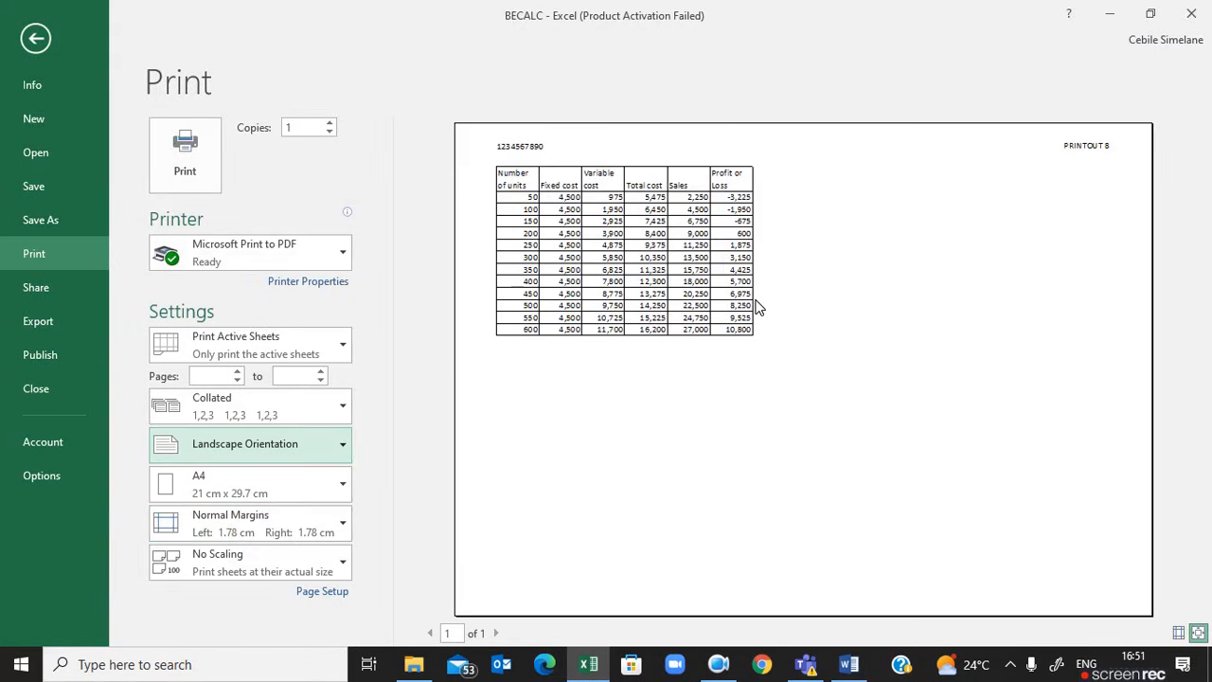
pyautogui.moveTo(753, 352)
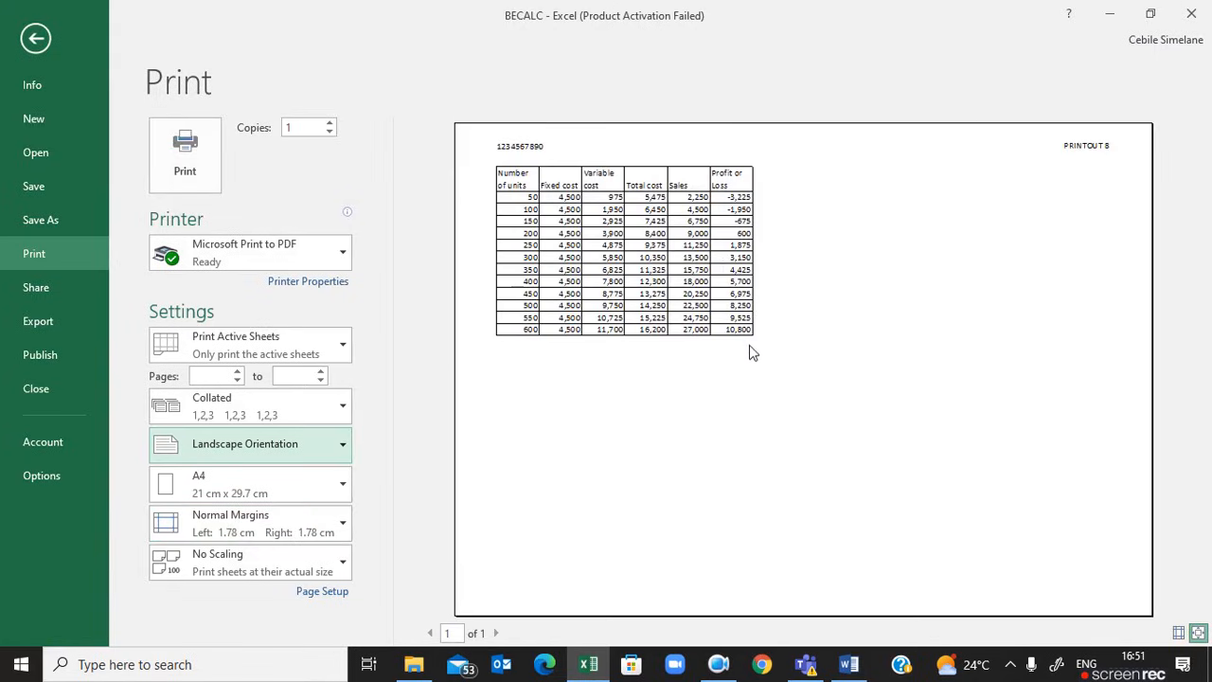
pyautogui.moveTo(42, 74)
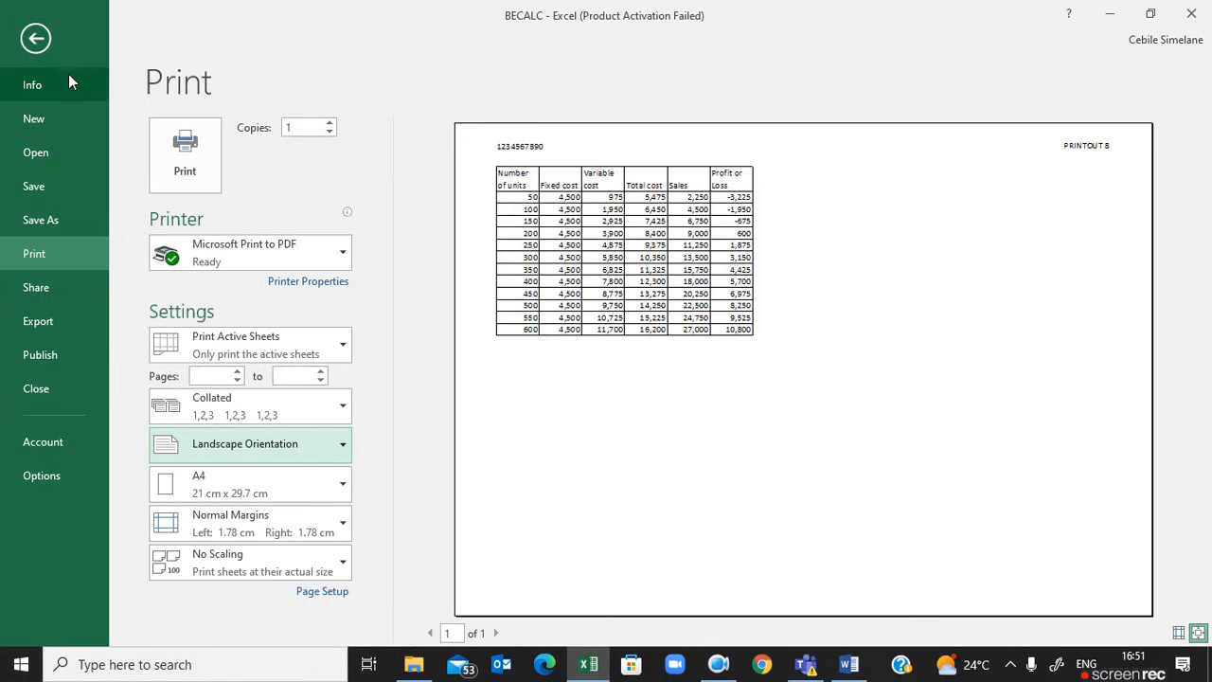
pyautogui.moveTo(36, 38)
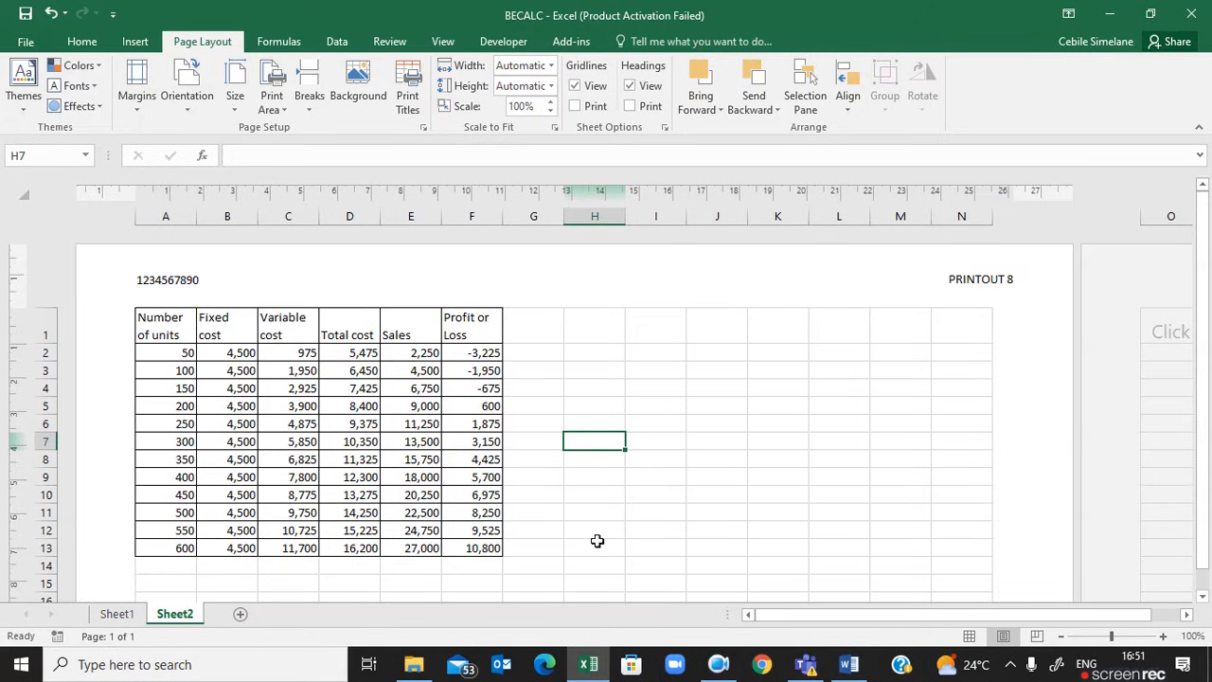
pyautogui.moveTo(700, 654)
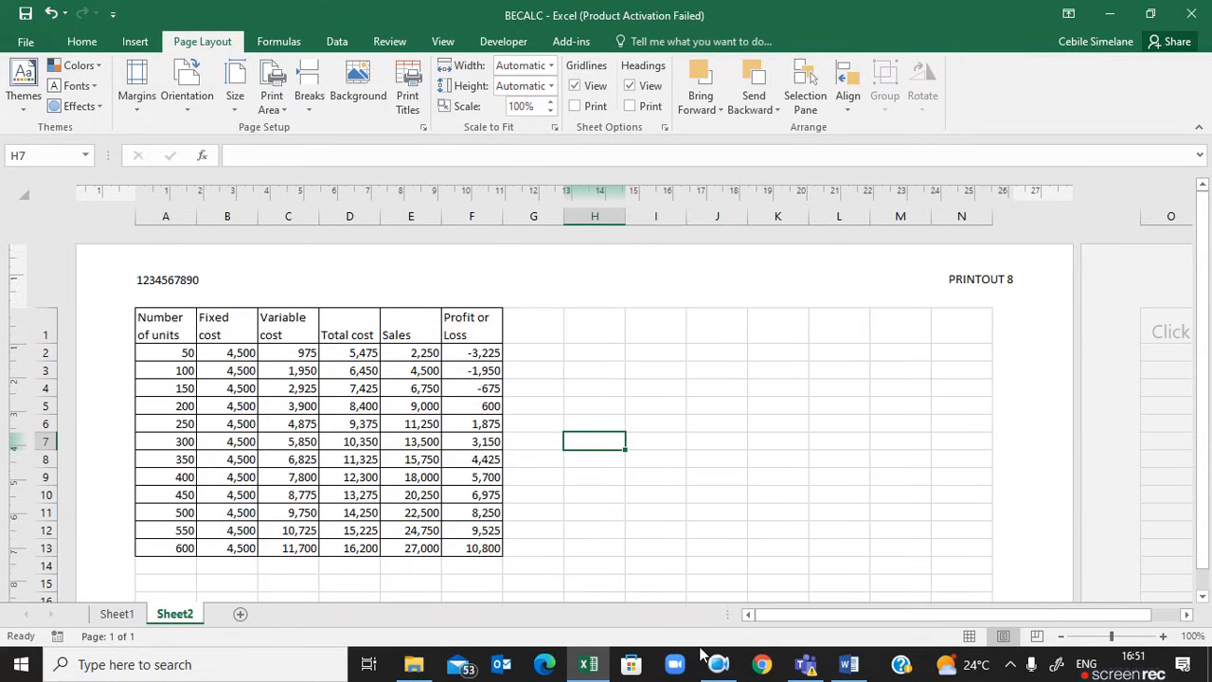